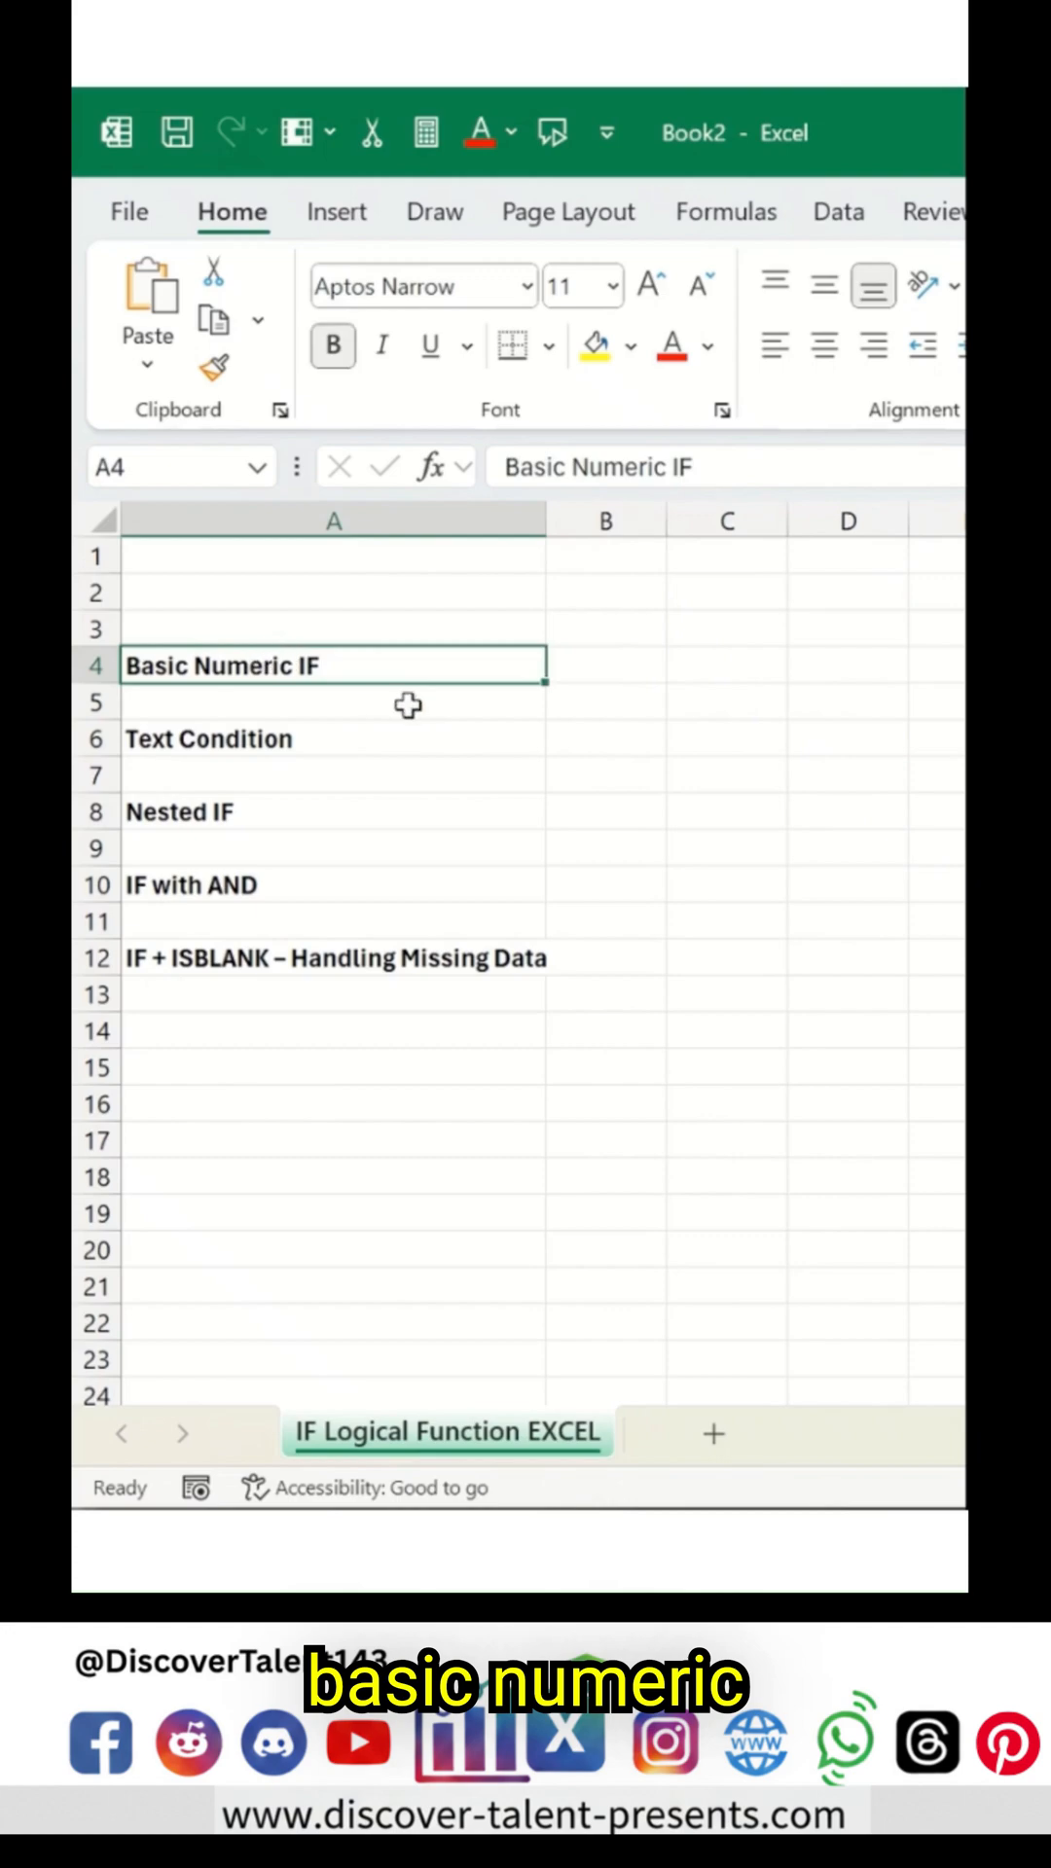
Step: Enter =IF(B2>=70,"Pass","Fail") in B4 and give B2 the value 90
{"action": "left_click", "coordinate": [605, 664]}
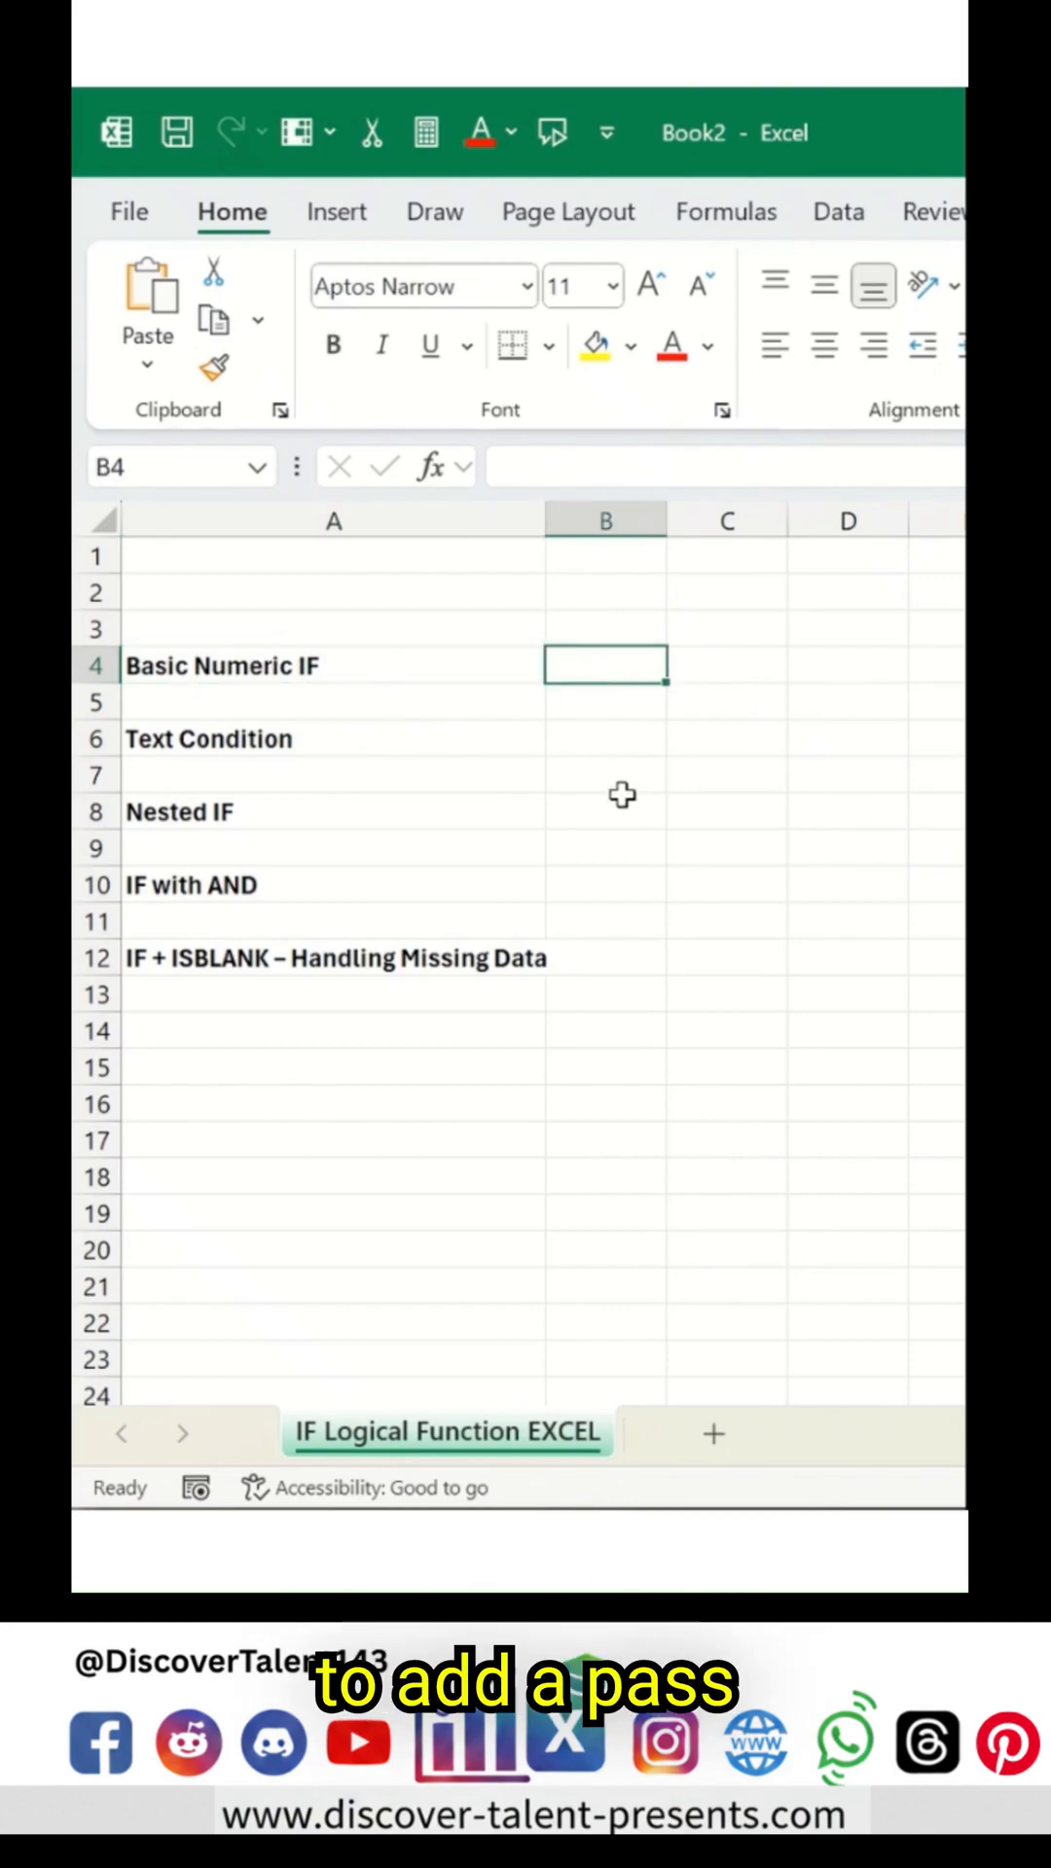
{"action": "type", "text": "="}
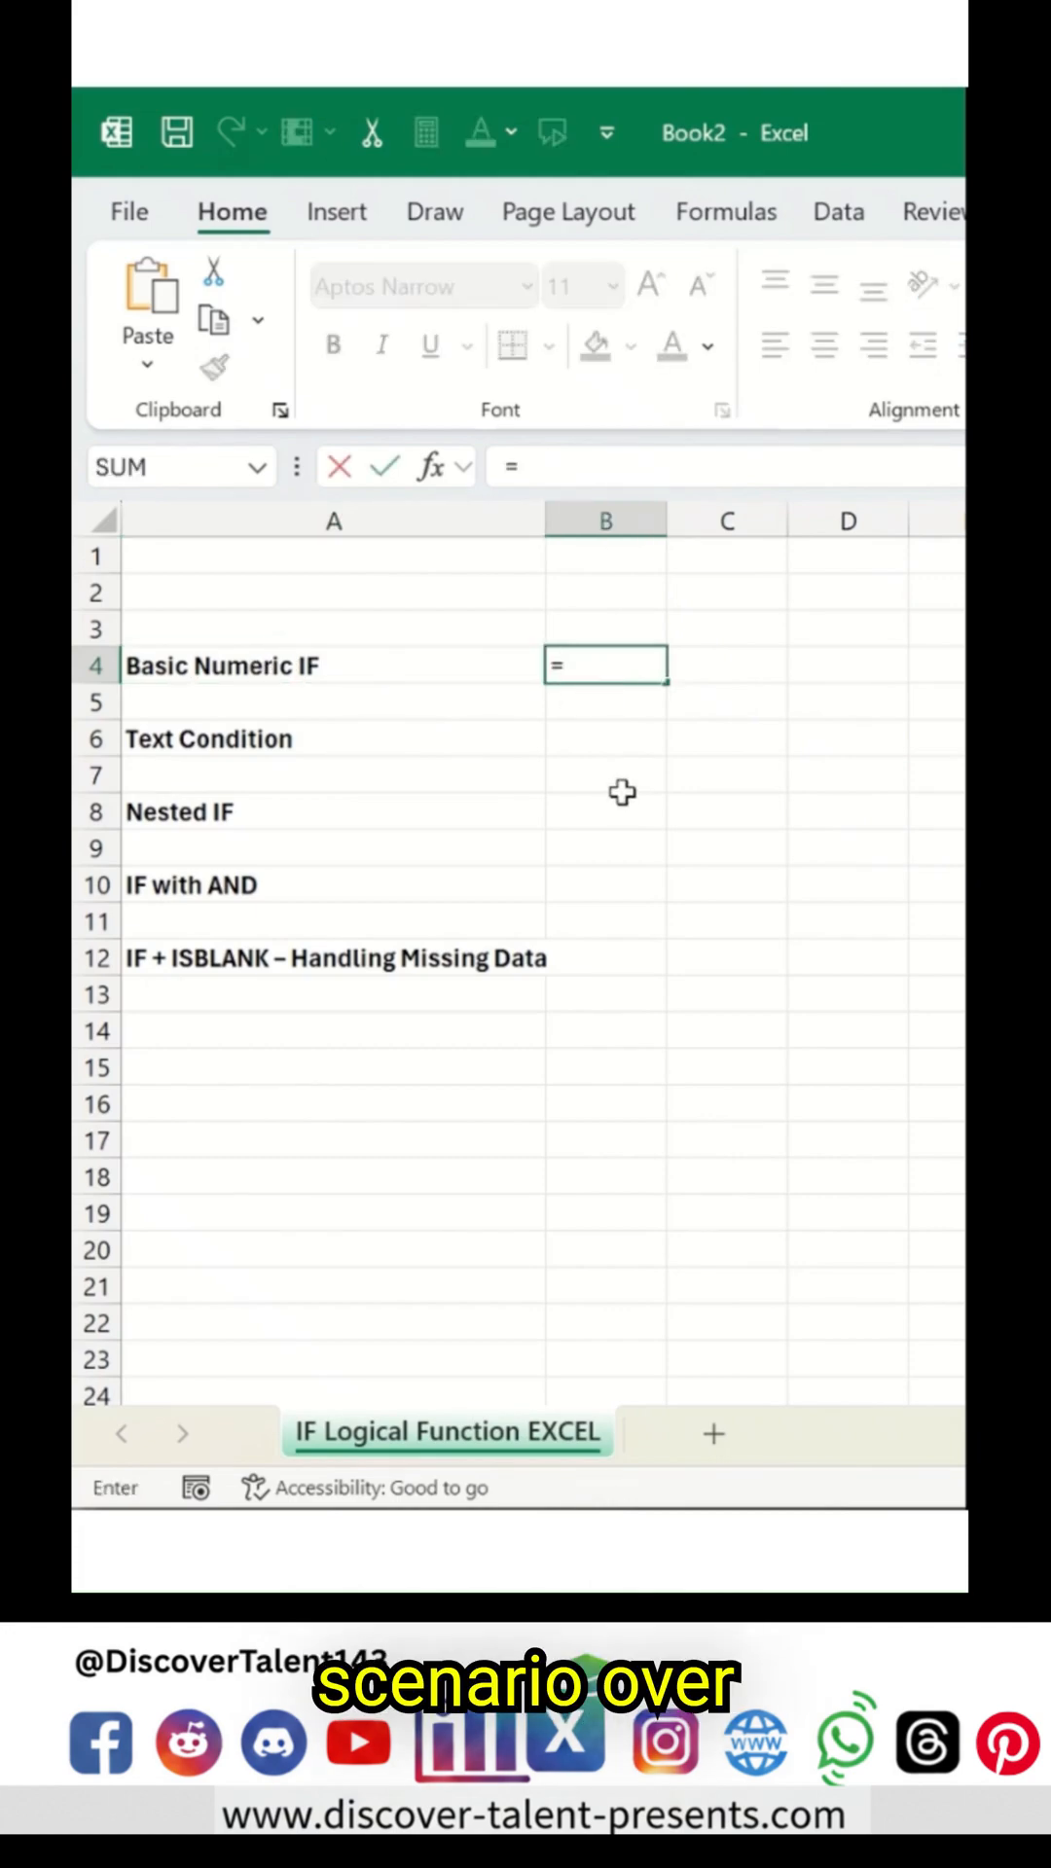
{"action": "type", "text": "IF"}
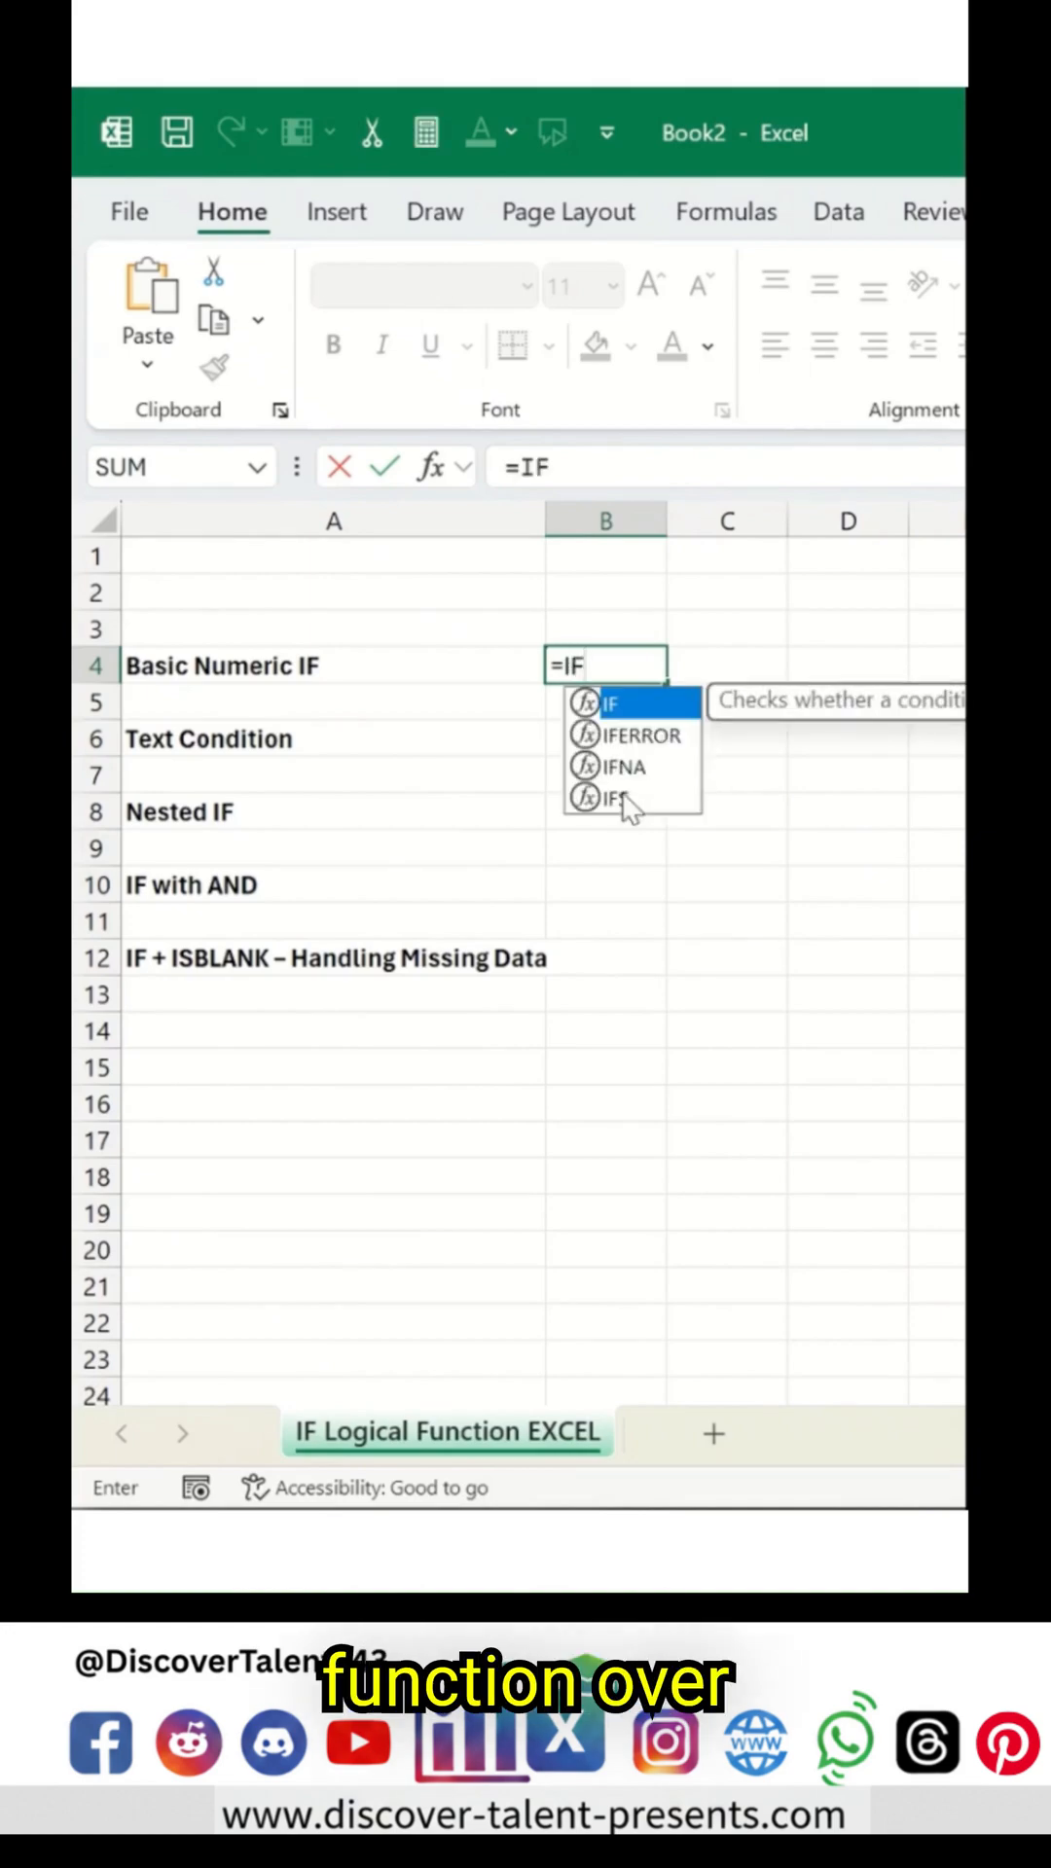
{"action": "type", "text": "("}
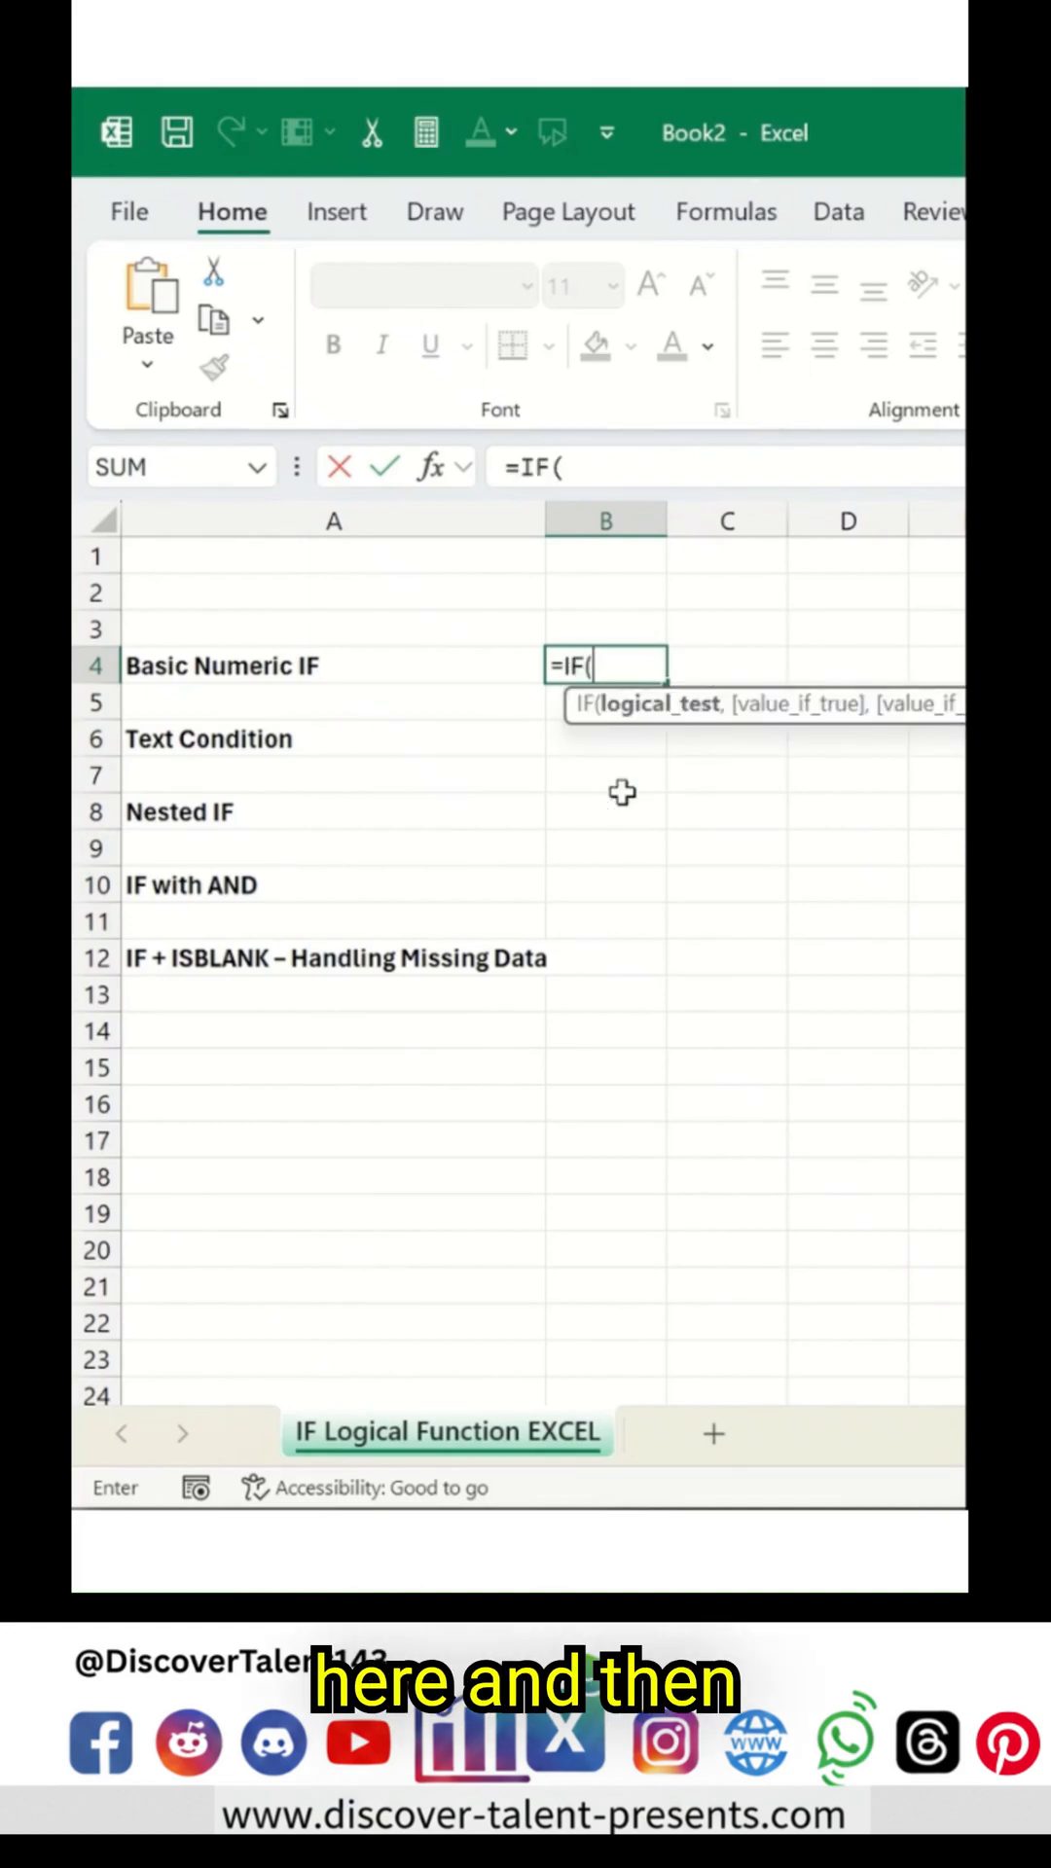
{"action": "left_click", "coordinate": [604, 593]}
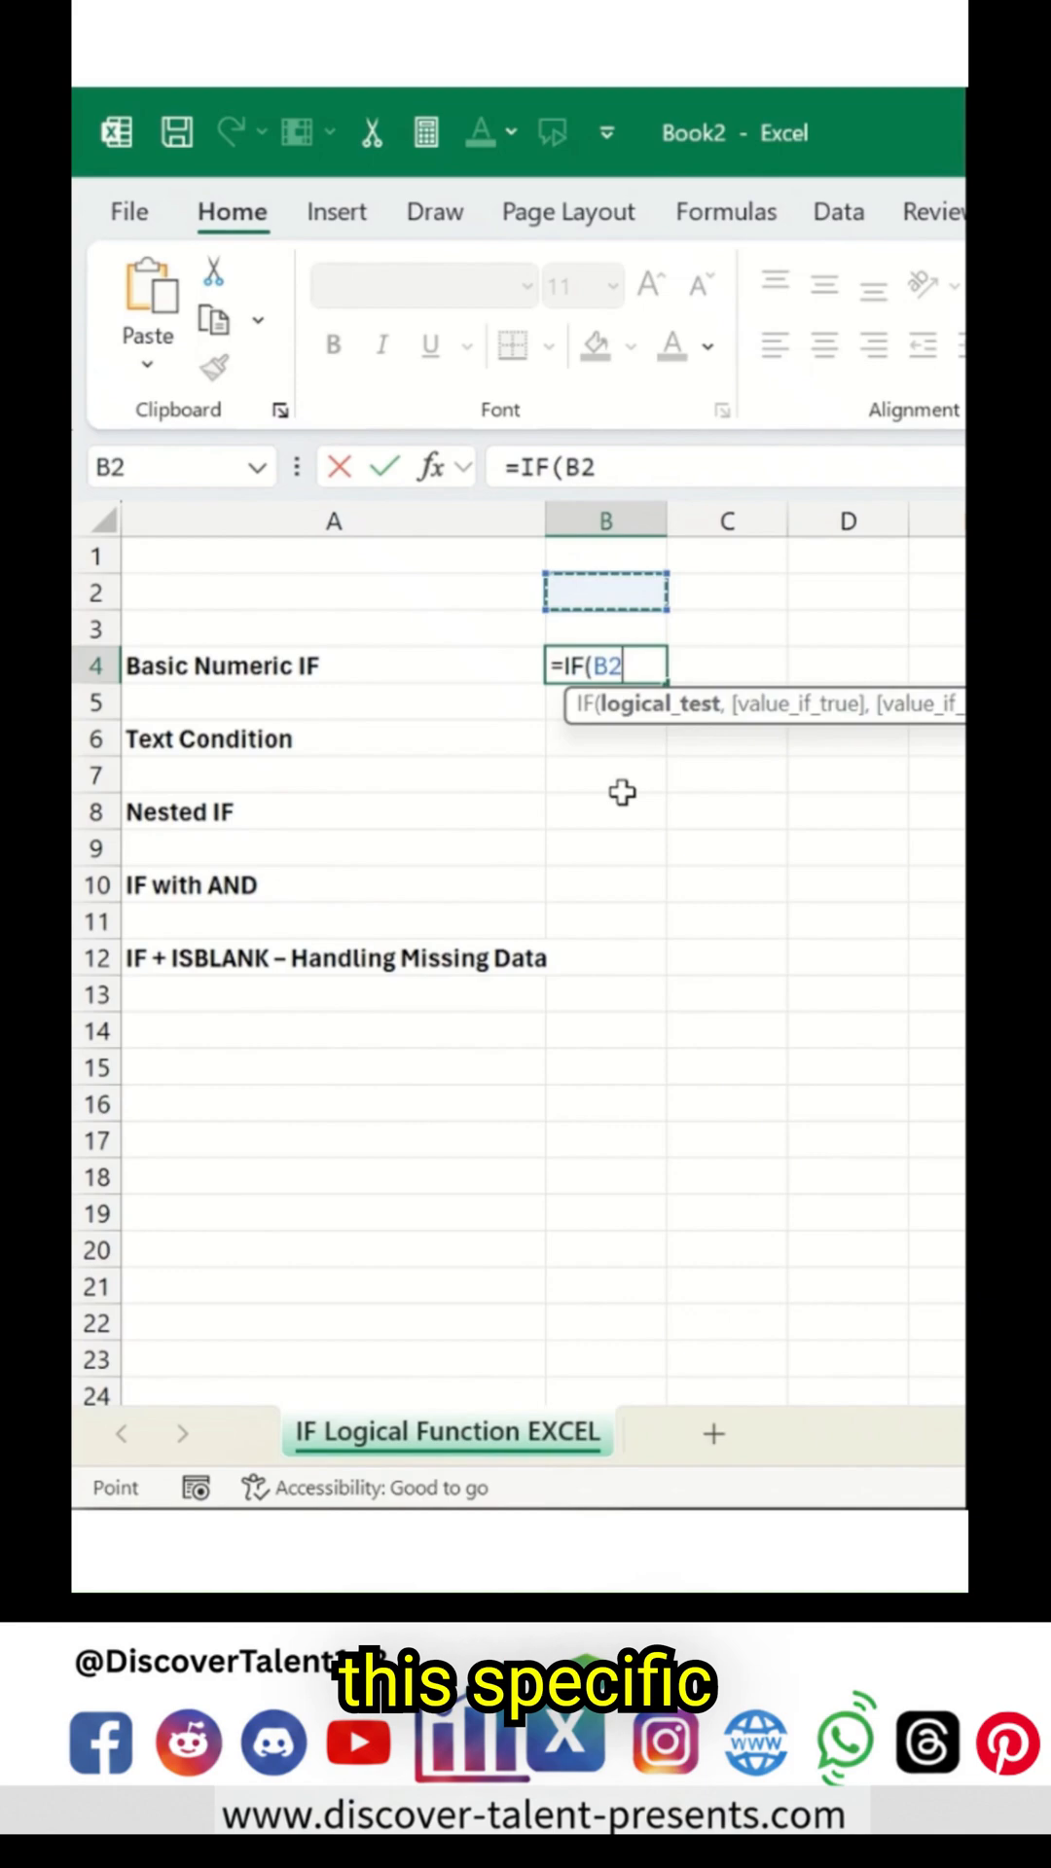
{"action": "type", "text": ">-"}
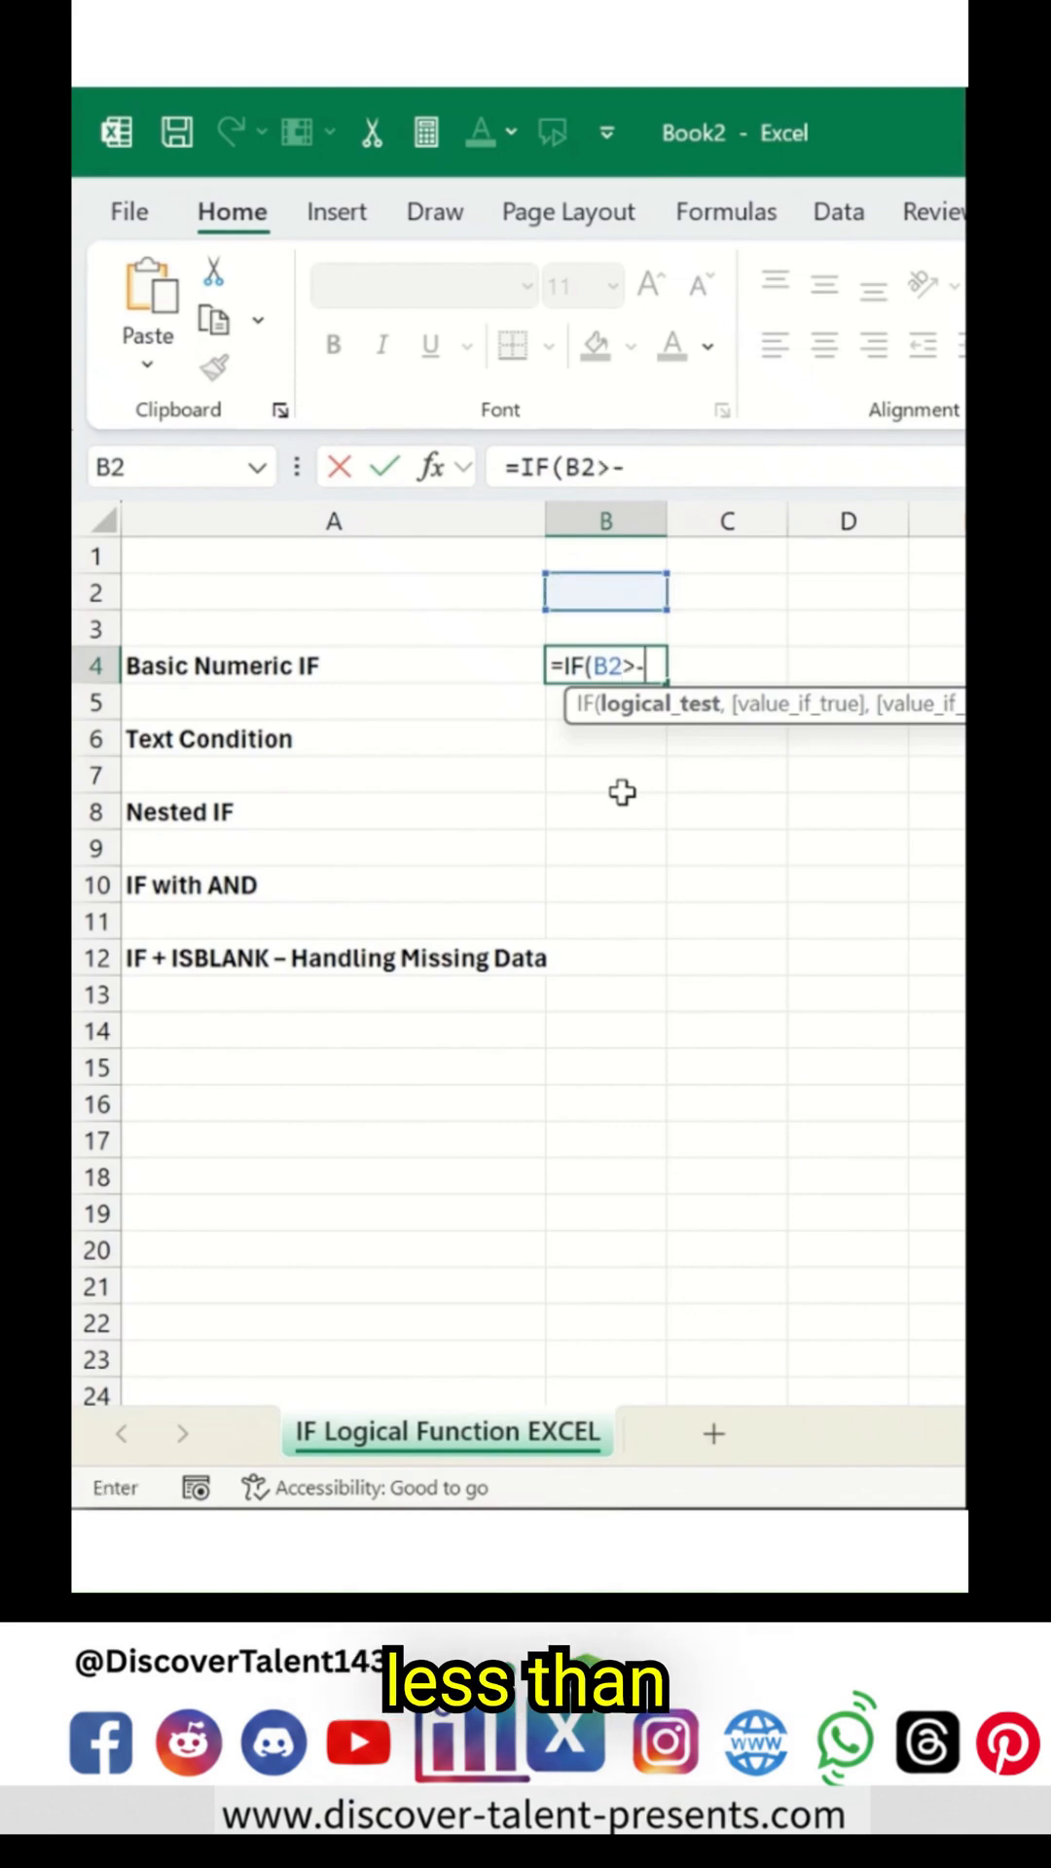
{"action": "type", "text": "="}
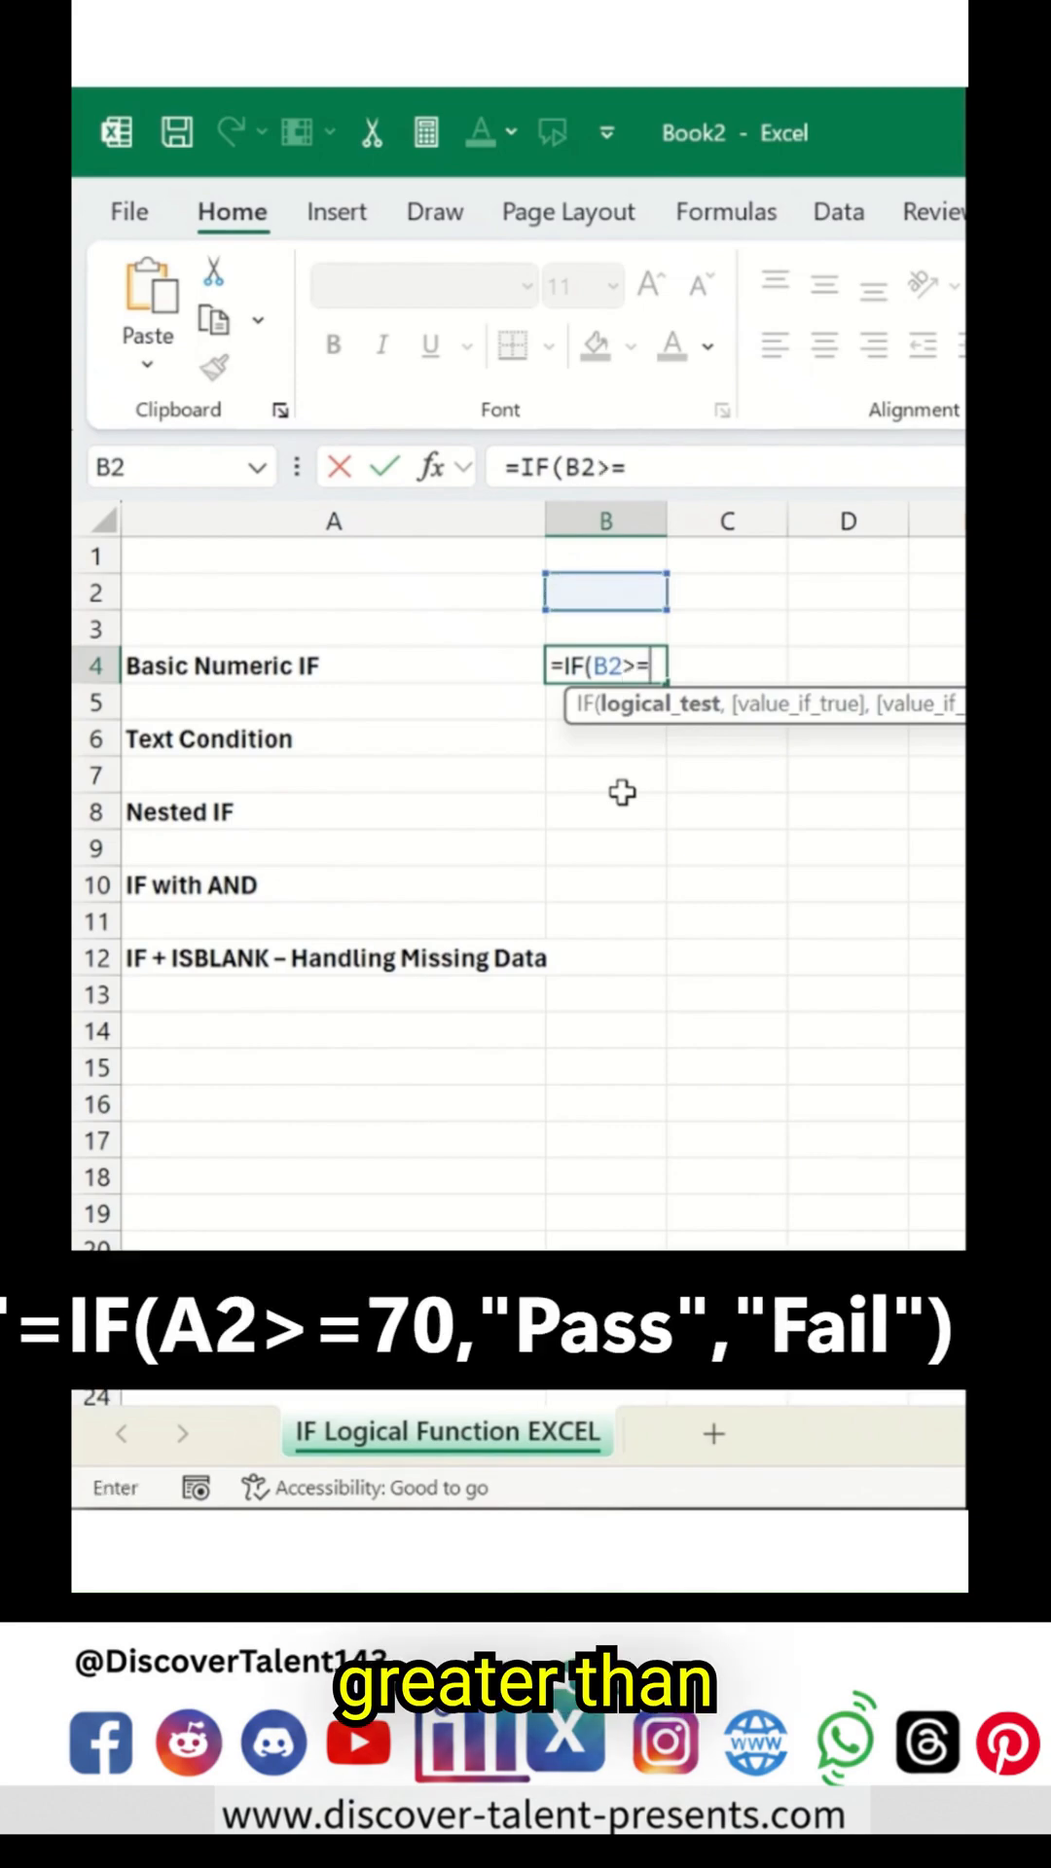
{"action": "type", "text": "70,\"Pass\",\"Fail\")"}
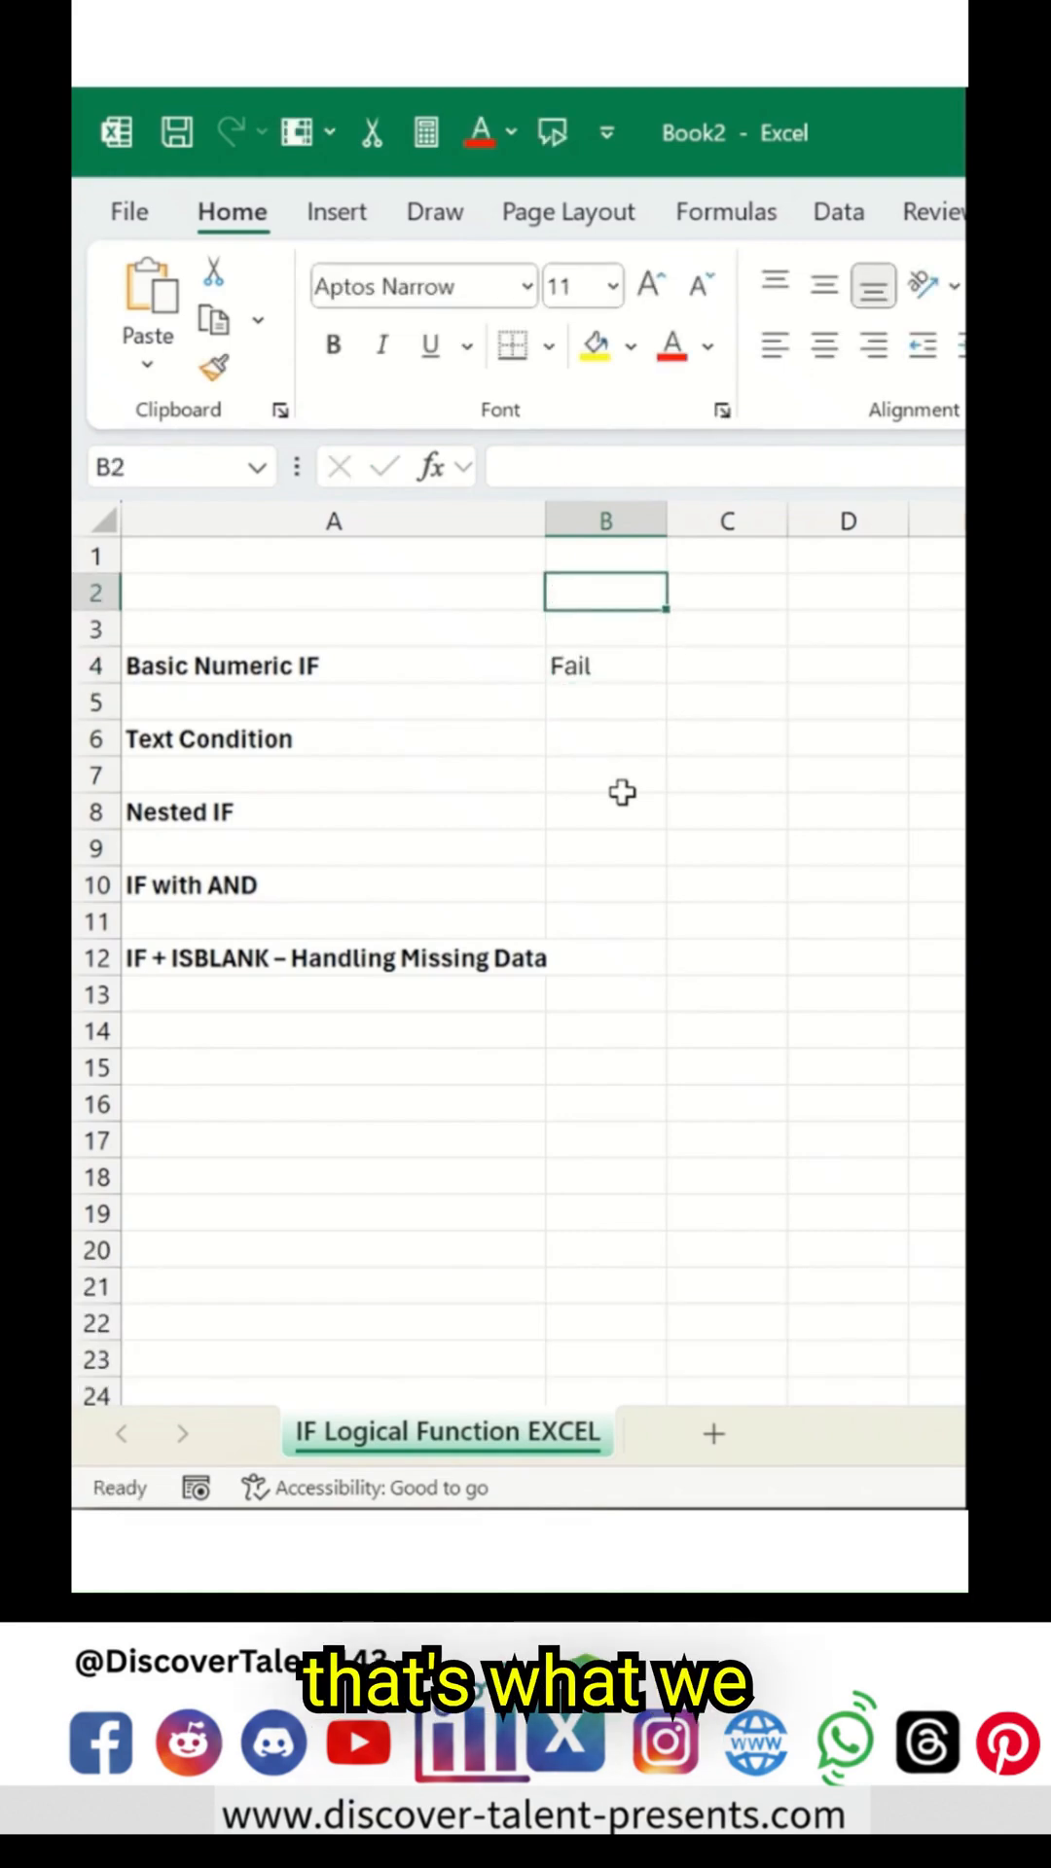
{"action": "type", "text": "90"}
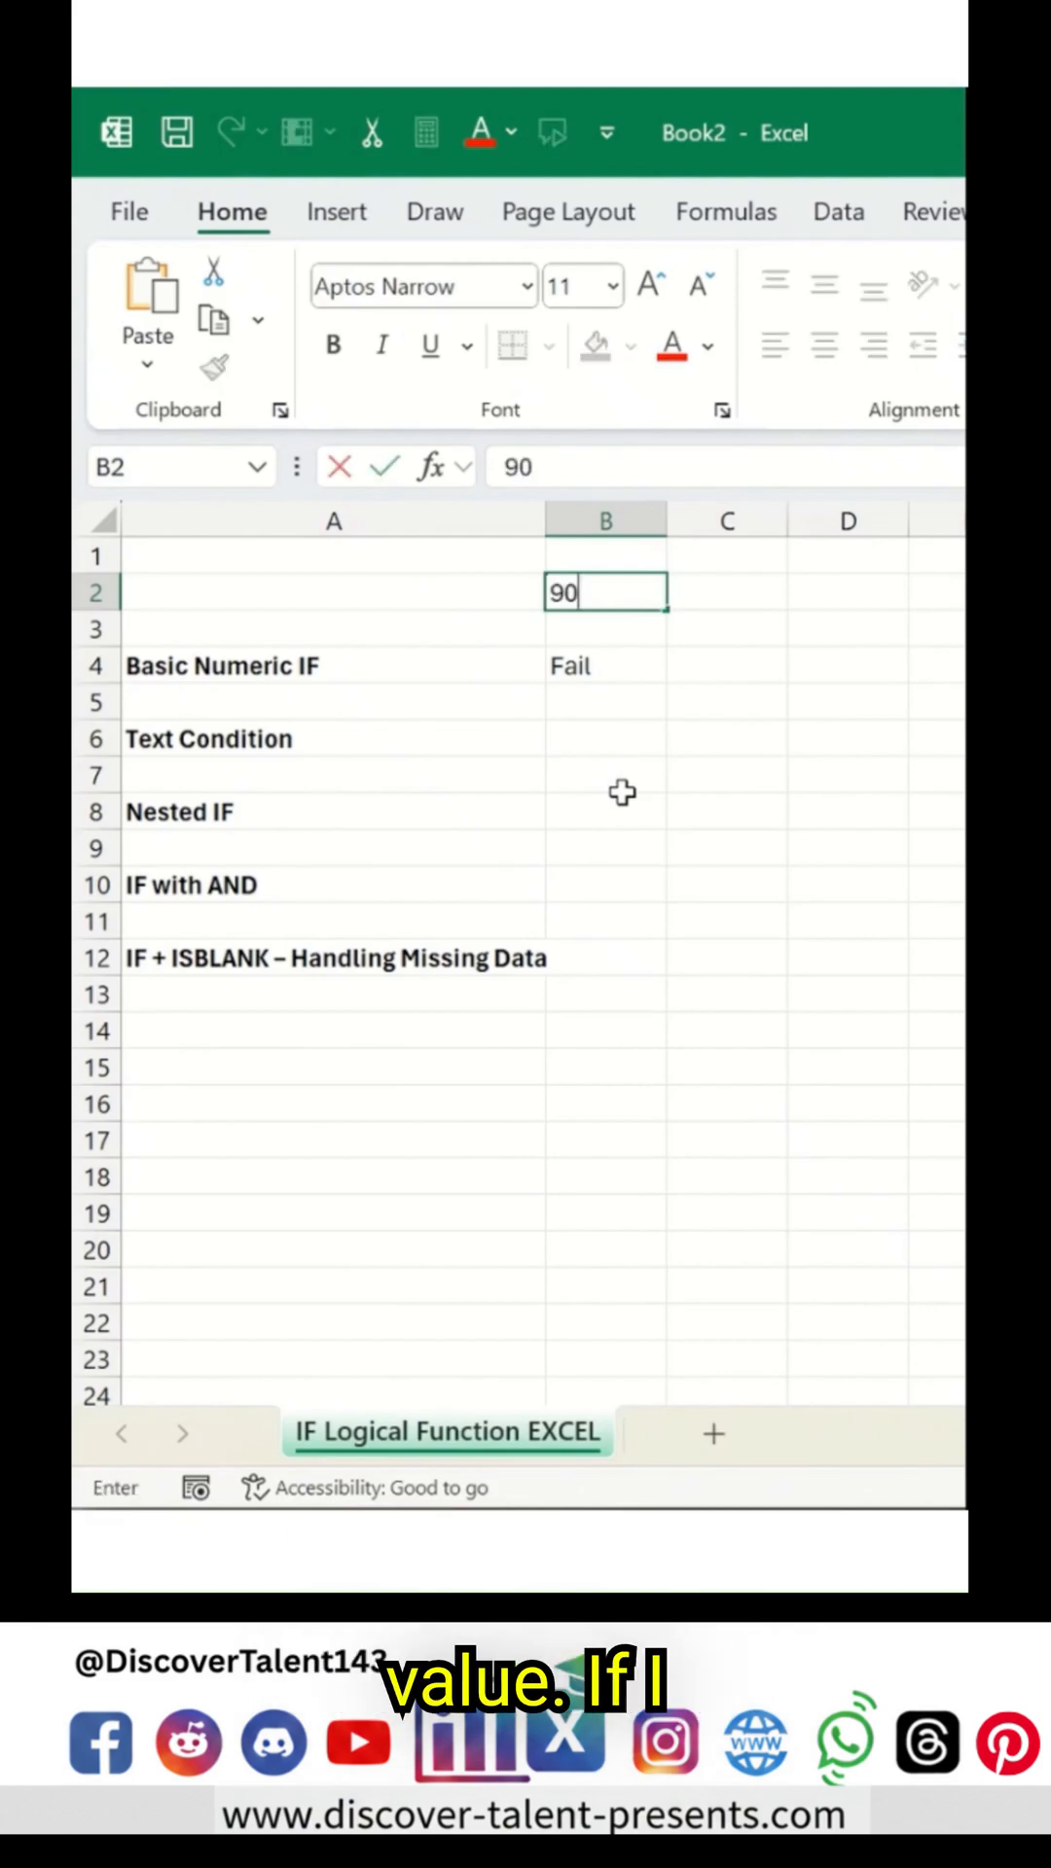
{"action": "key", "text": "enter"}
{"action": "type", "text": "="}
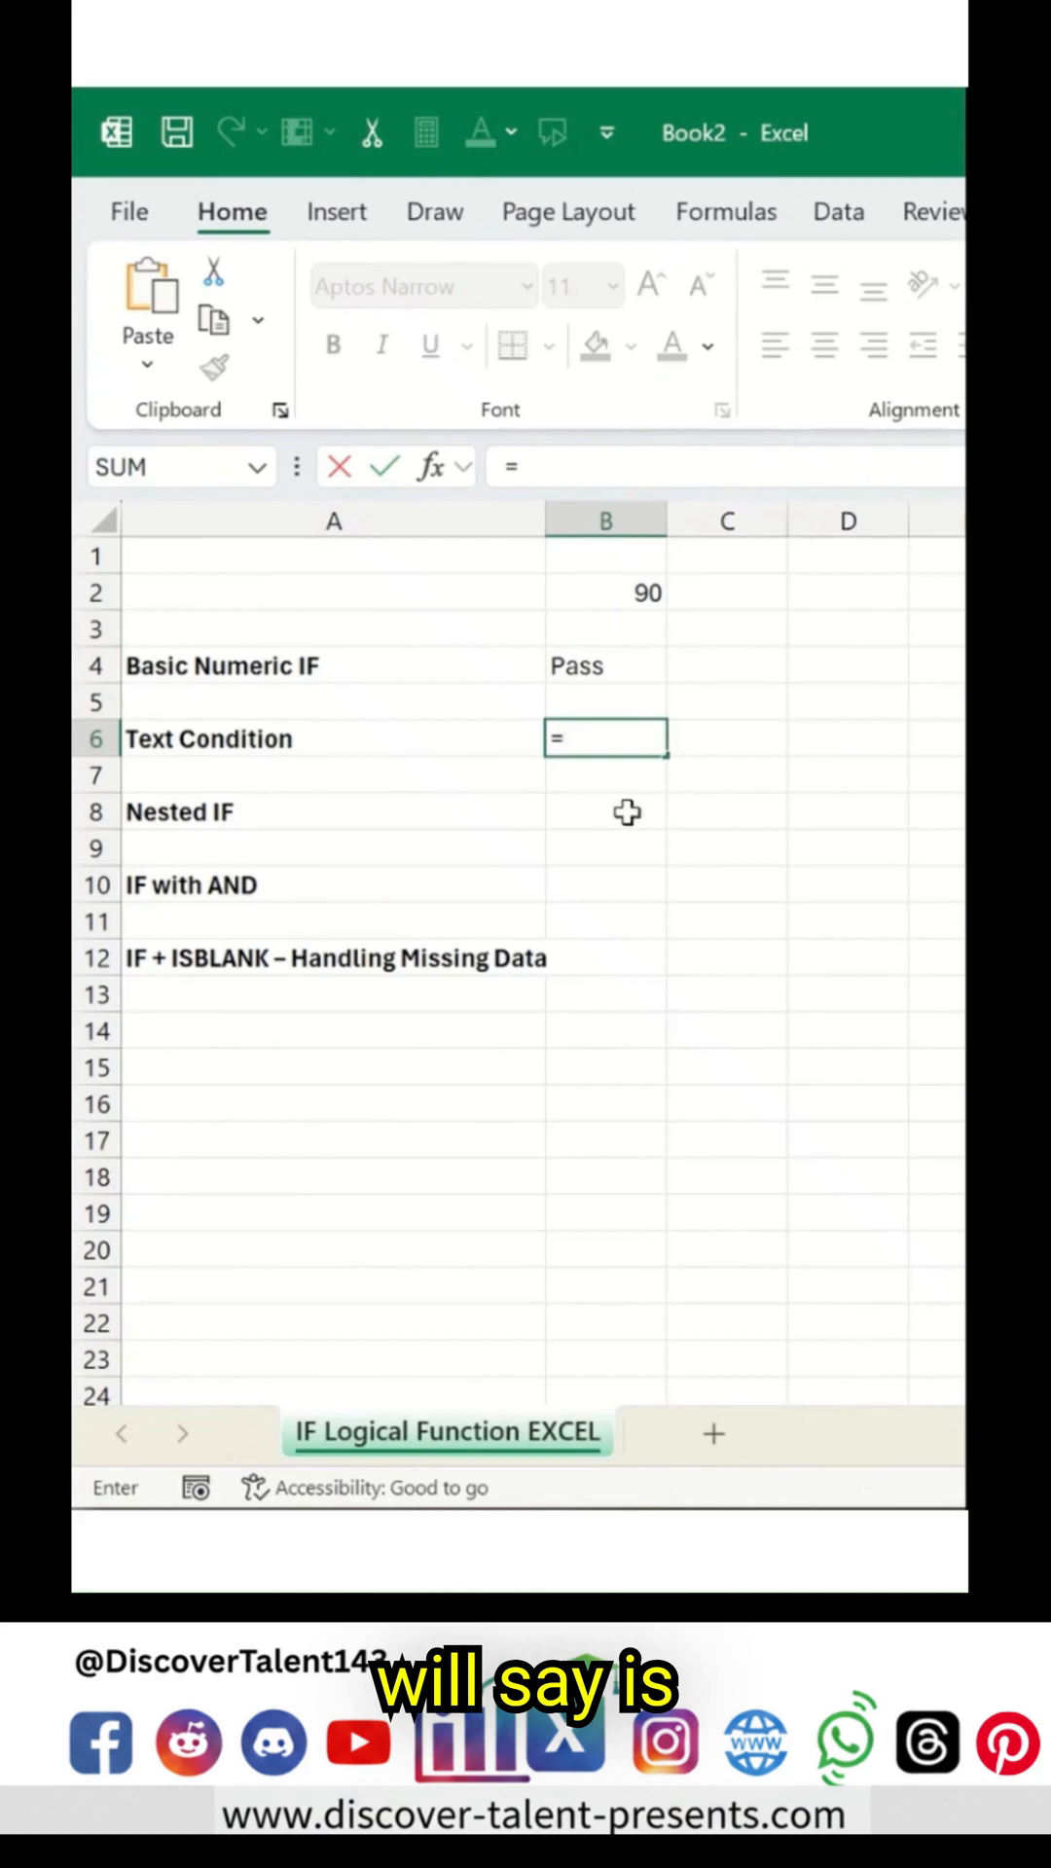
Step: Write =IF(A2="Yes","Approved","Reject") beside Text Condition, then type Yes in A2
{"action": "type", "text": "IF(A6"}
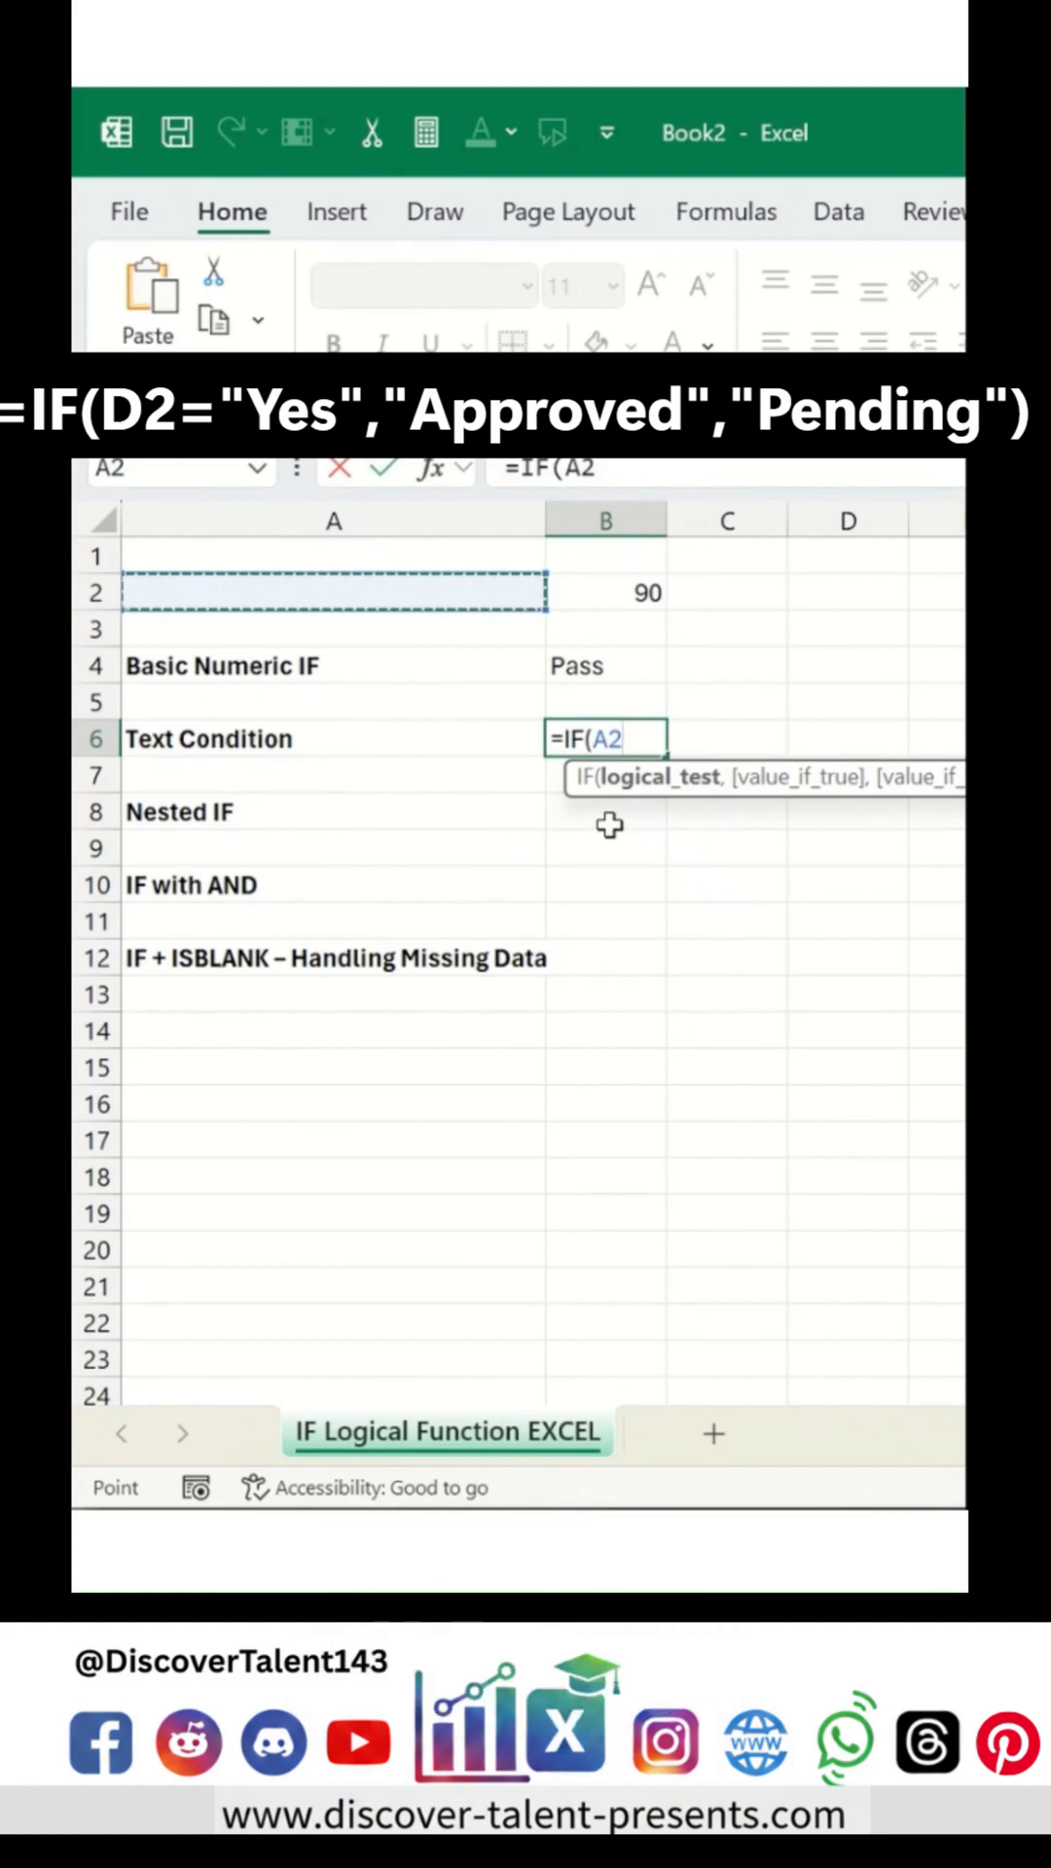
{"action": "type", "text": "=\""}
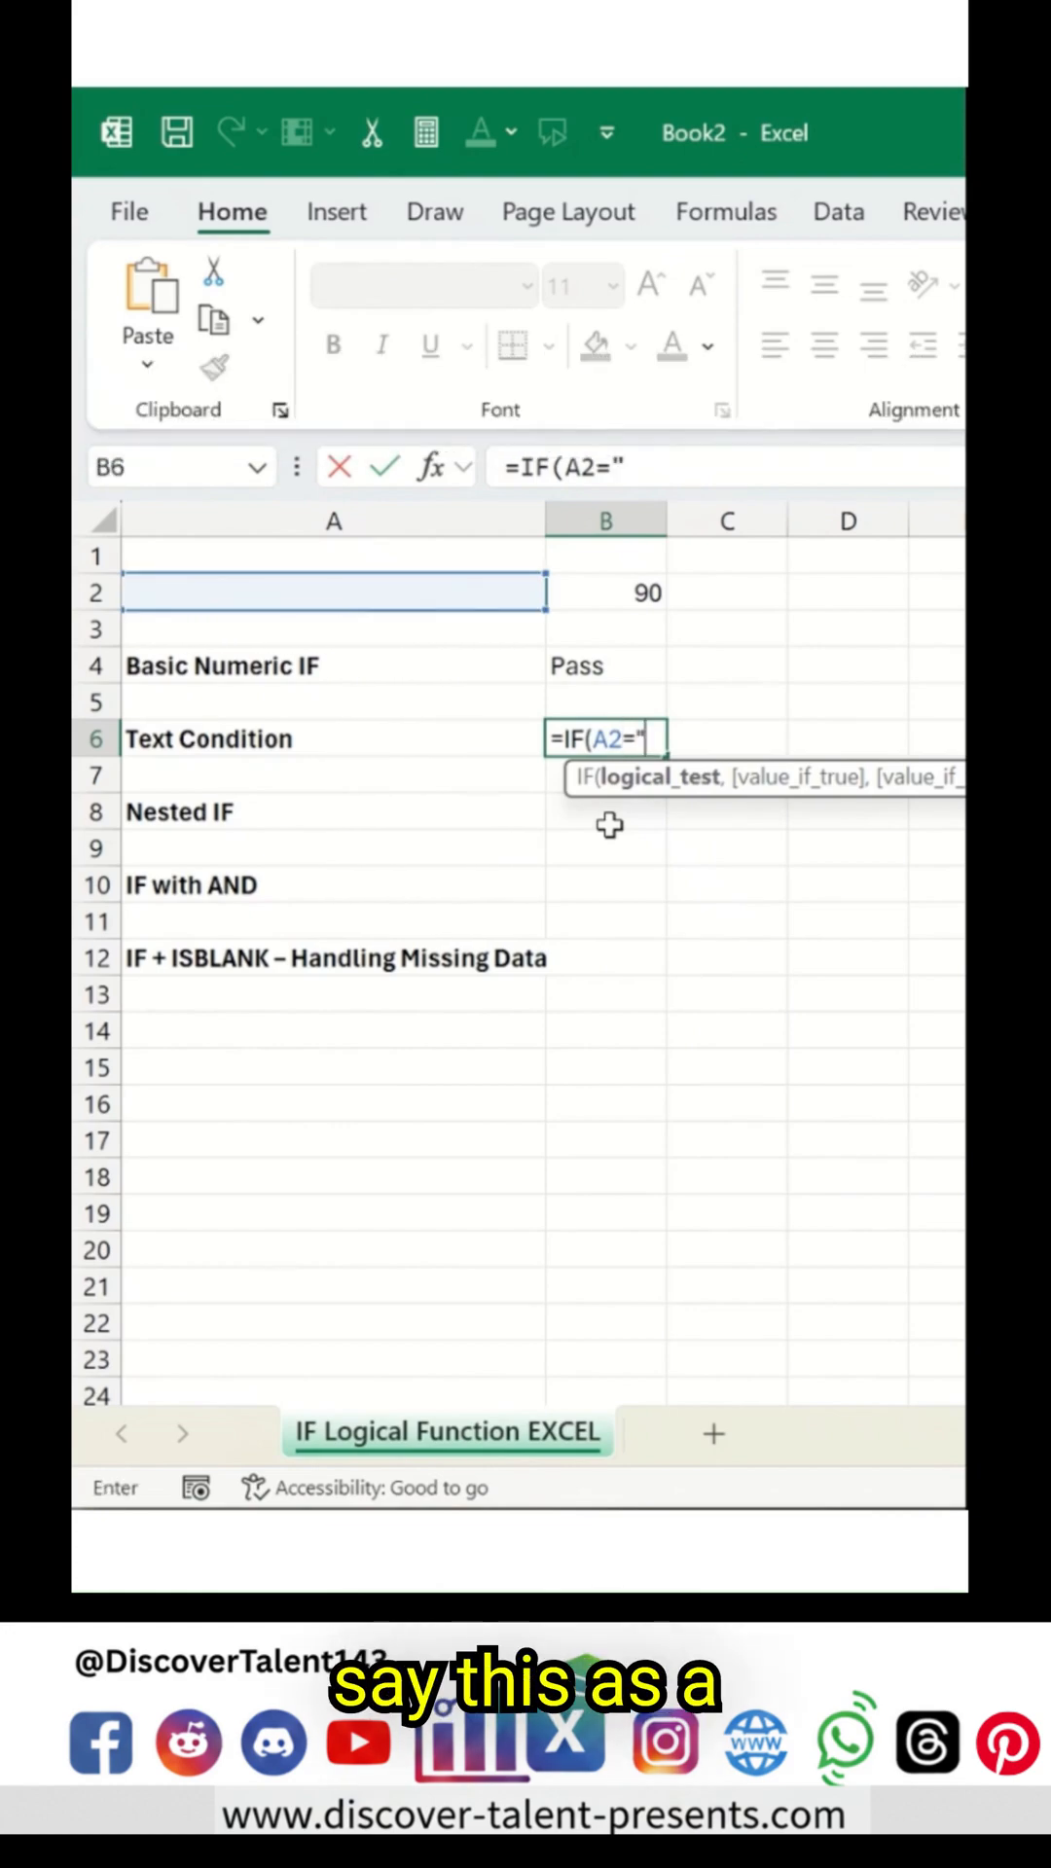
{"action": "type", "text": "Yes"}
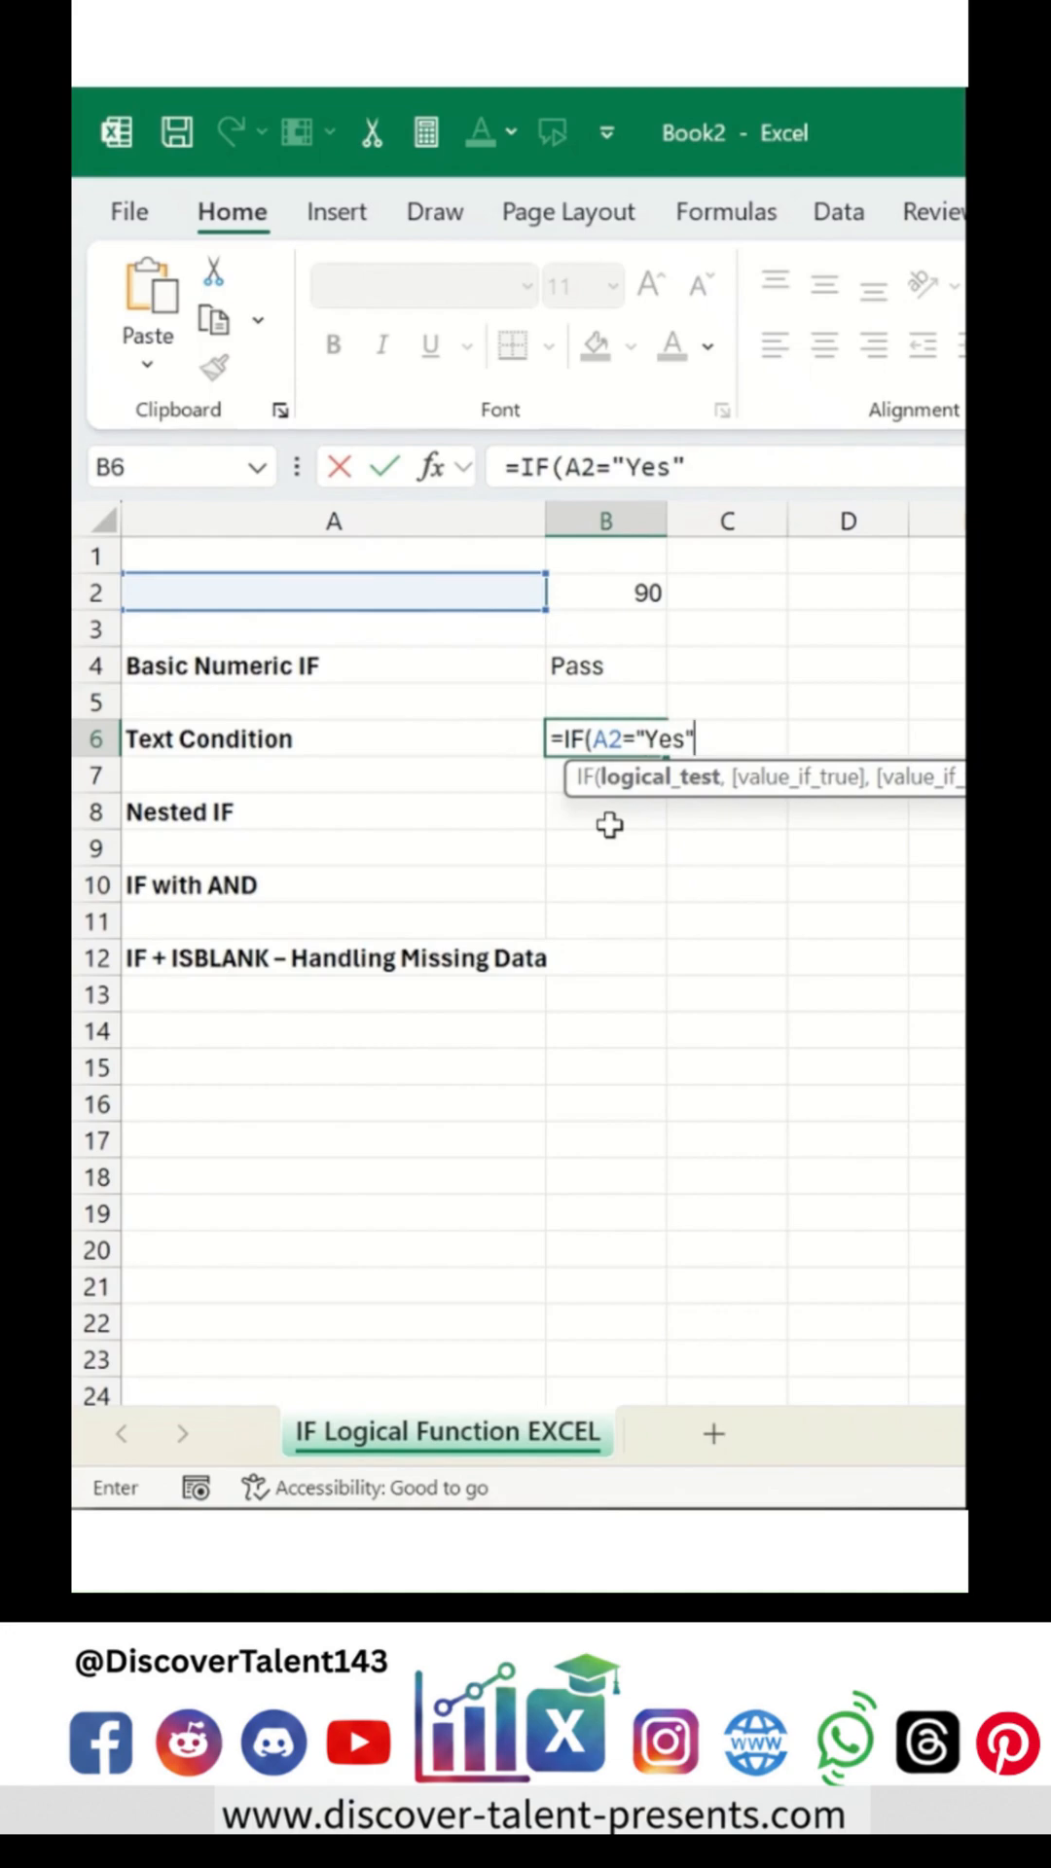
{"action": "type", "text": ",\"Approved\",\"Reject\")"}
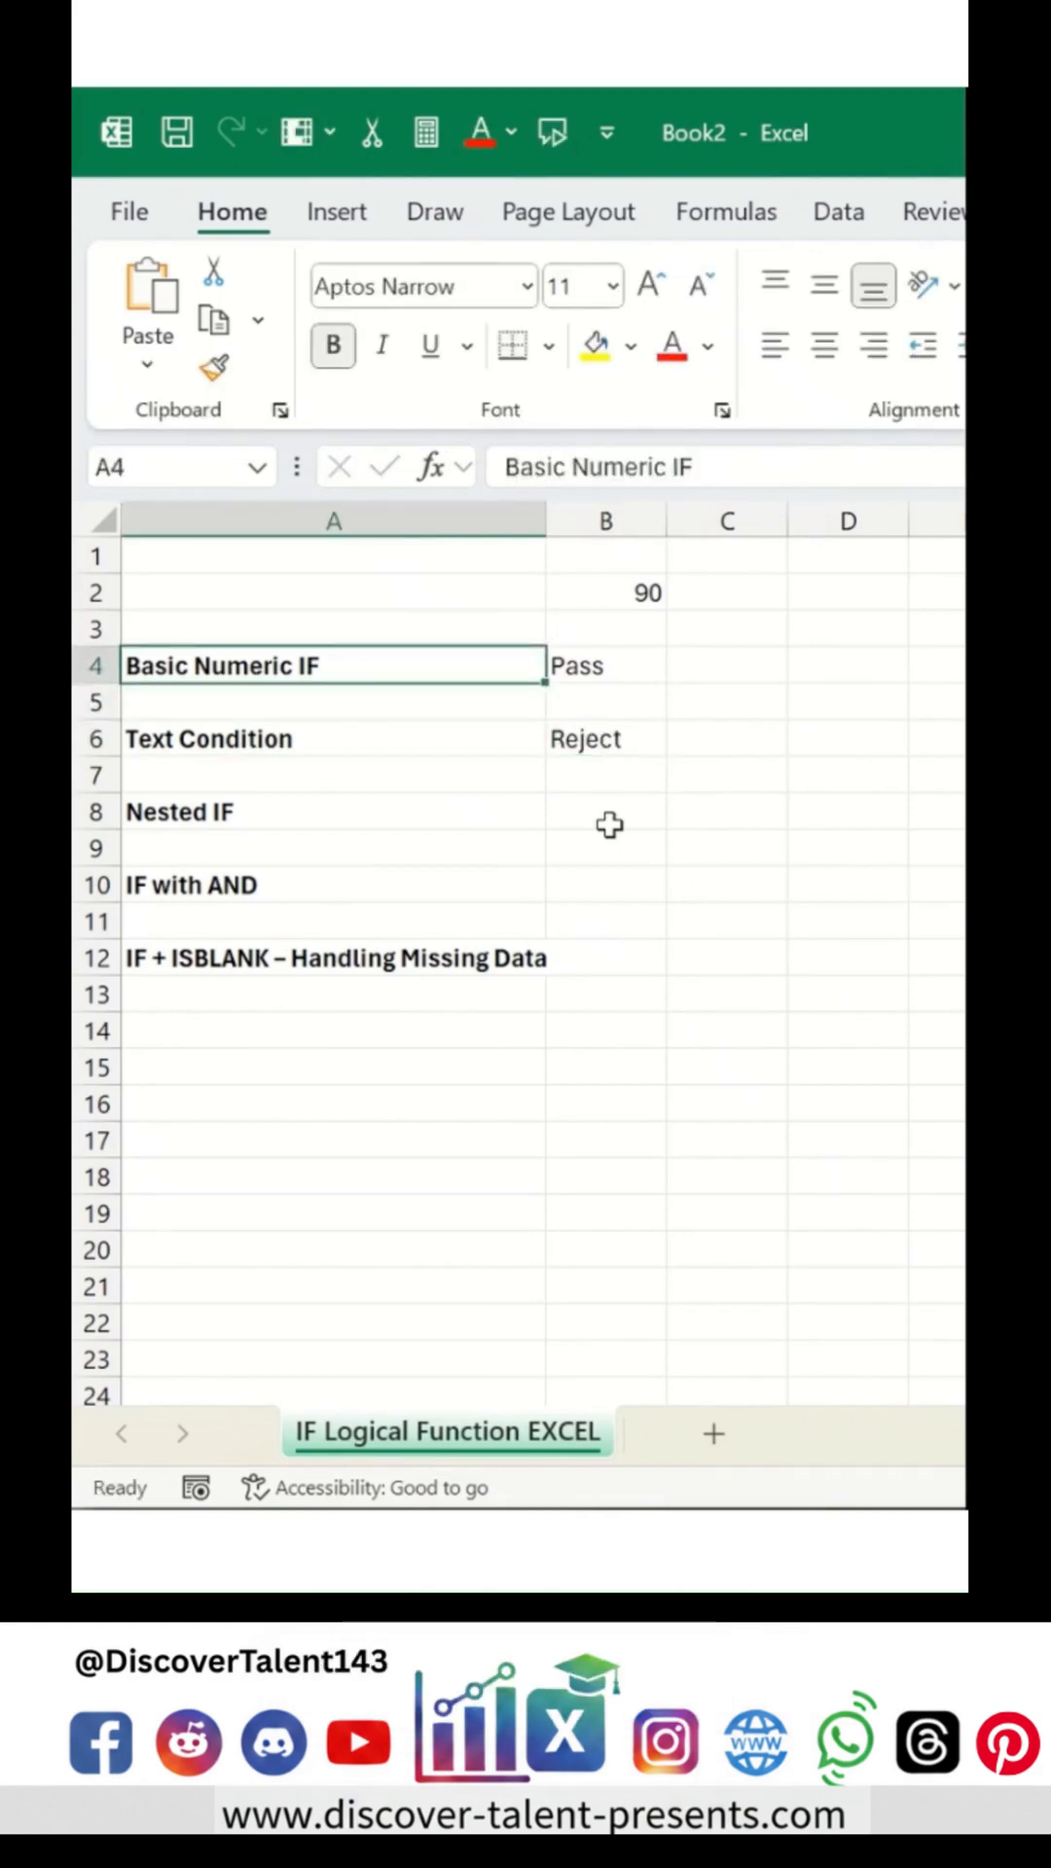
{"action": "left_click", "coordinate": [334, 593]}
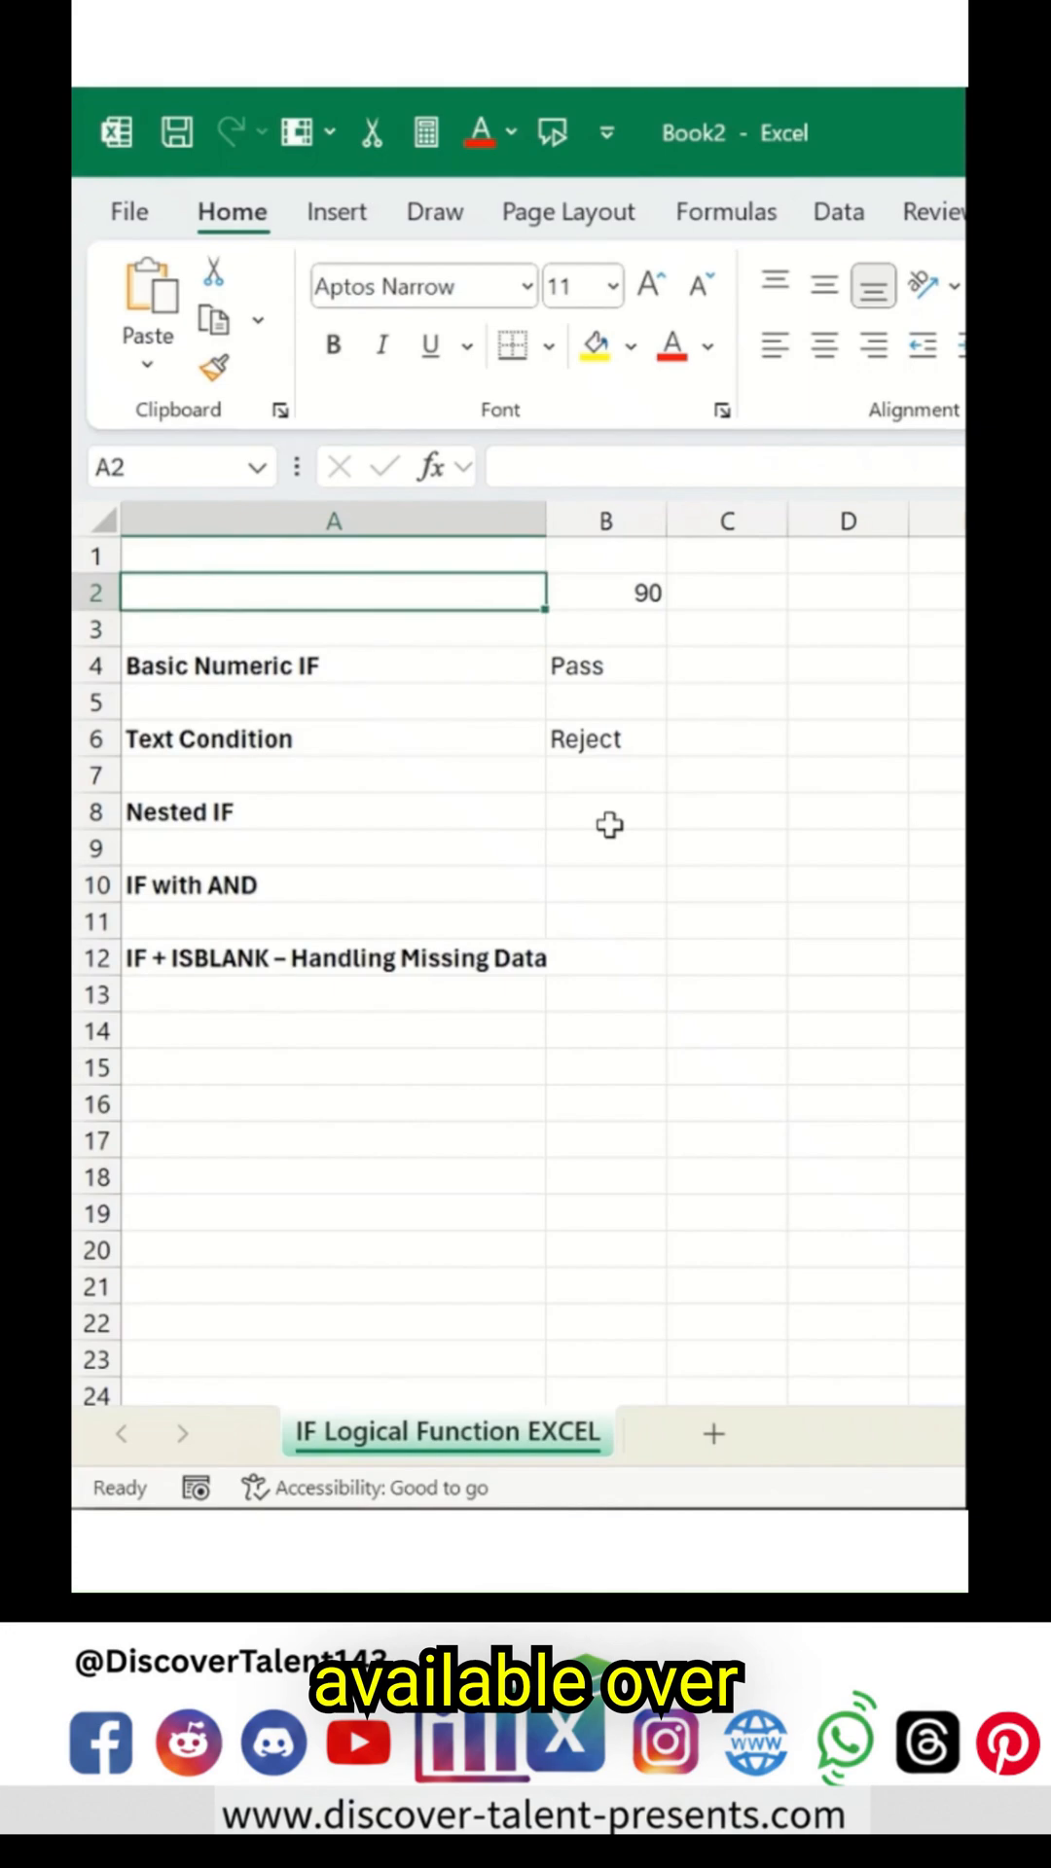
{"action": "type", "text": "Yes"}
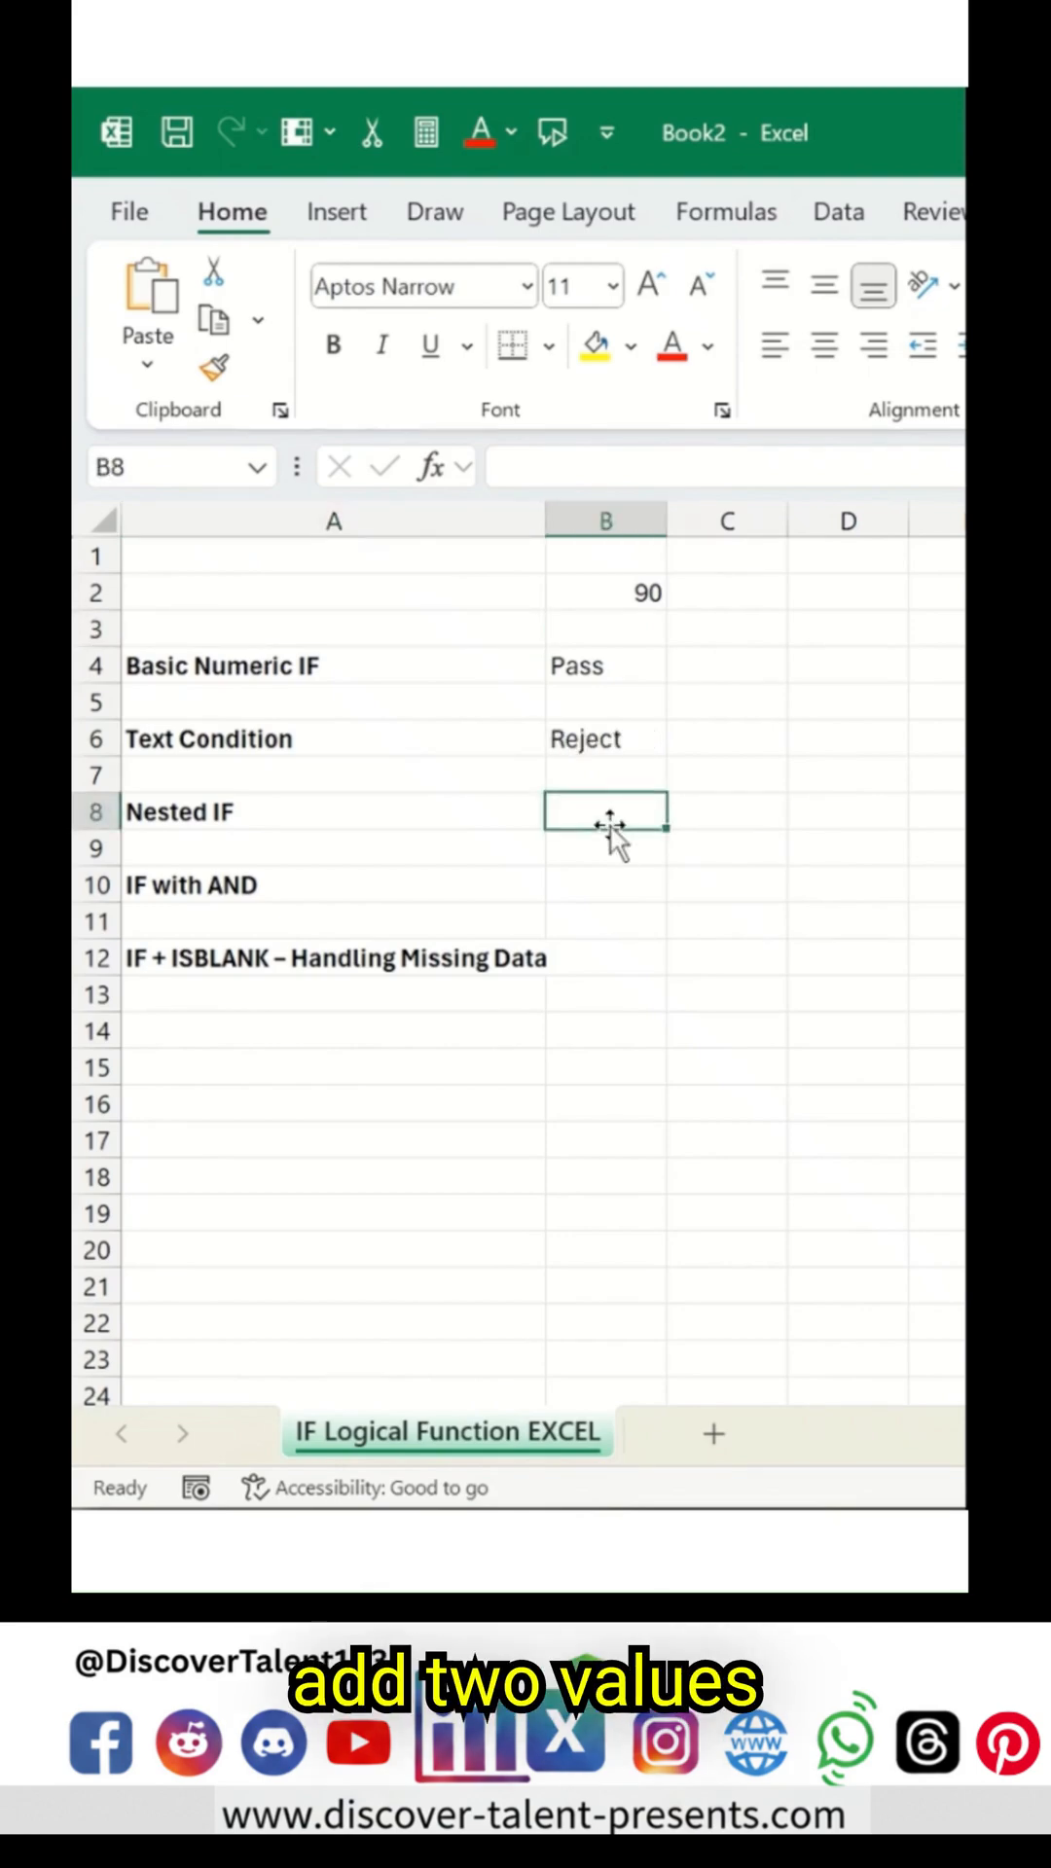
Step: Start the nested IF in B8 with a B2 score test returning "A"
{"action": "type", "text": "="}
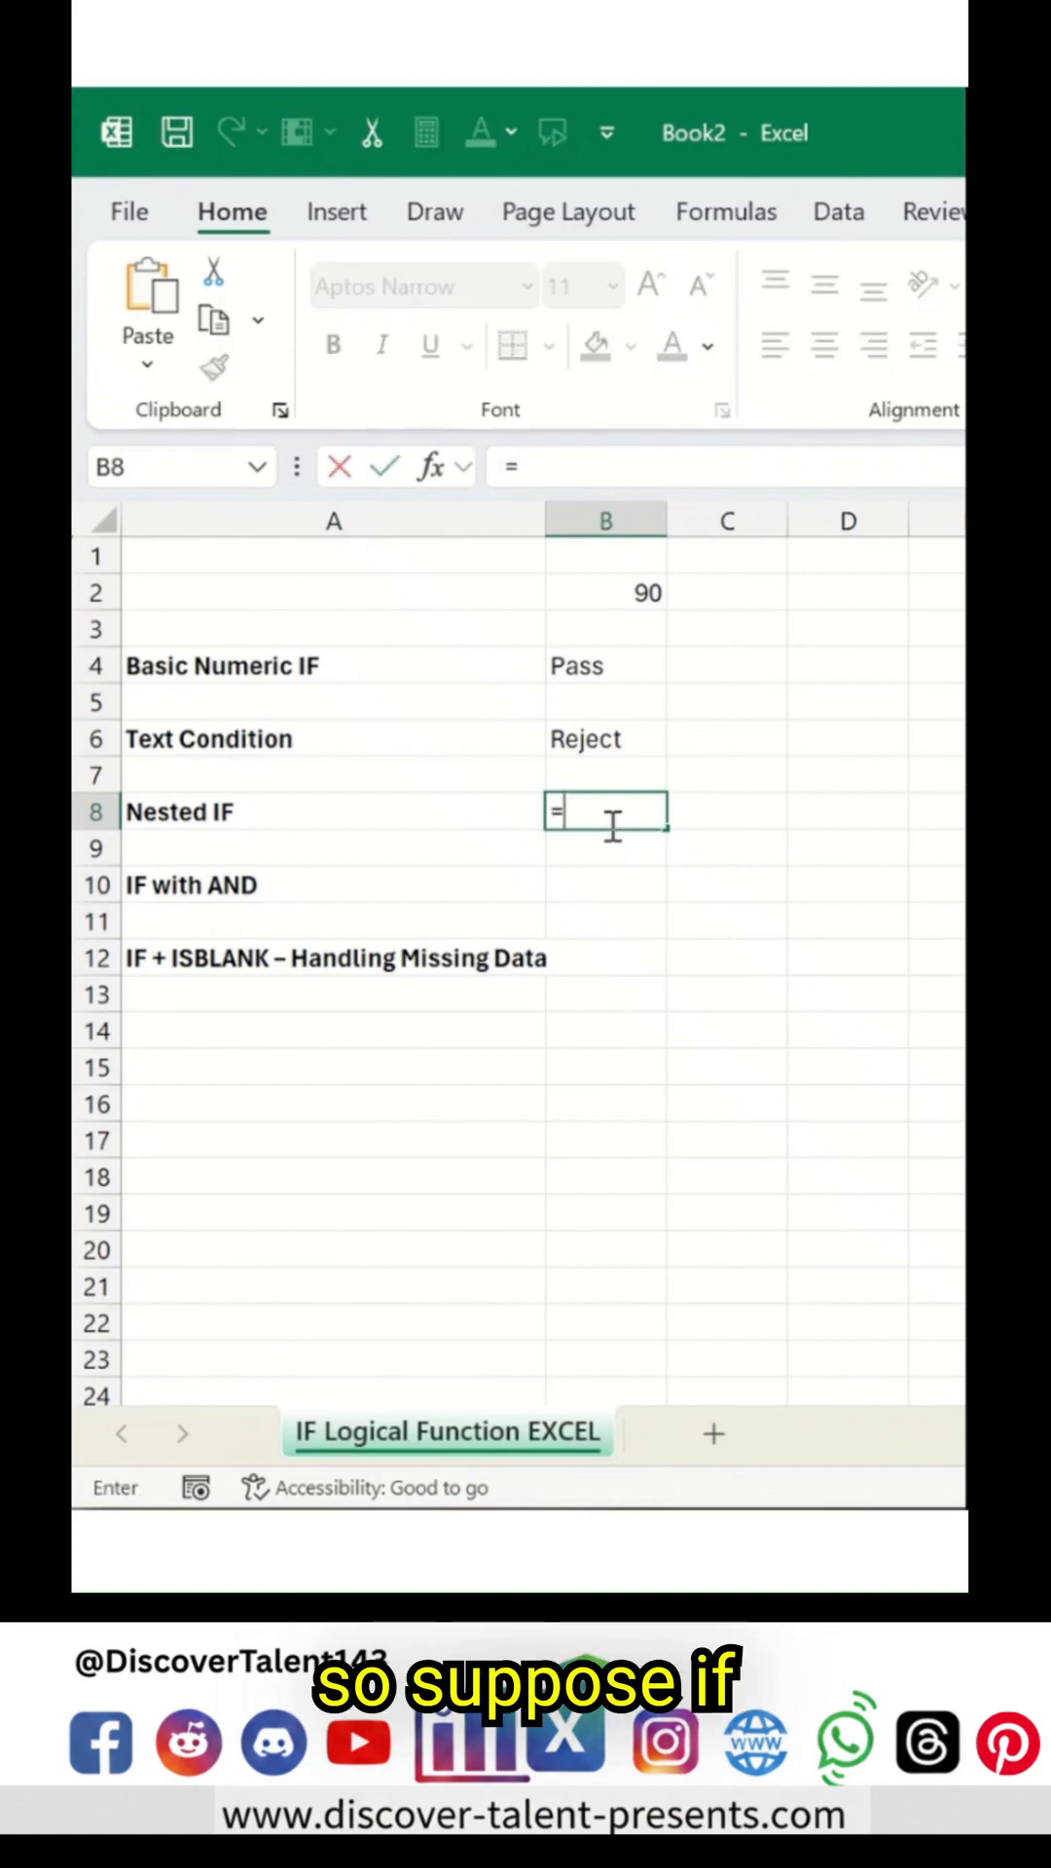
{"action": "type", "text": "IF("}
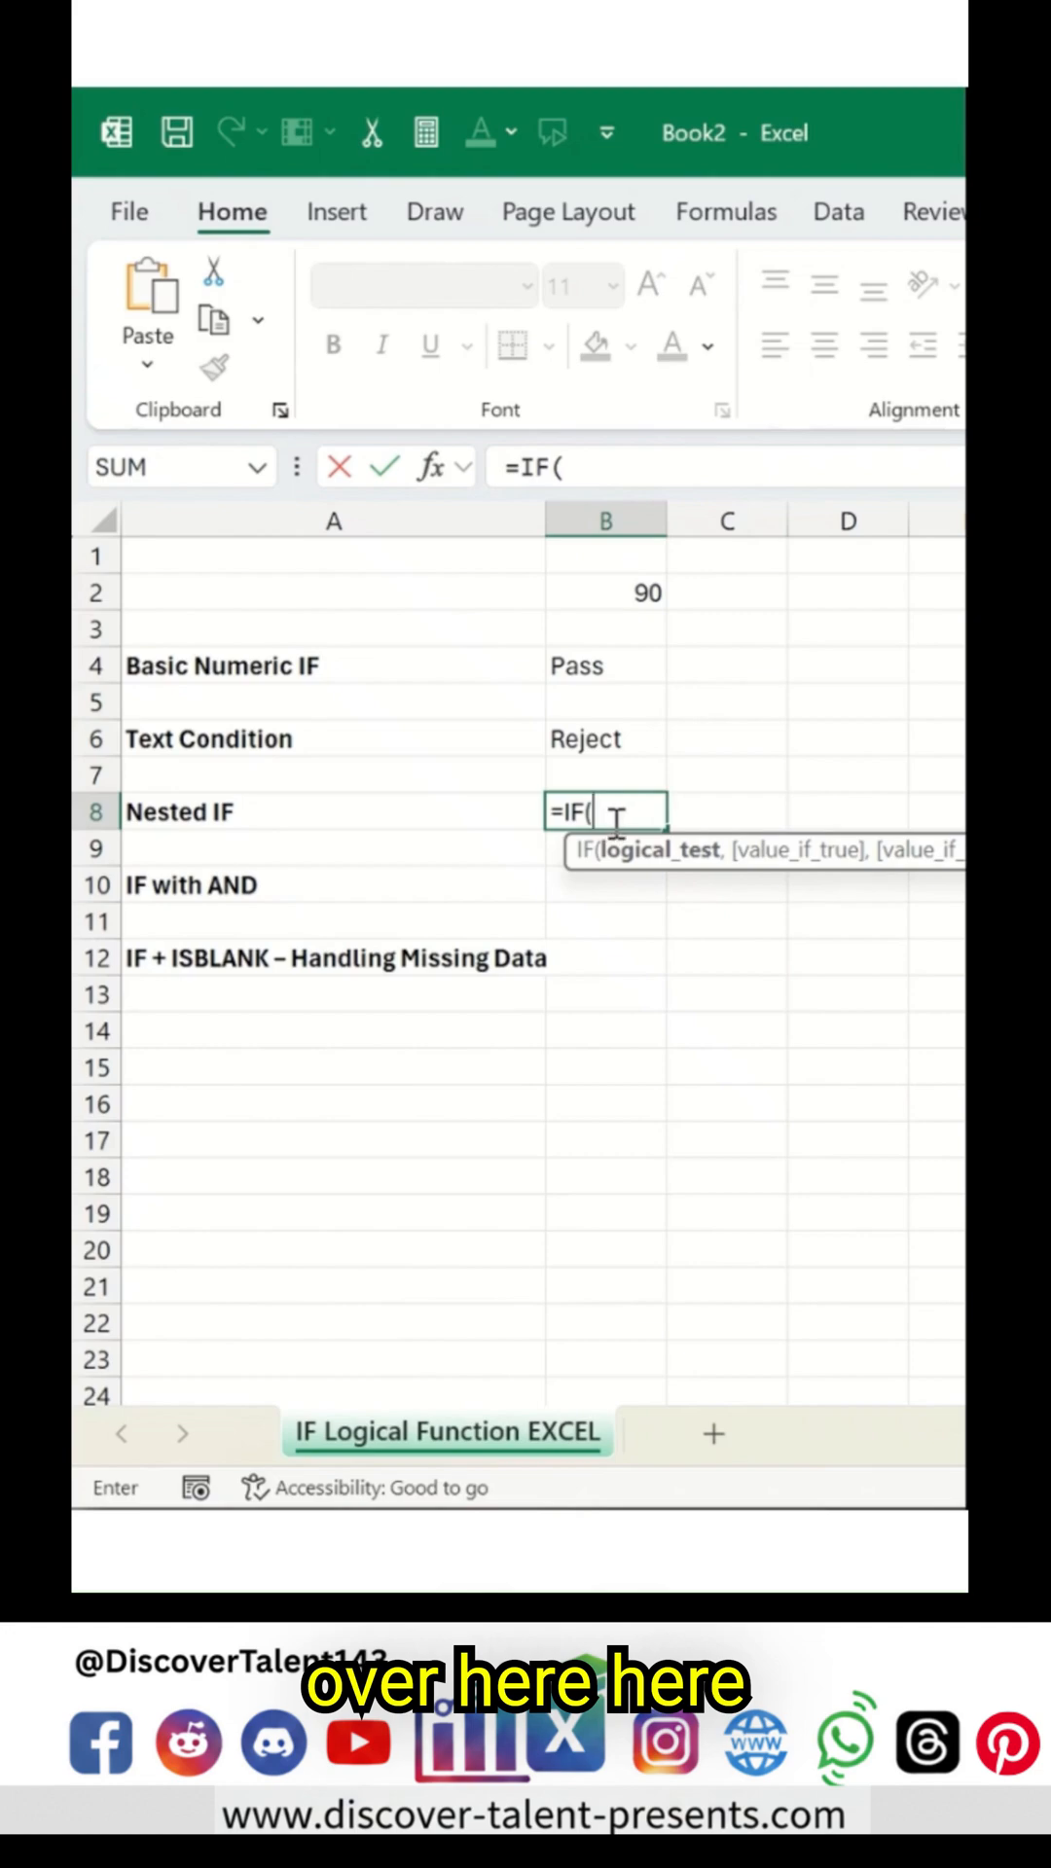
{"action": "left_click", "coordinate": [604, 592]}
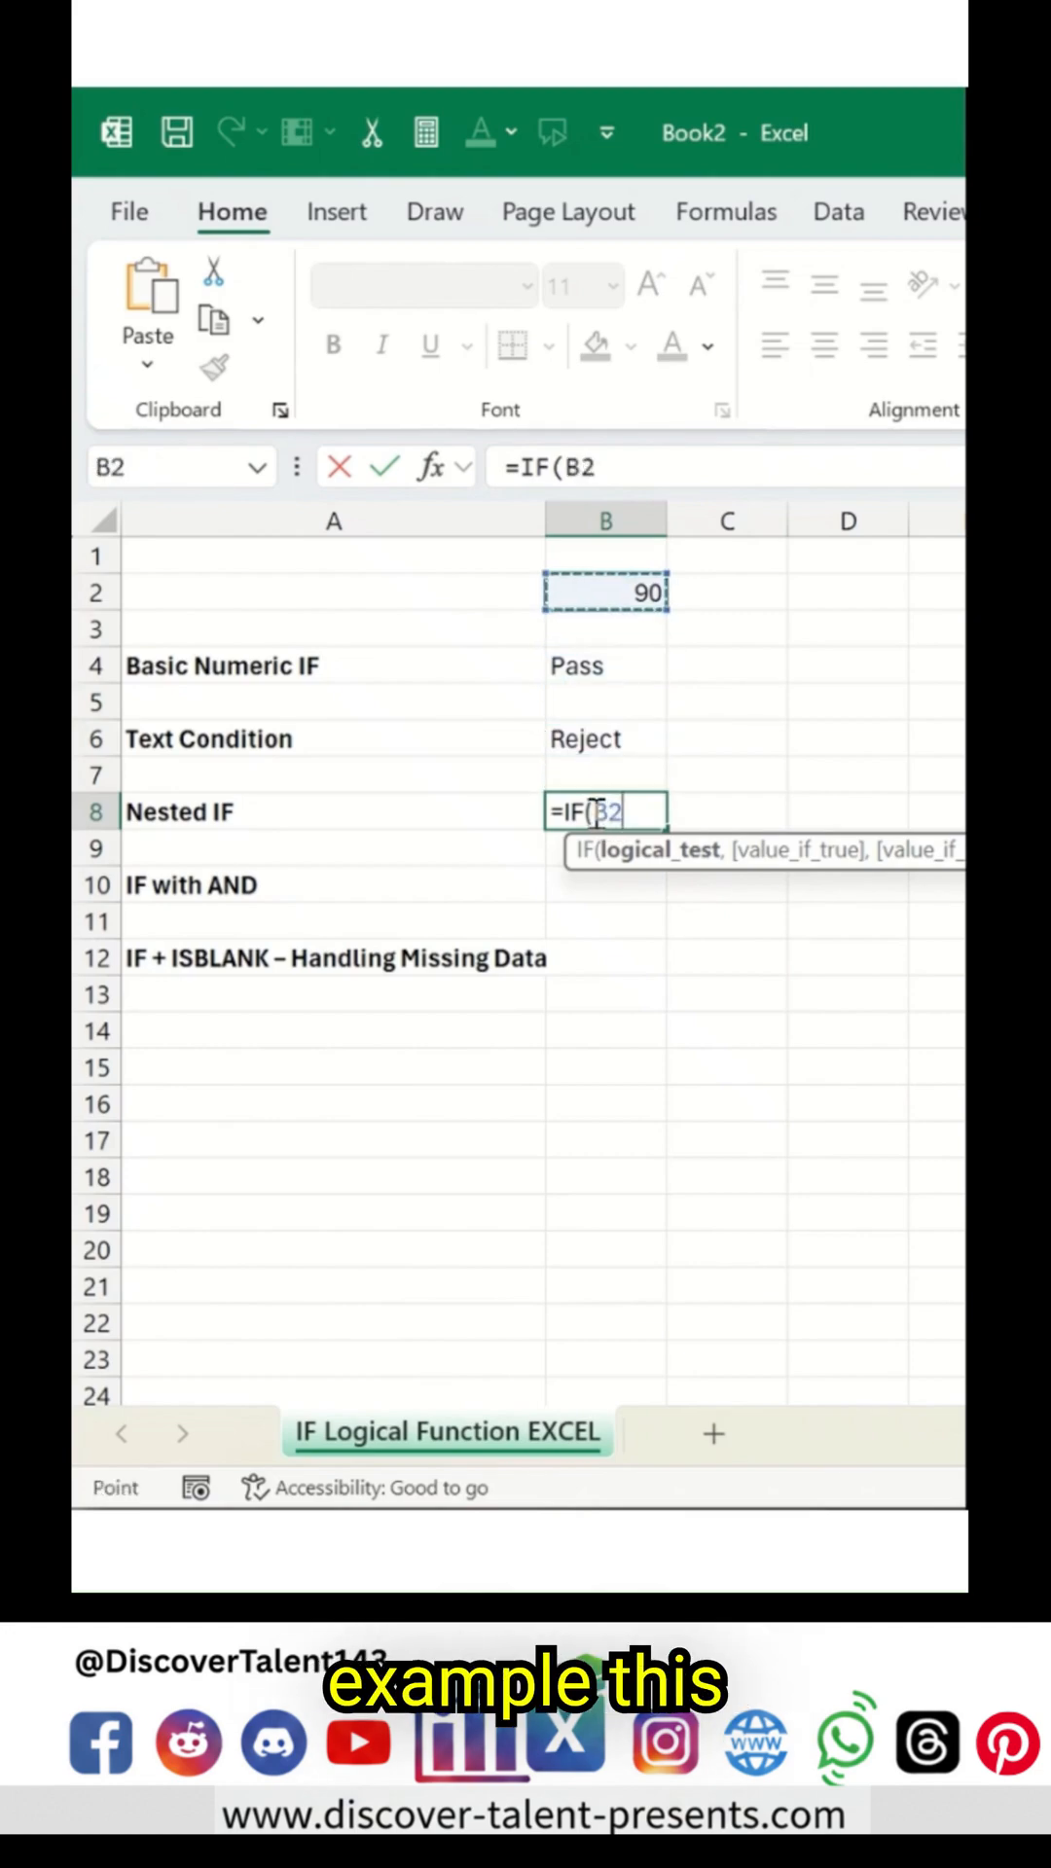
{"action": "type", "text": ">=90"}
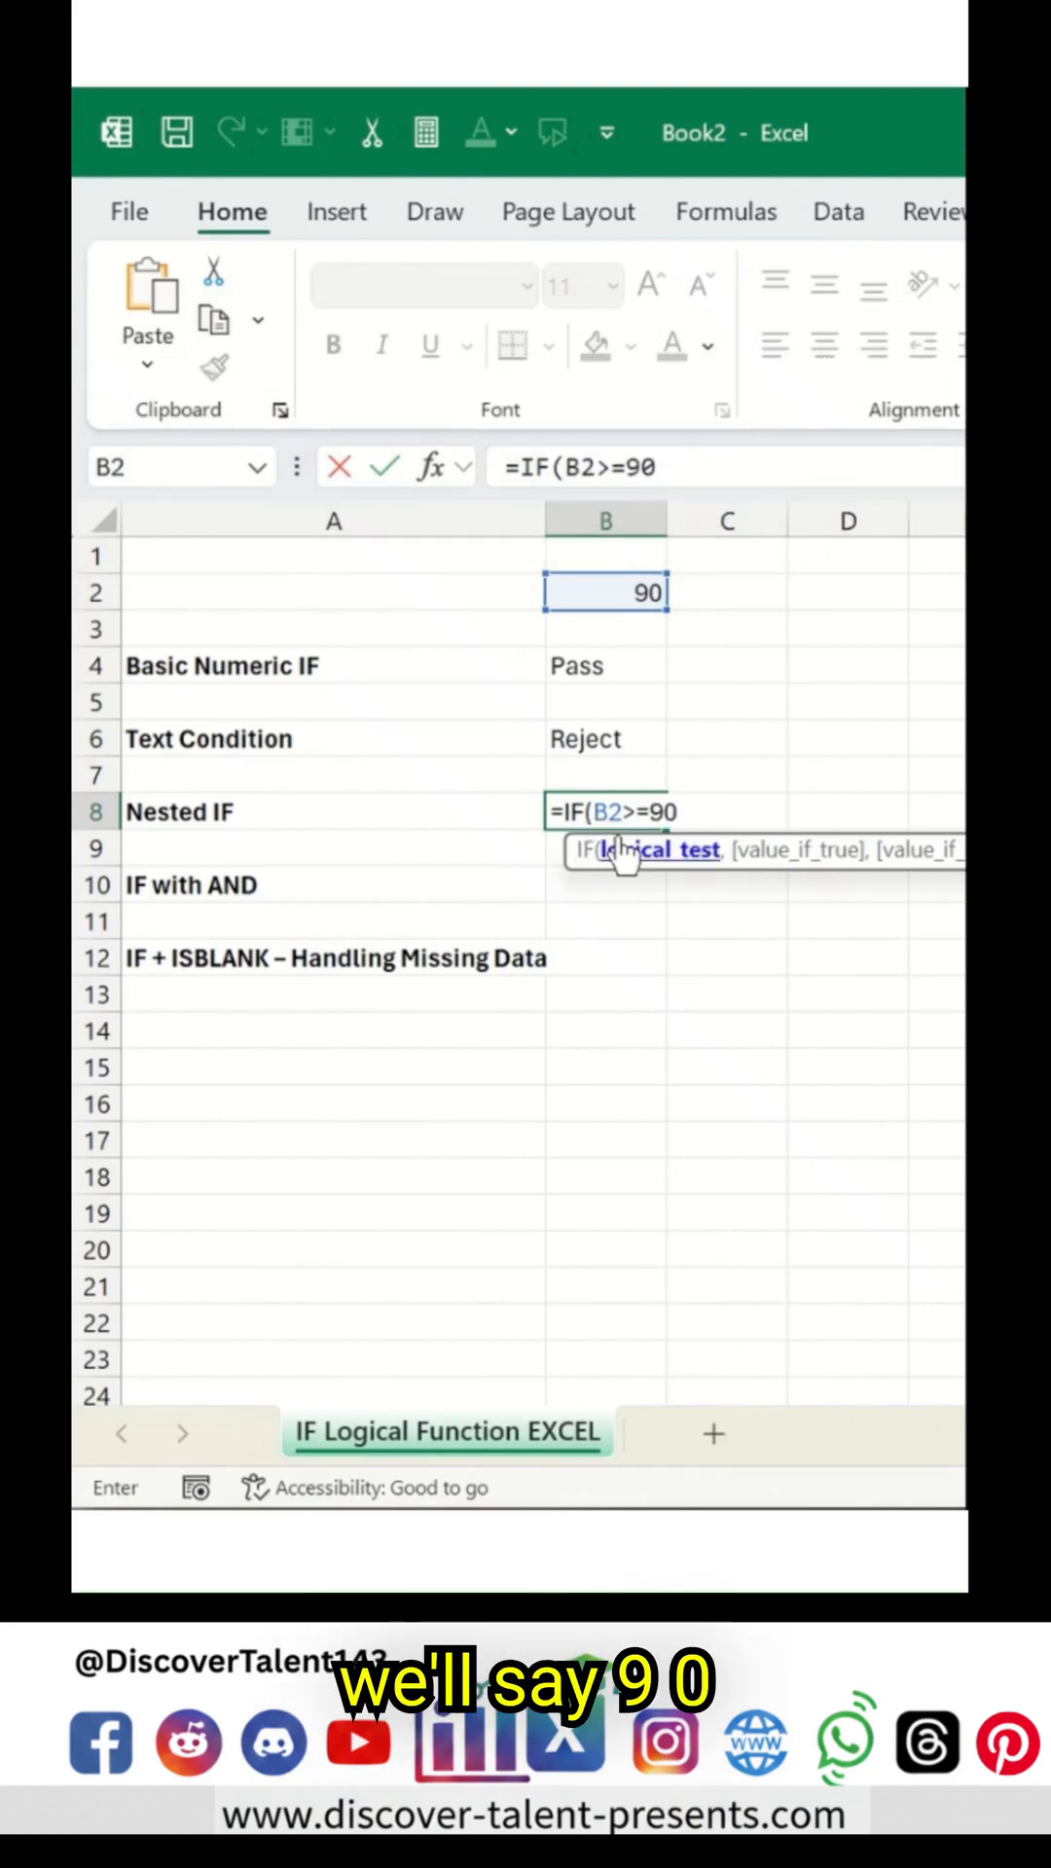
{"action": "type", "text": ","}
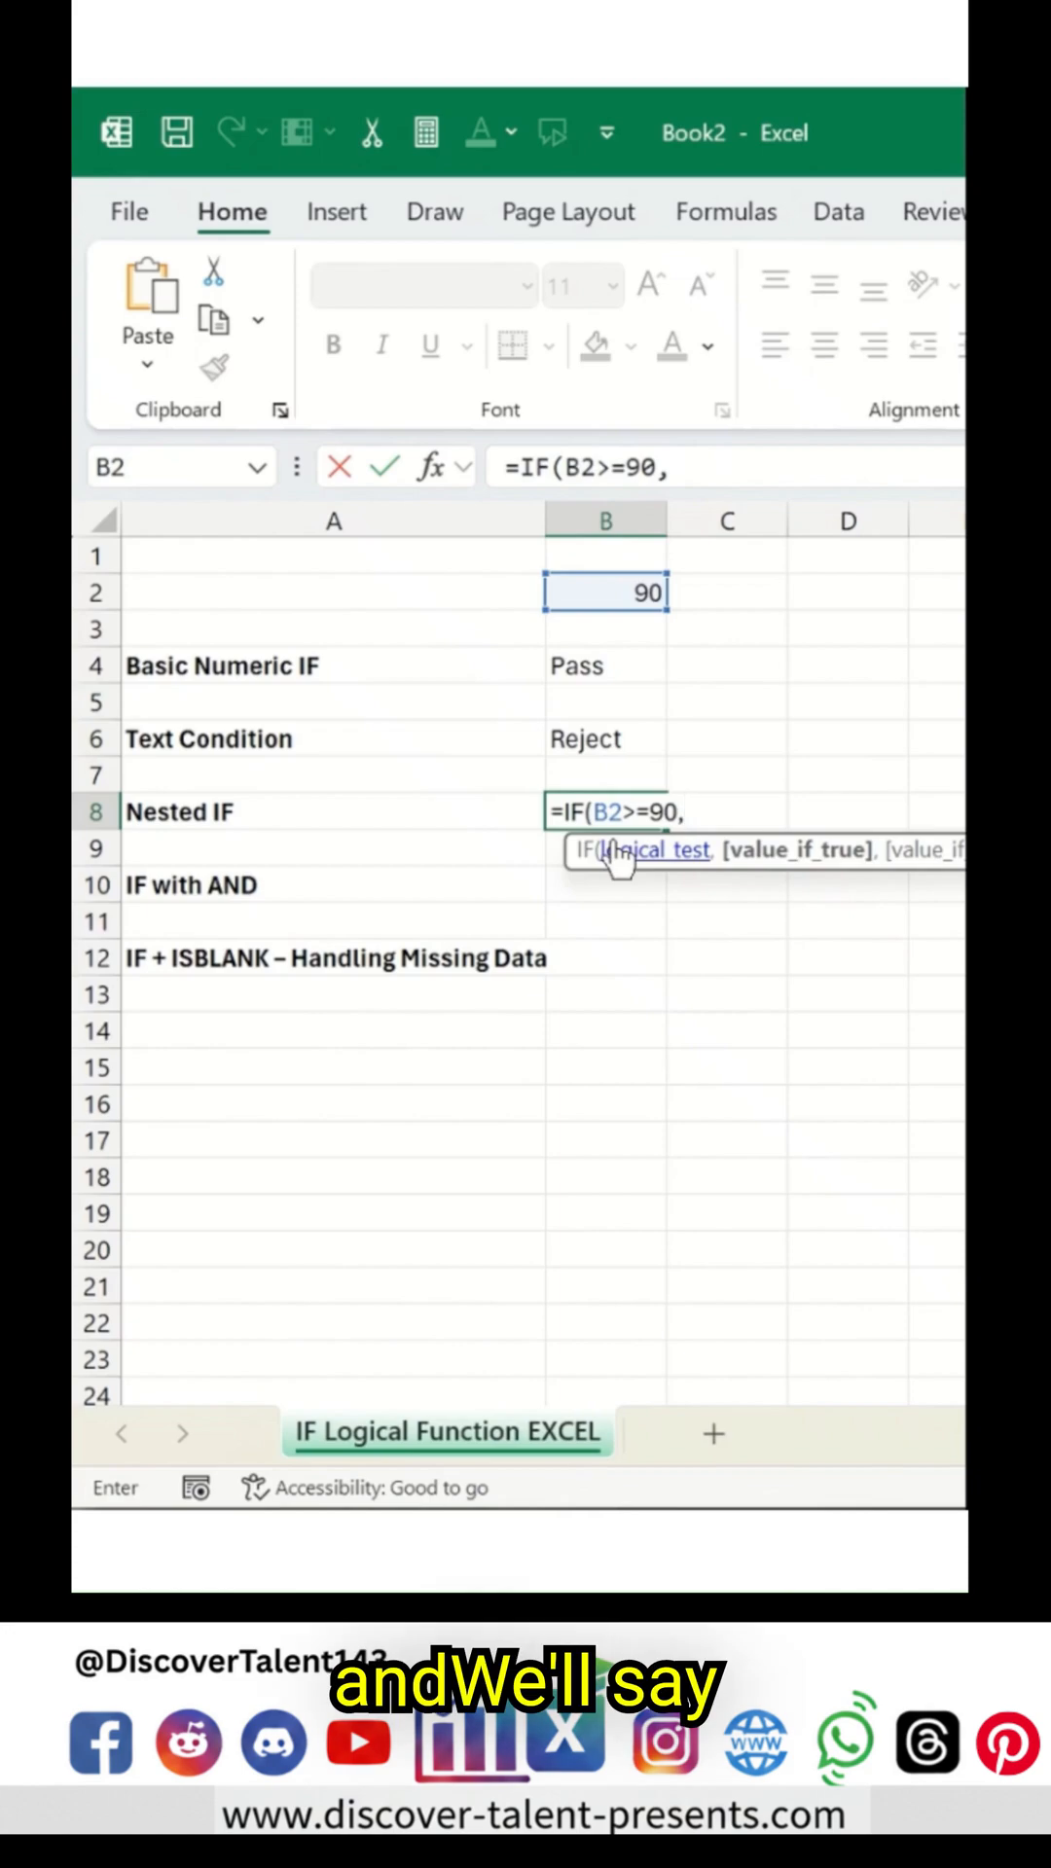
{"action": "type", "text": "'A'"}
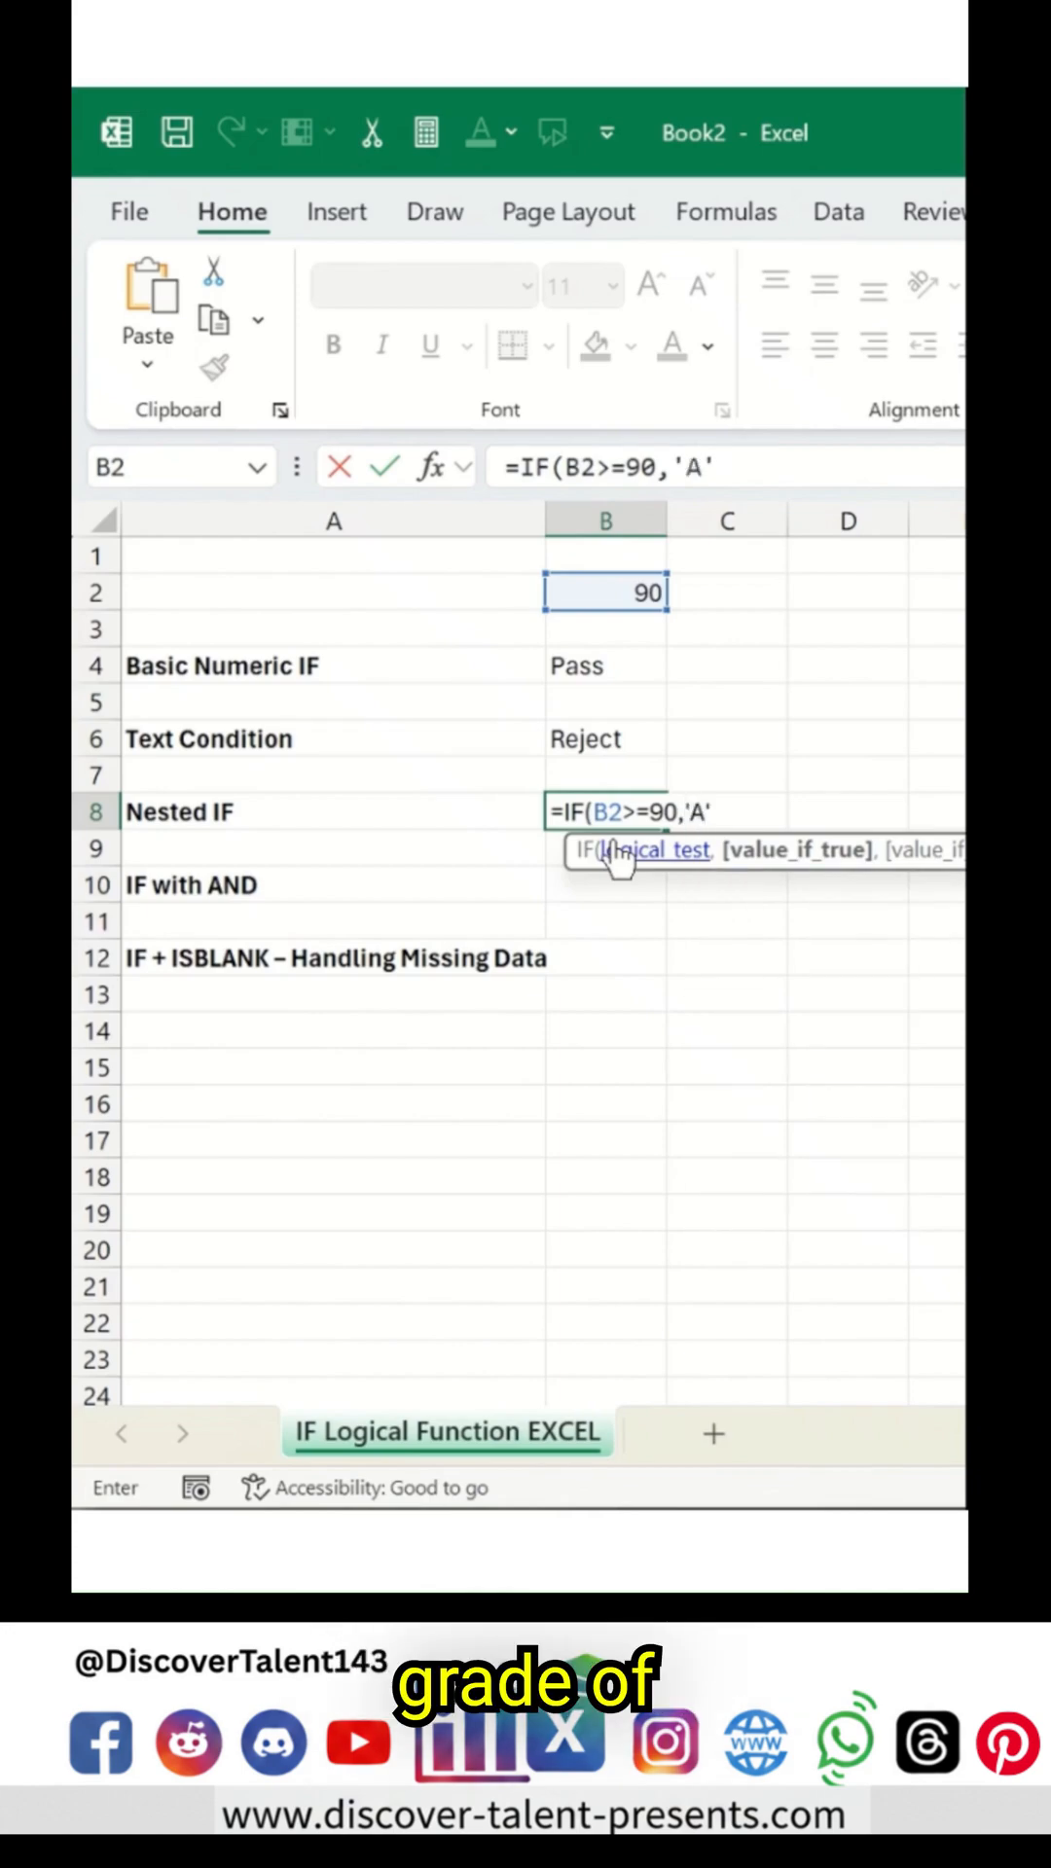
{"action": "type", "text": "\"A\""}
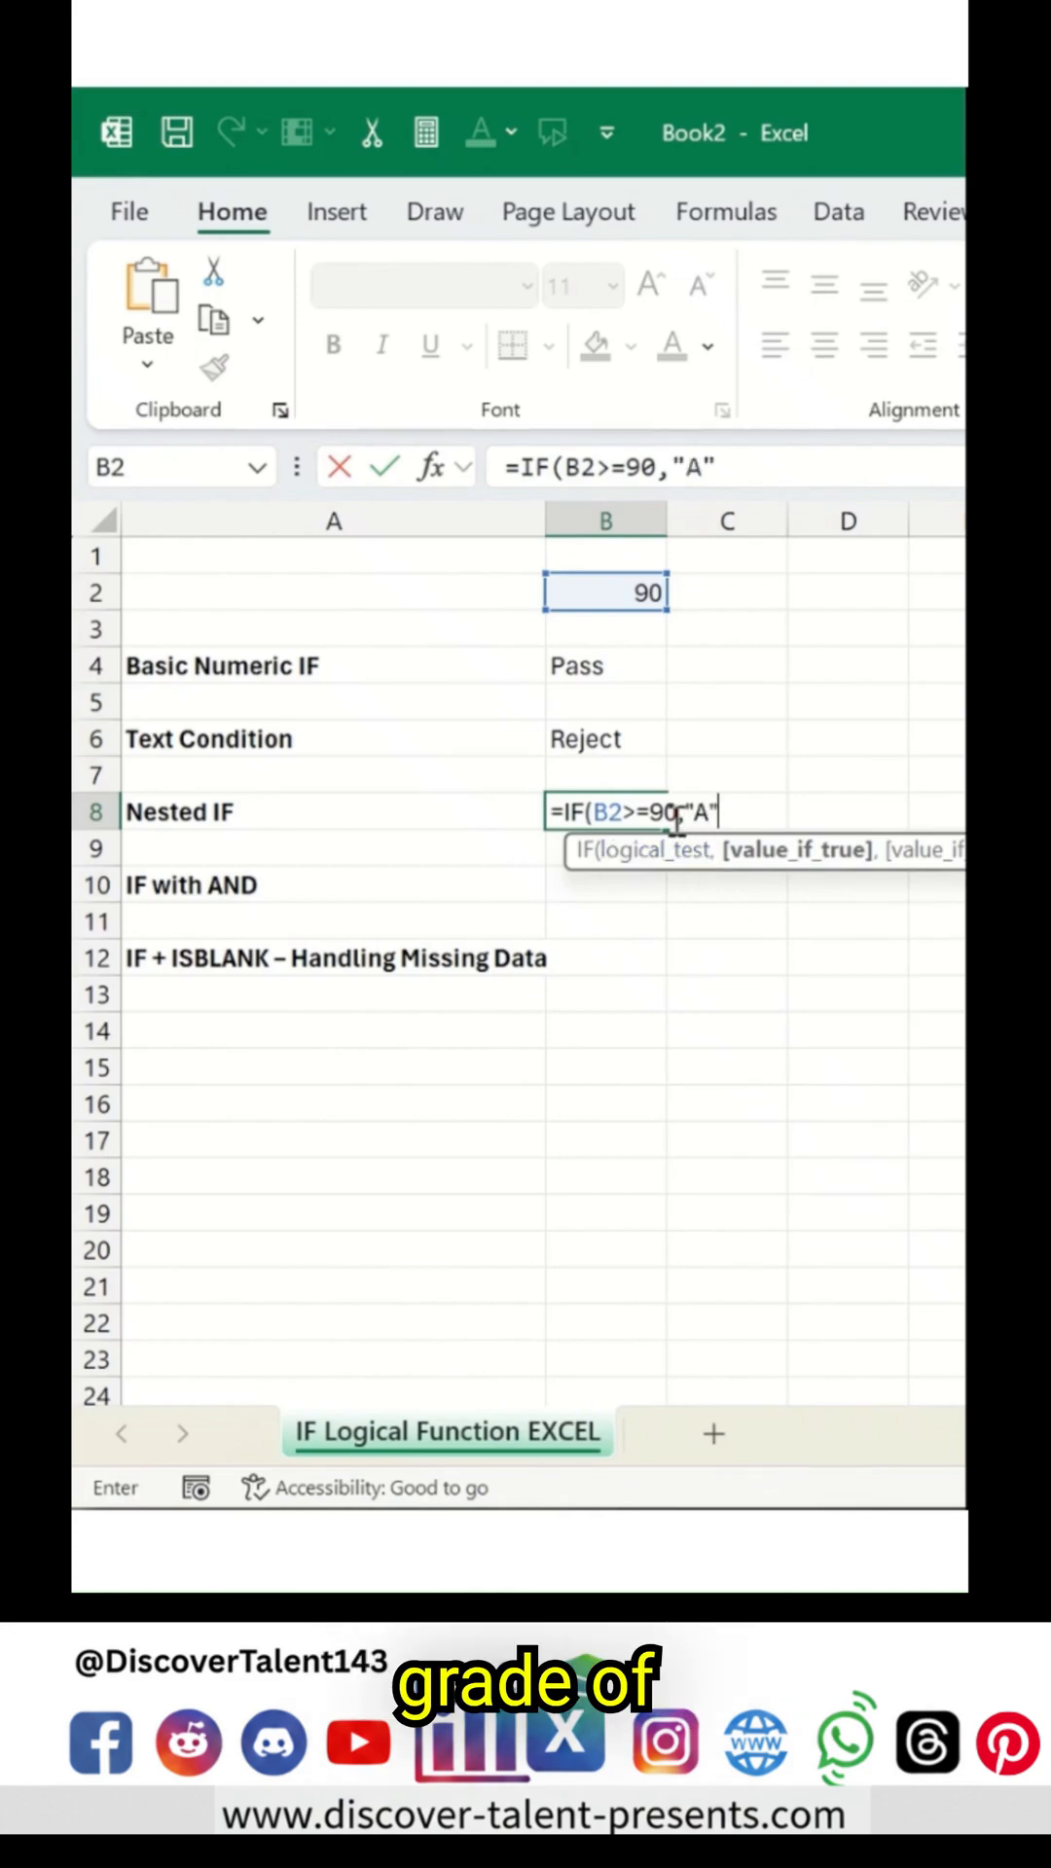
{"action": "type", "text": ","}
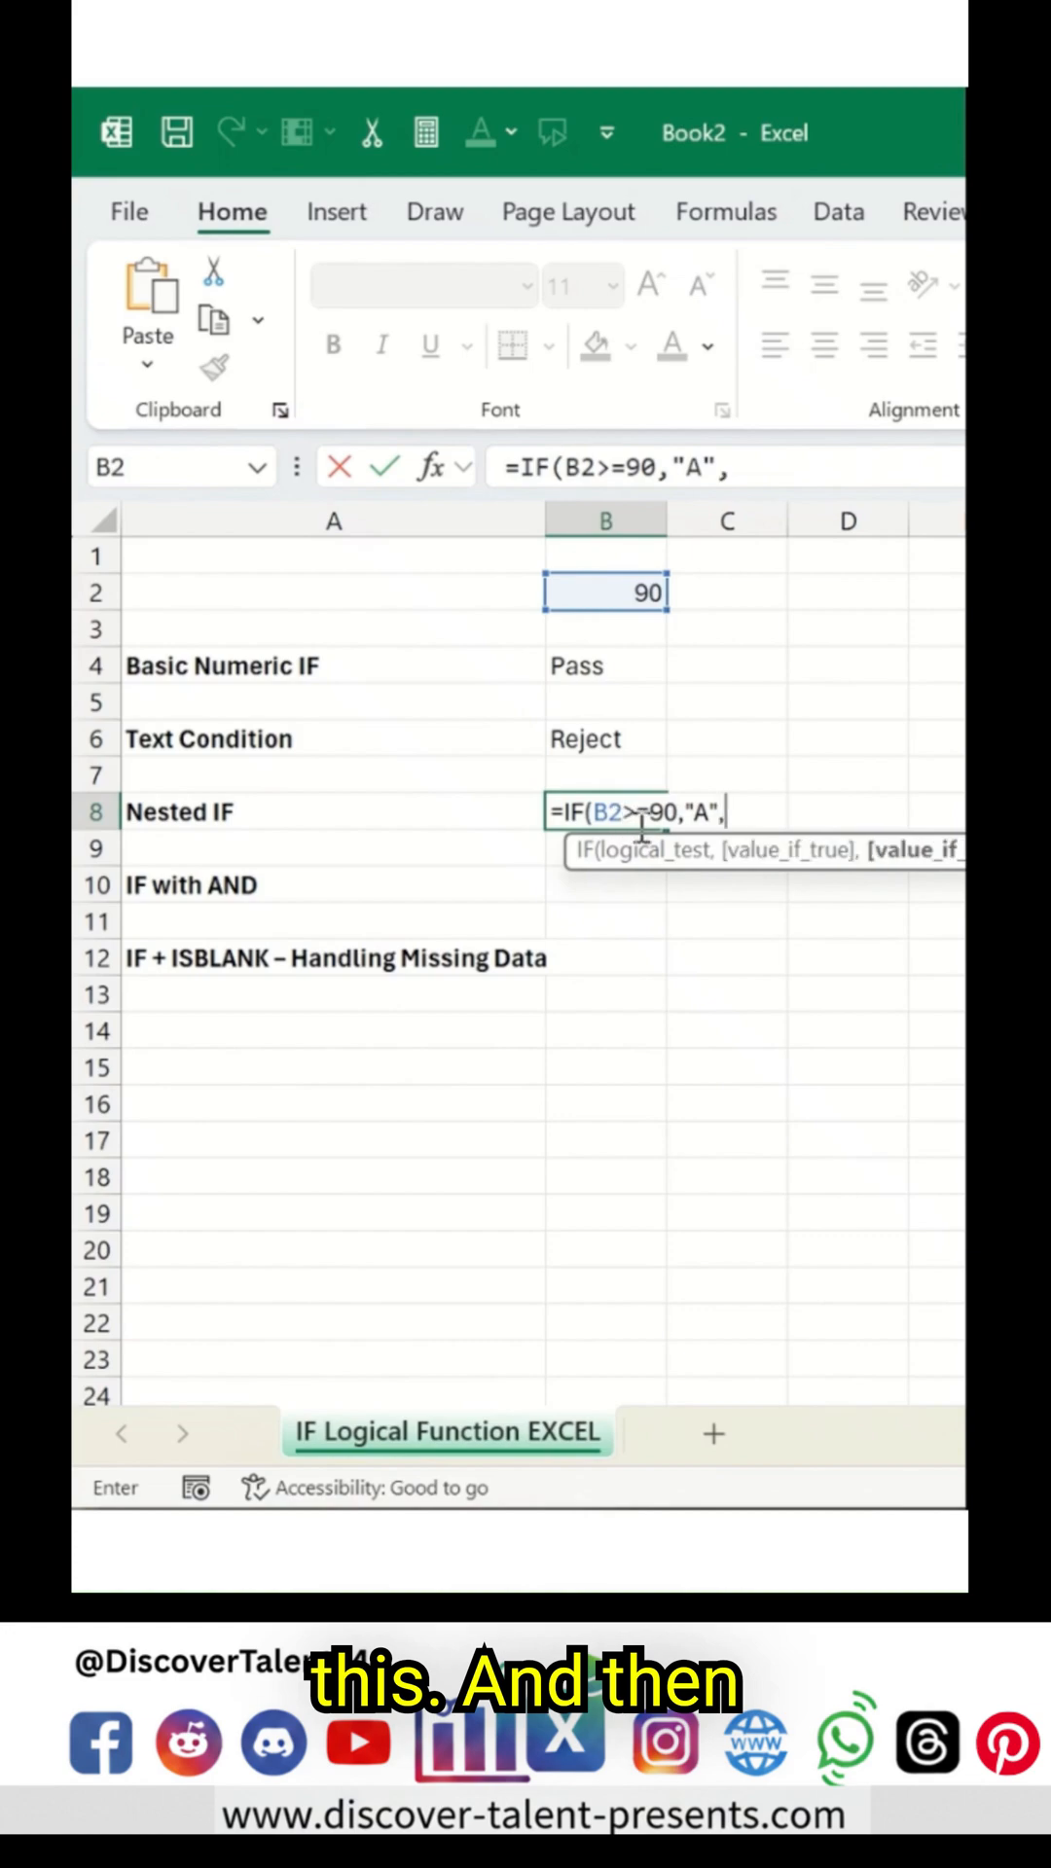
Step: Add the inner IF testing C2>=80 for "B", reference D2, and confirm
{"action": "left_click", "coordinate": [727, 633]}
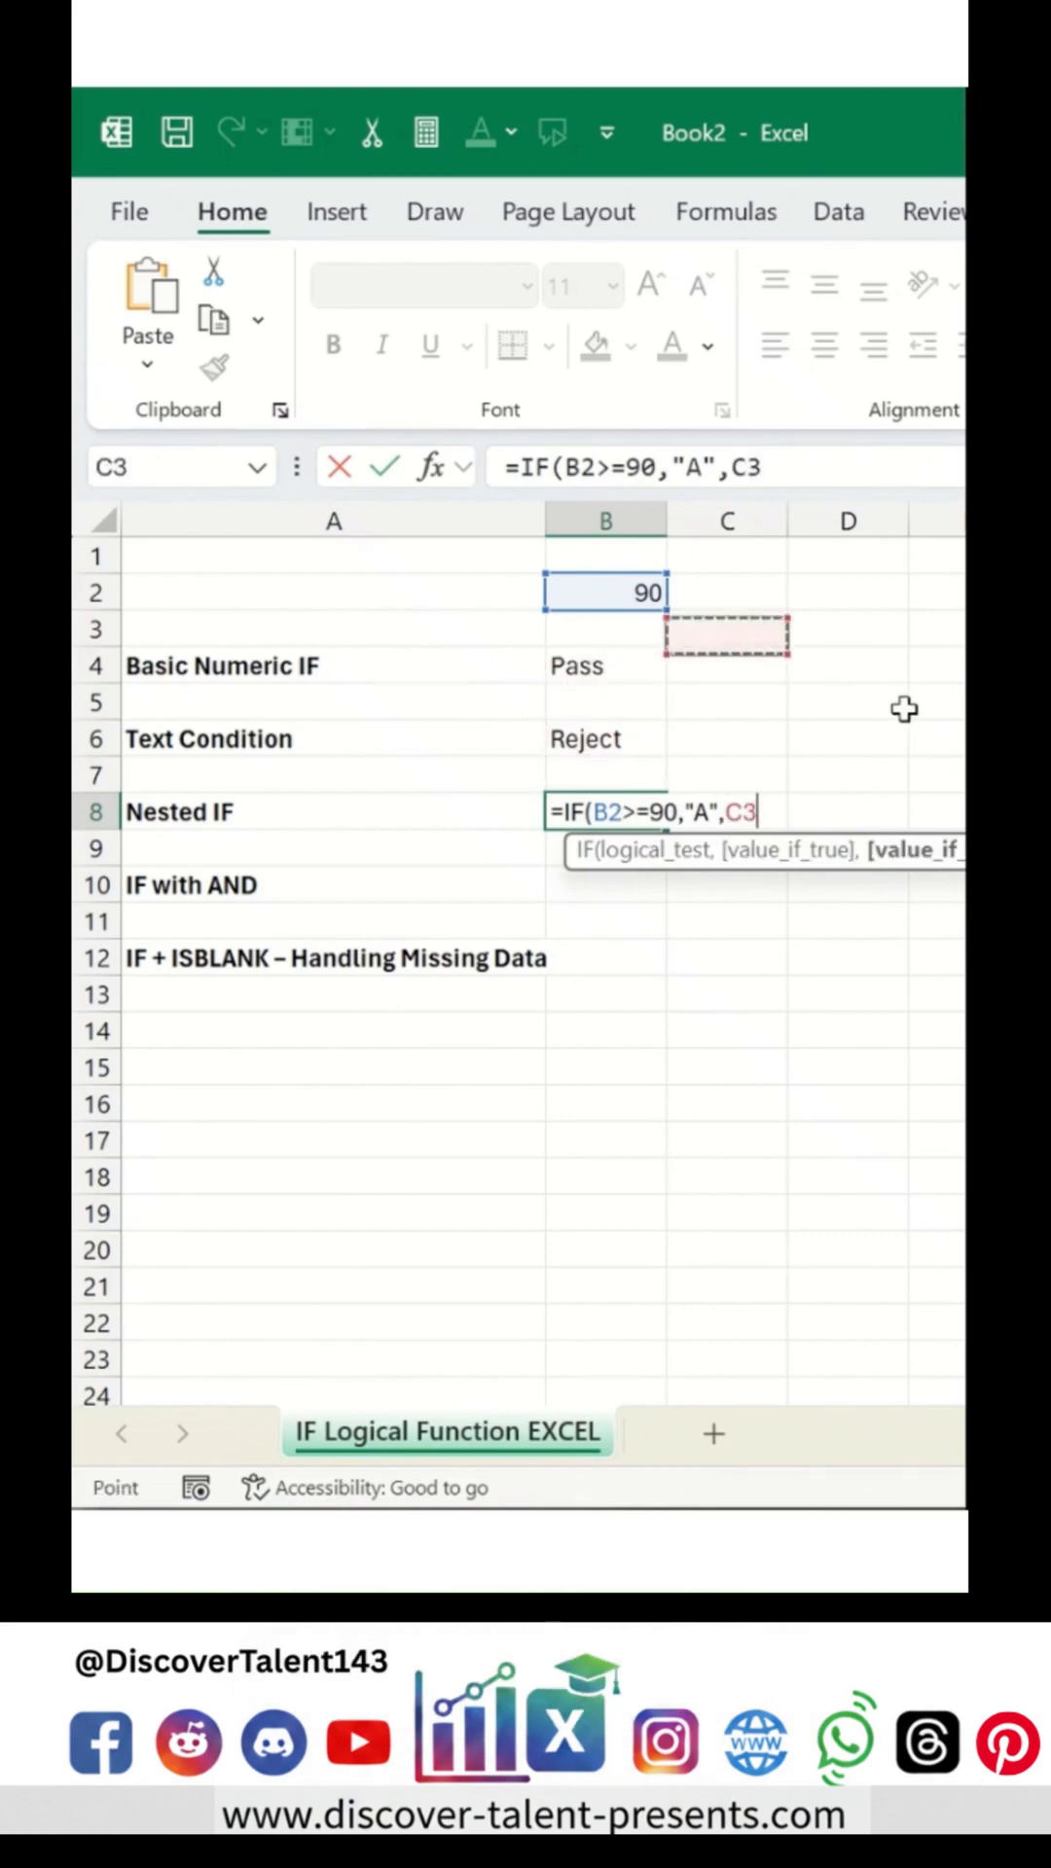
{"action": "left_click", "coordinate": [723, 593]}
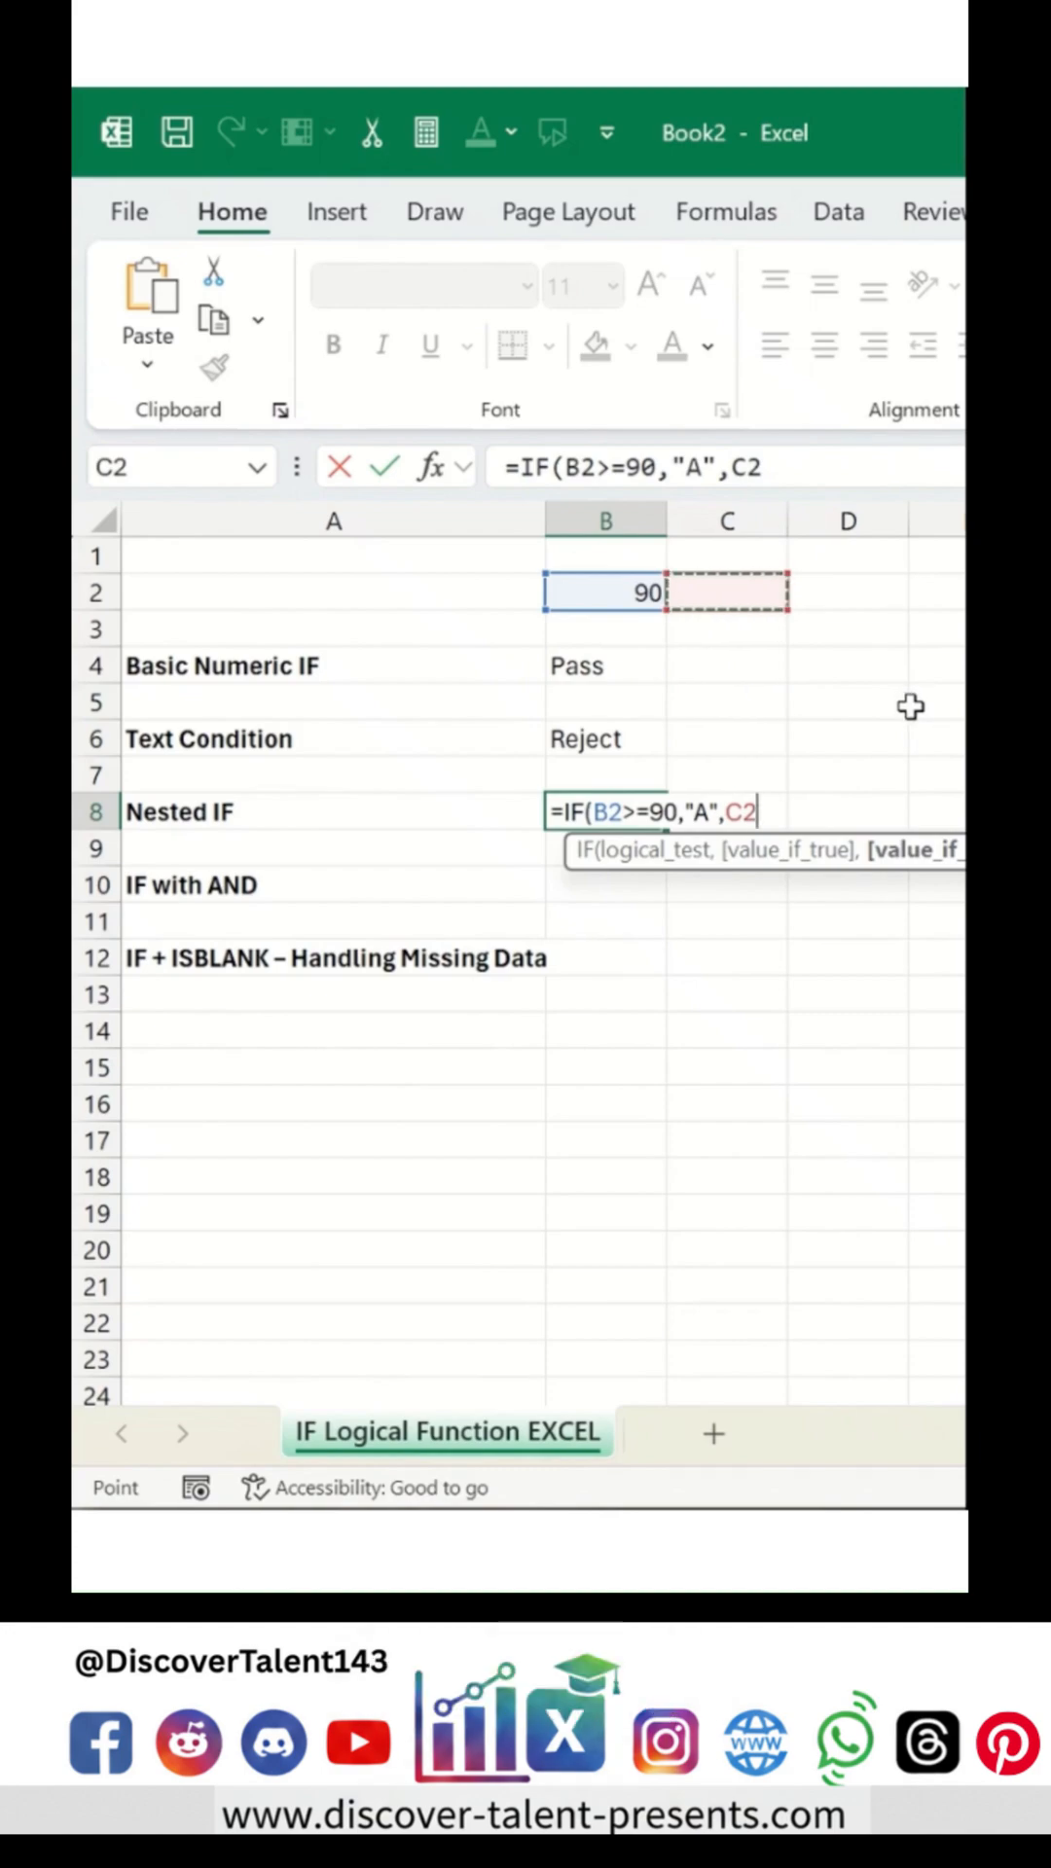
{"action": "type", "text": "IF(B8"}
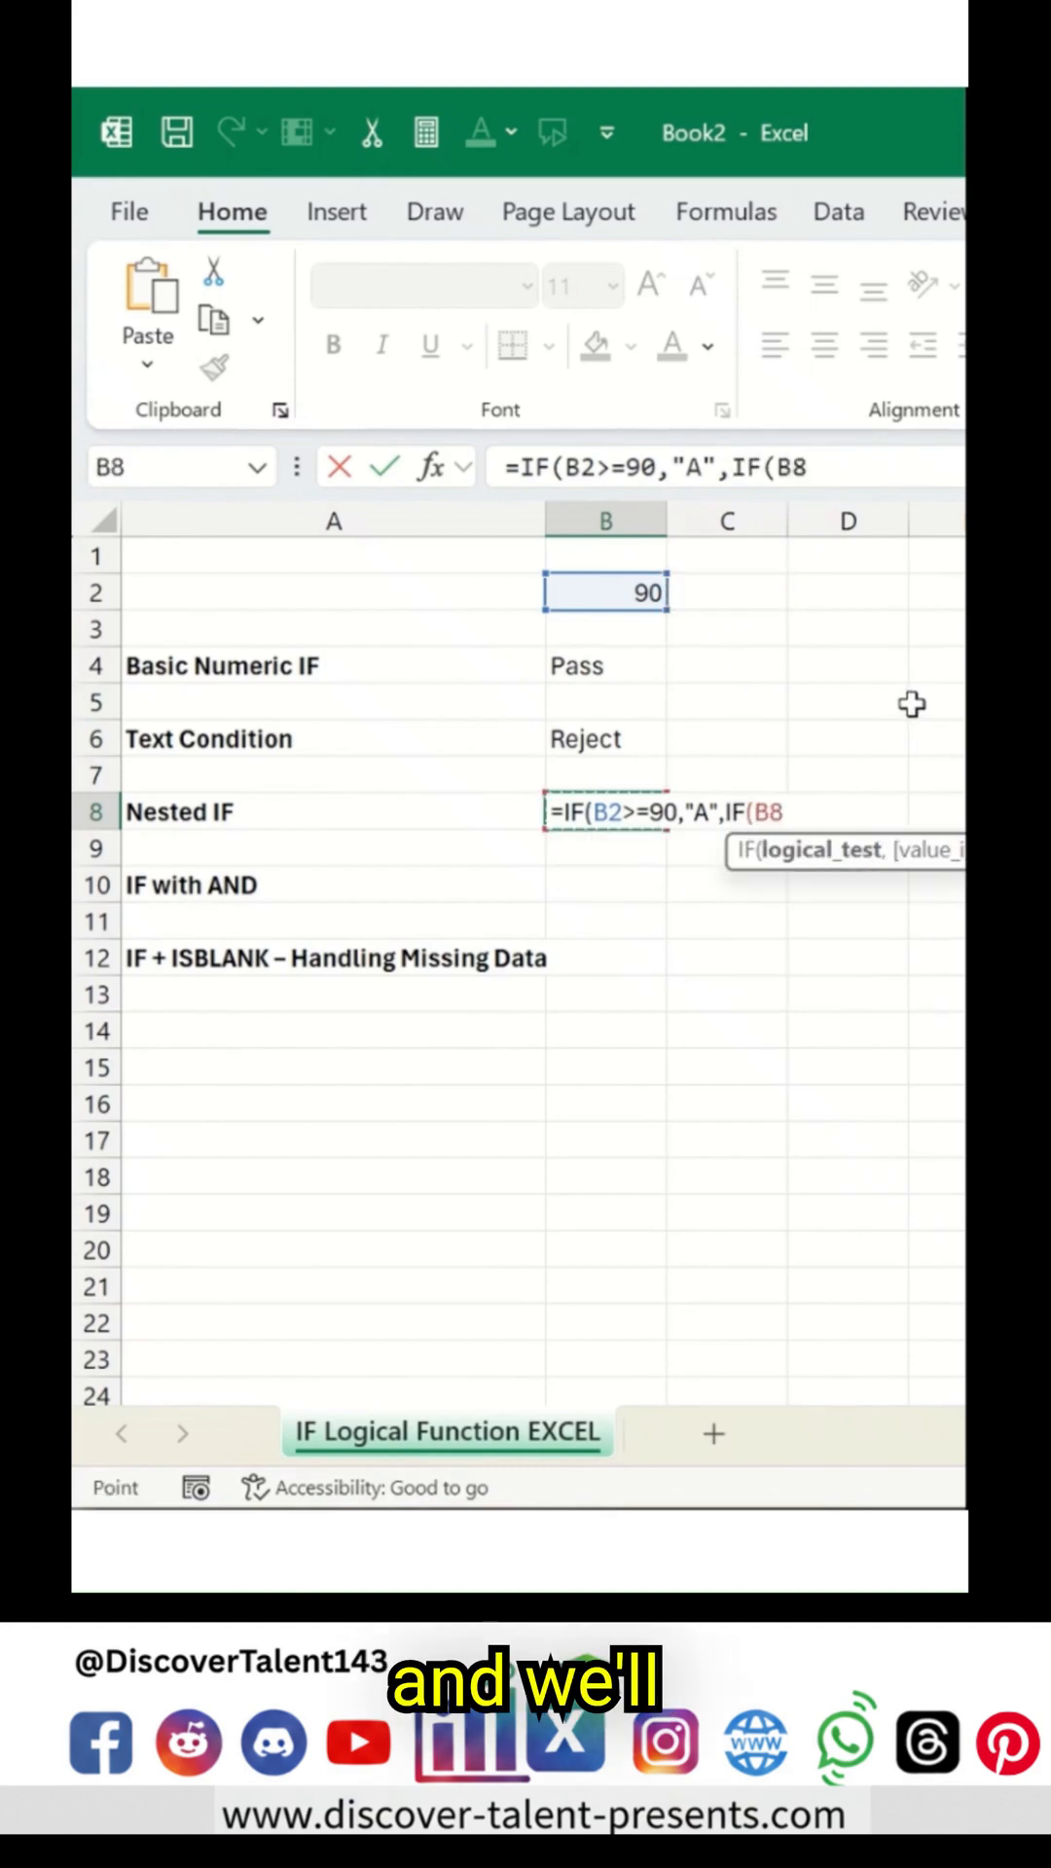
{"action": "left_click", "coordinate": [726, 590]}
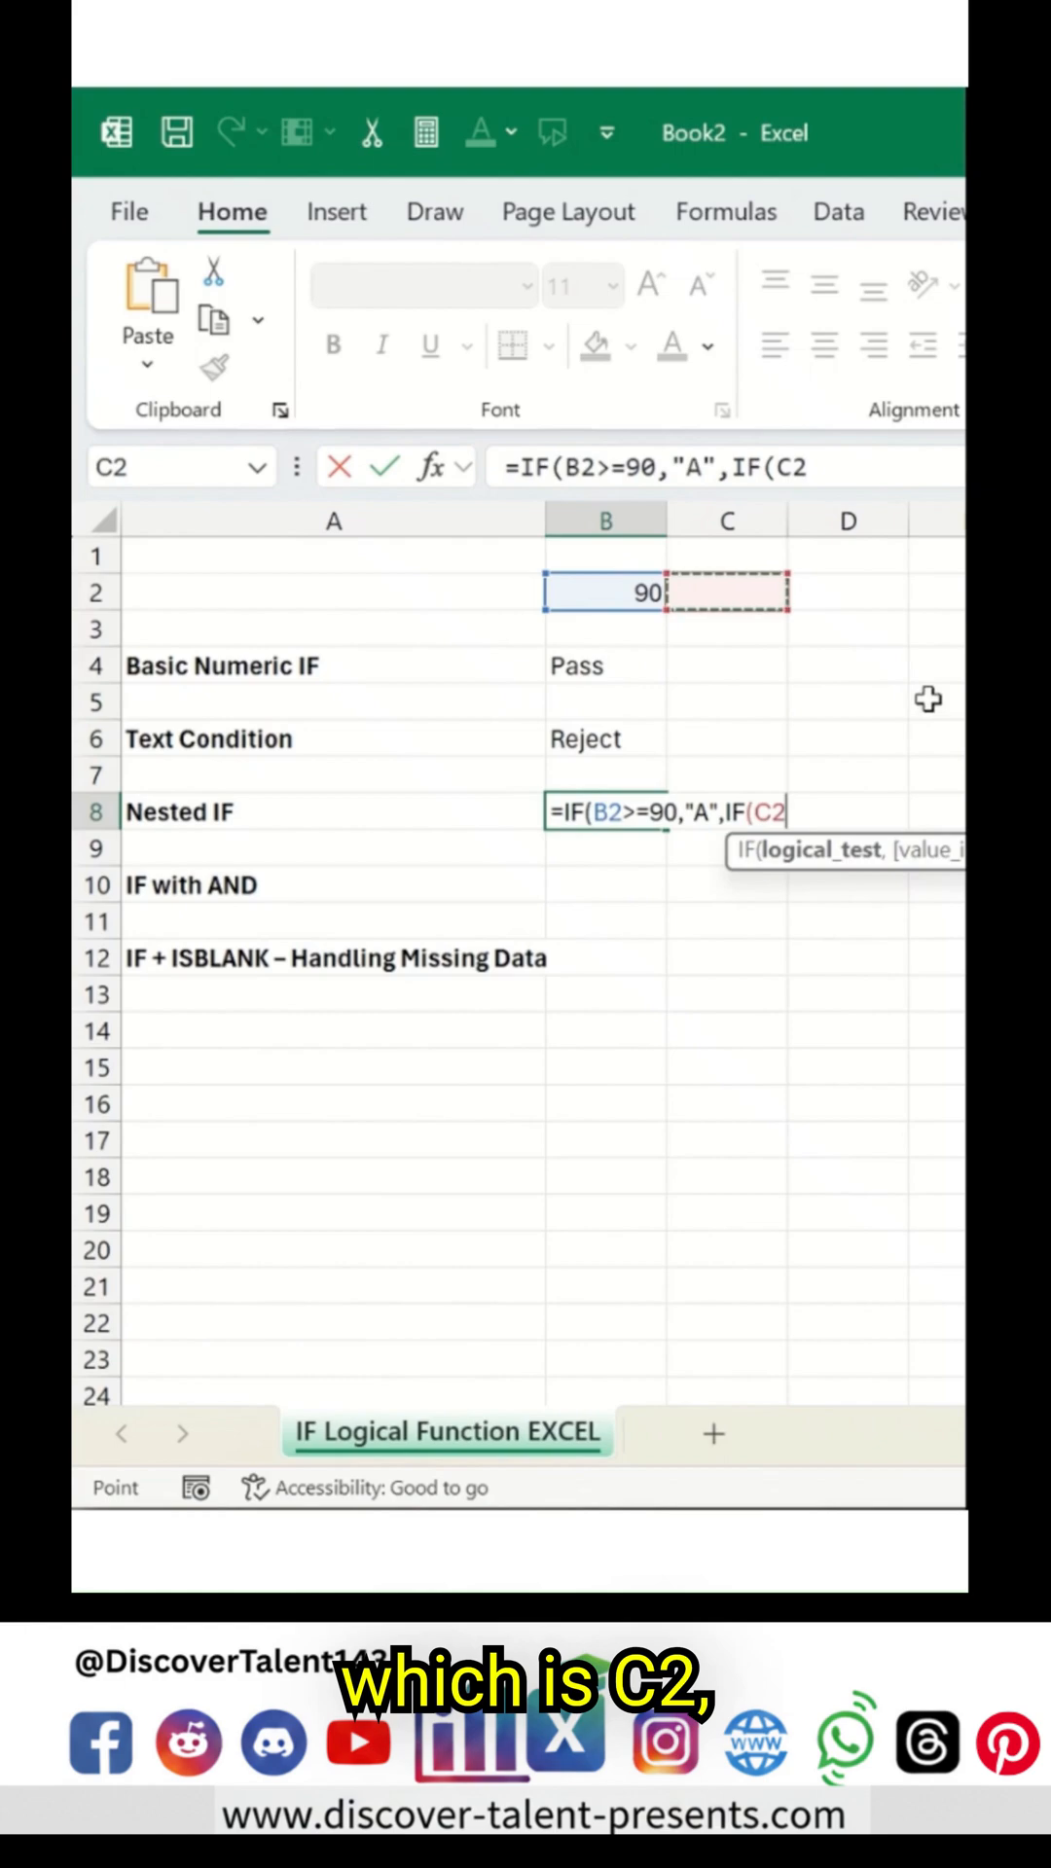
{"action": "type", "text": ">"}
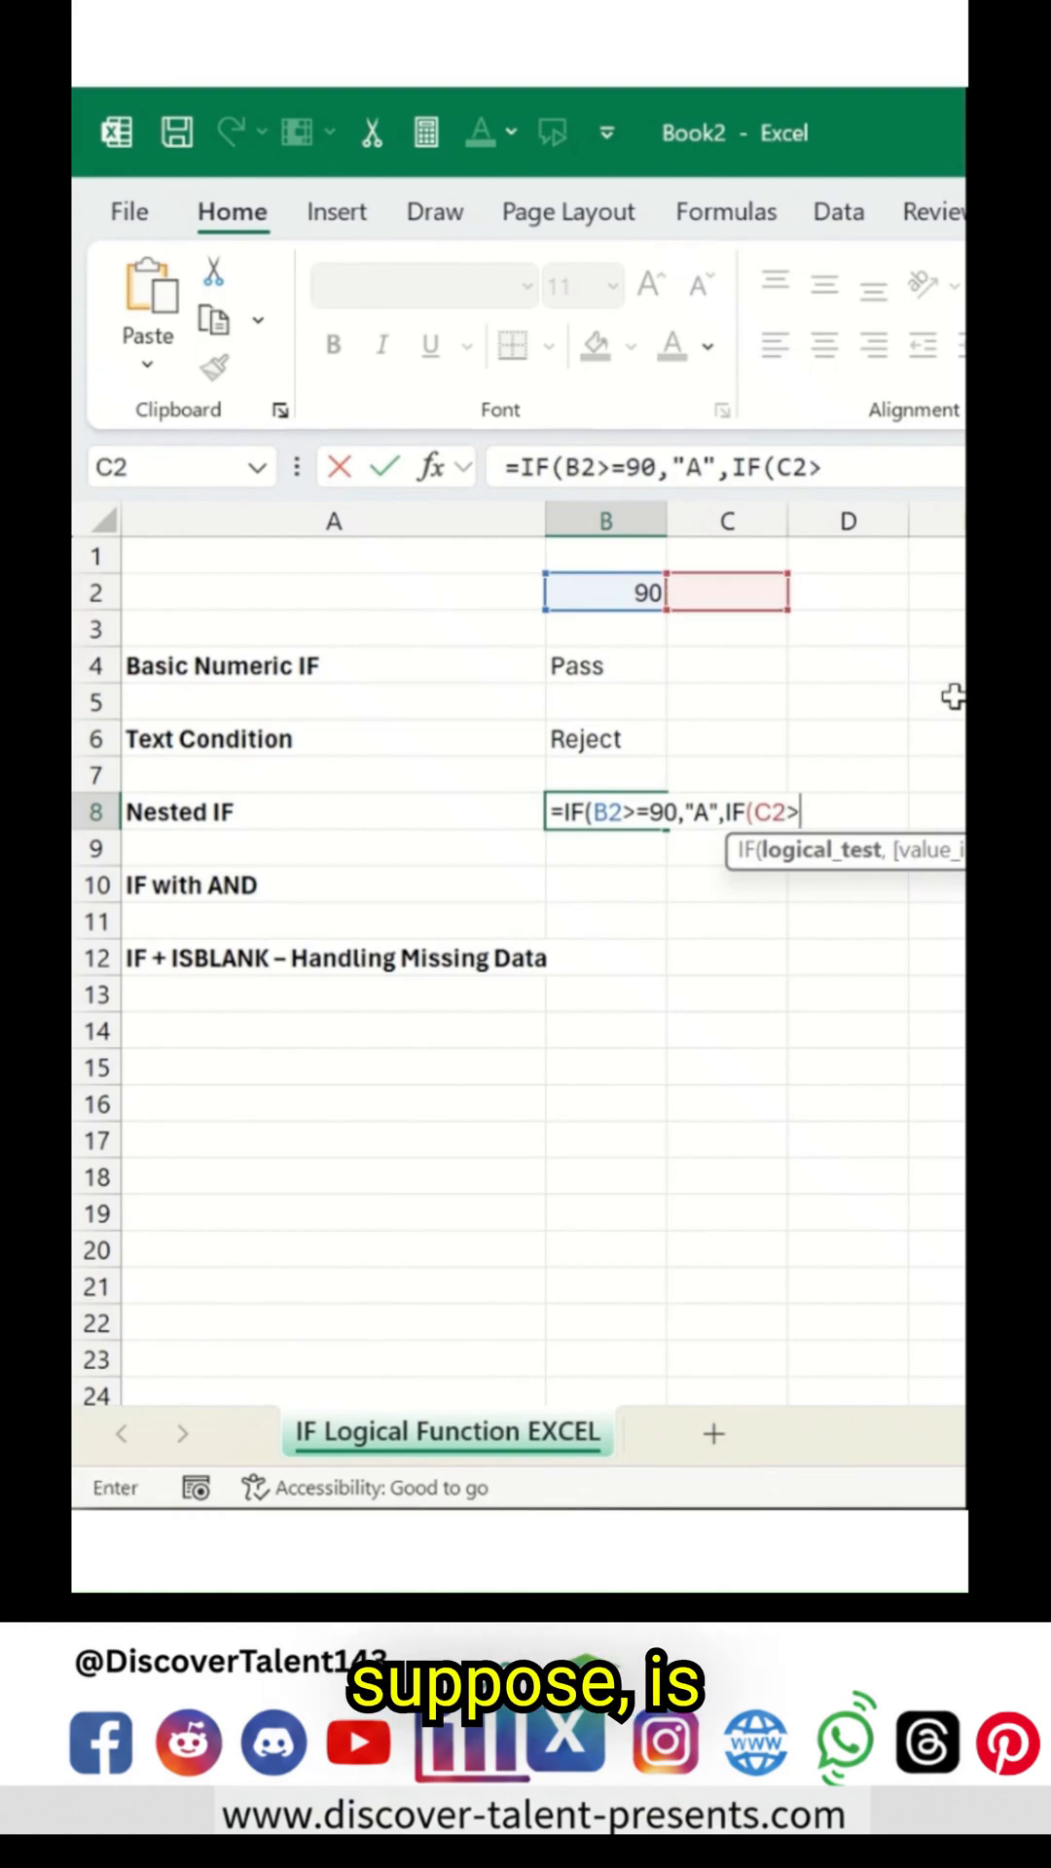
{"action": "type", "text": ">=80"}
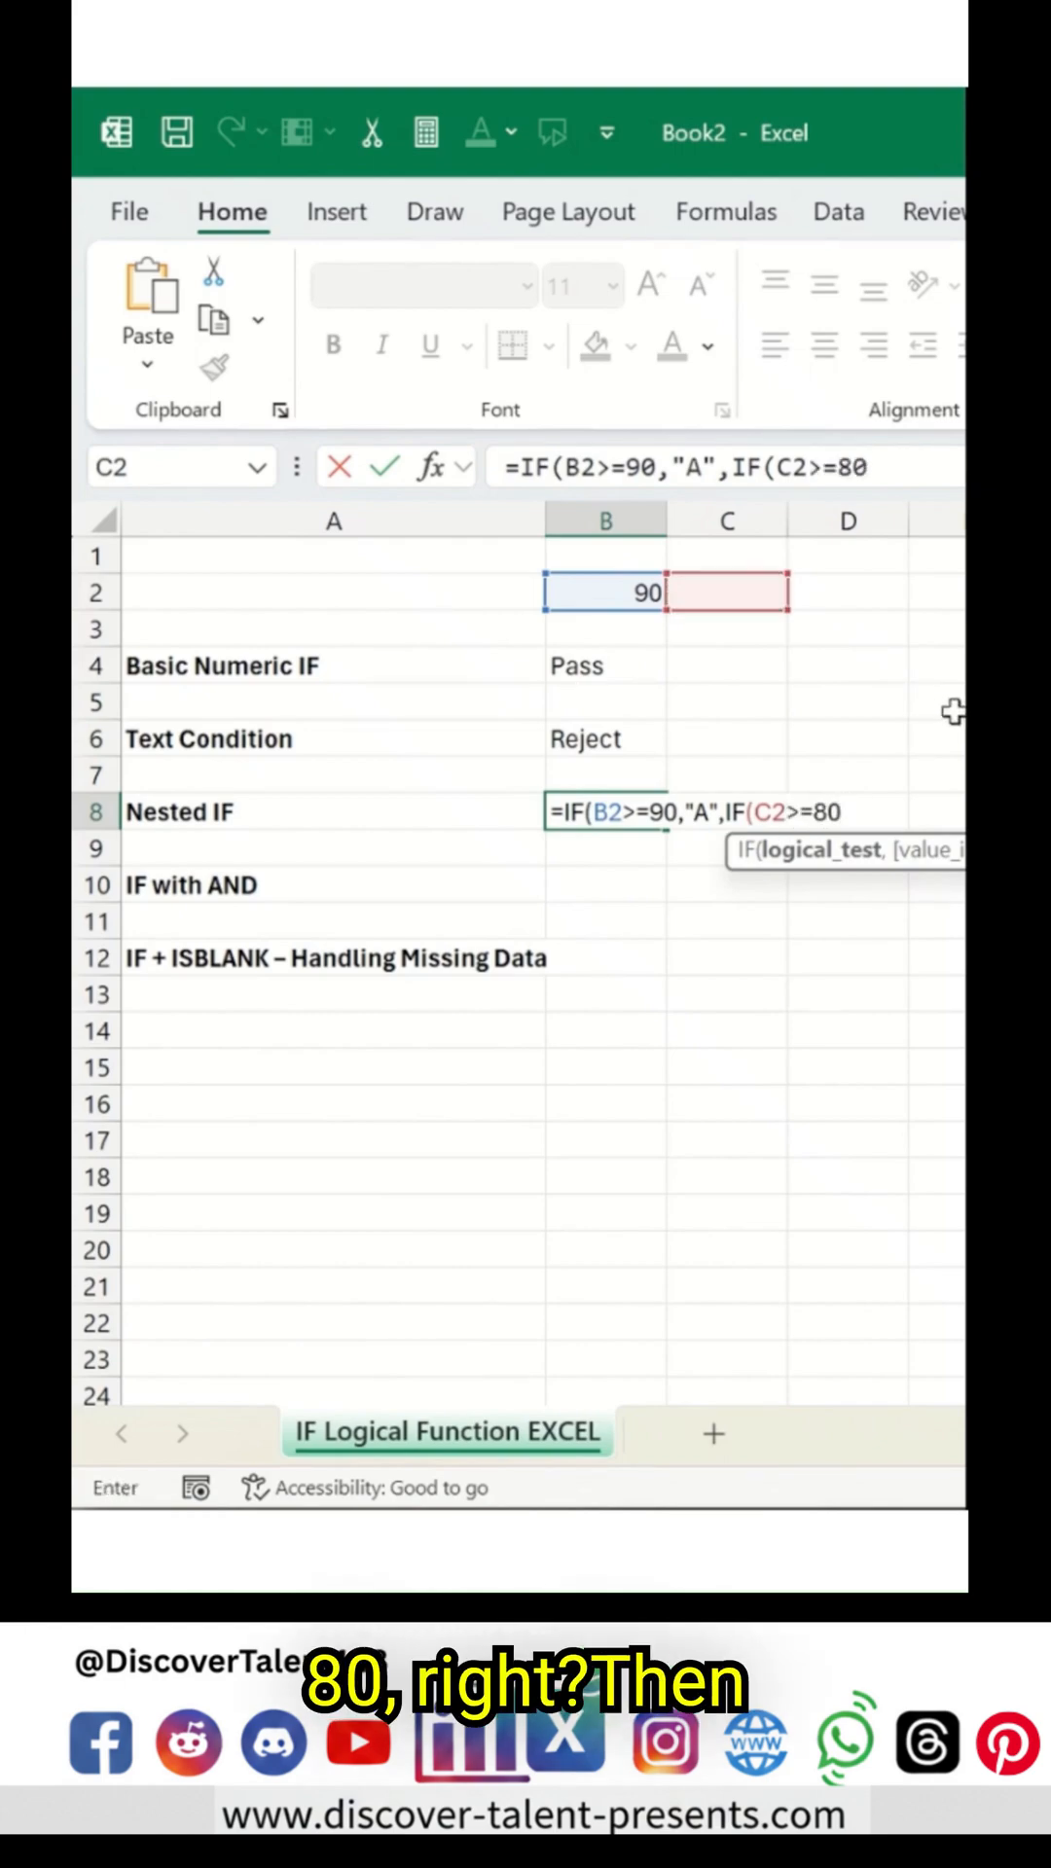
{"action": "type", "text": ",\""}
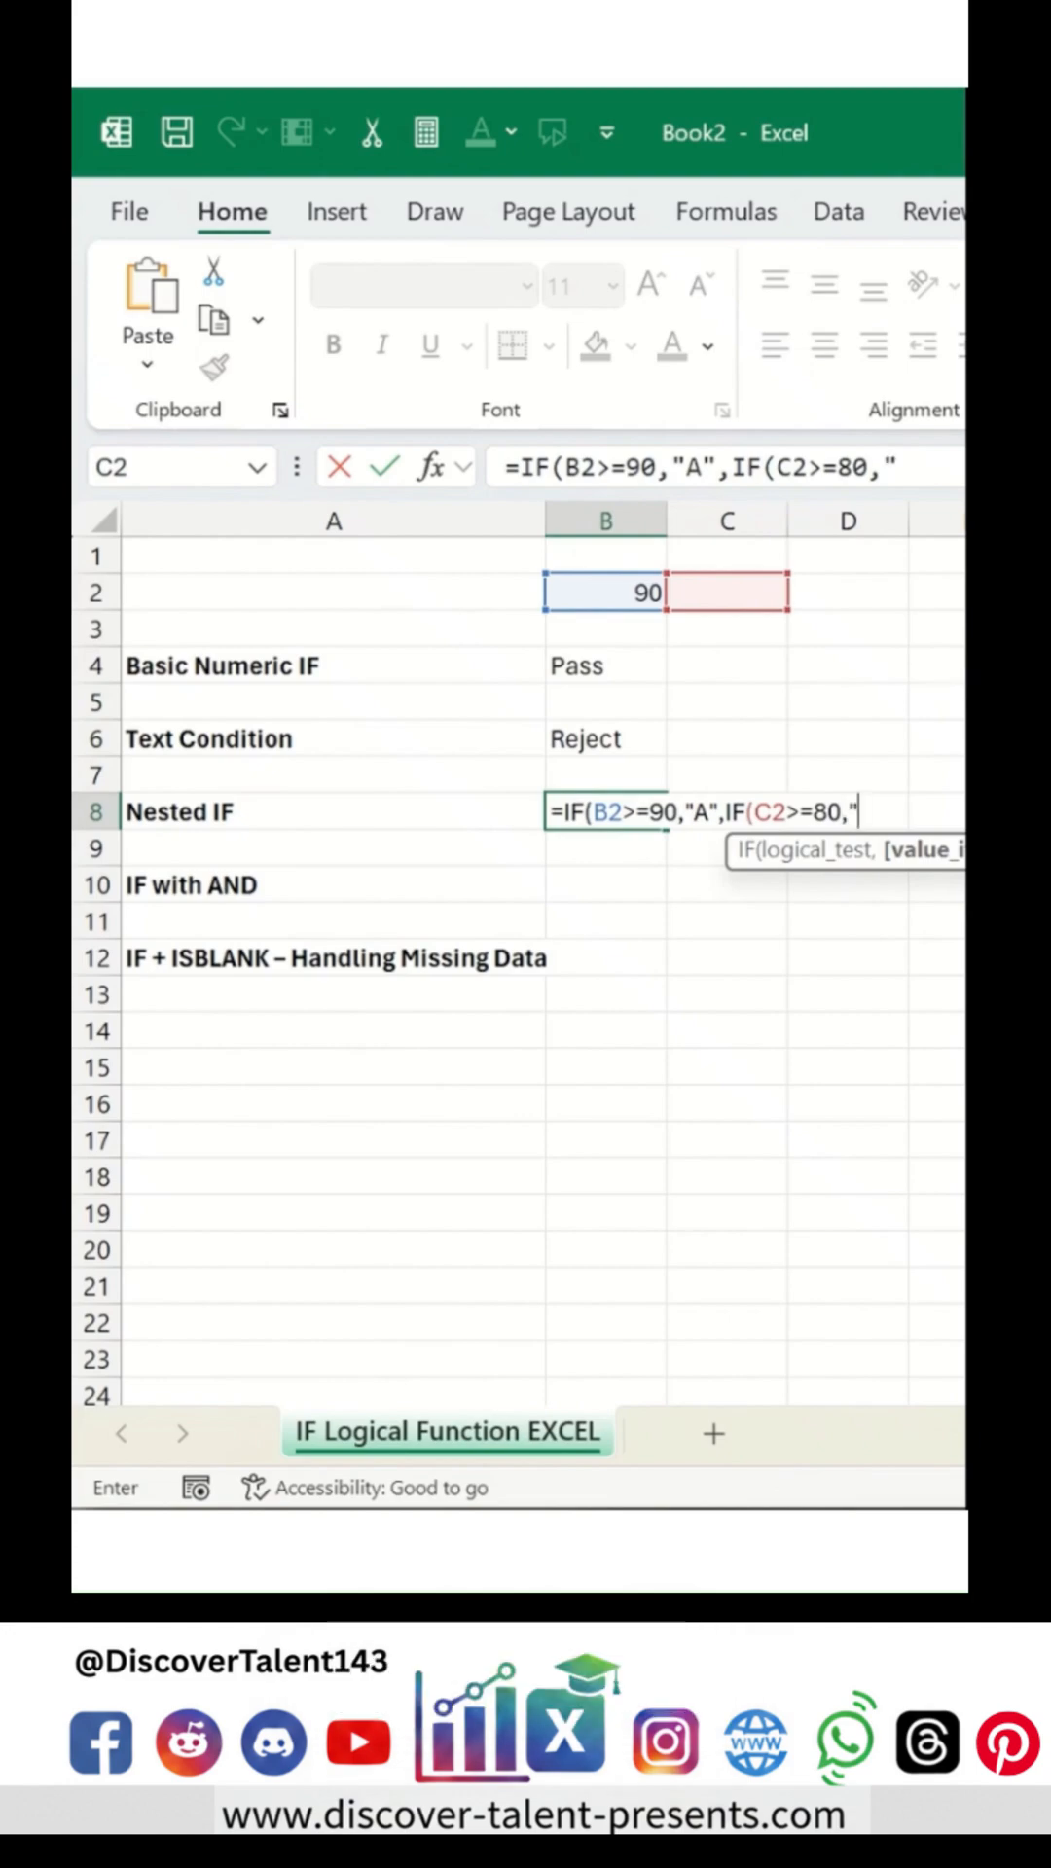
{"action": "type", "text": "B\")"}
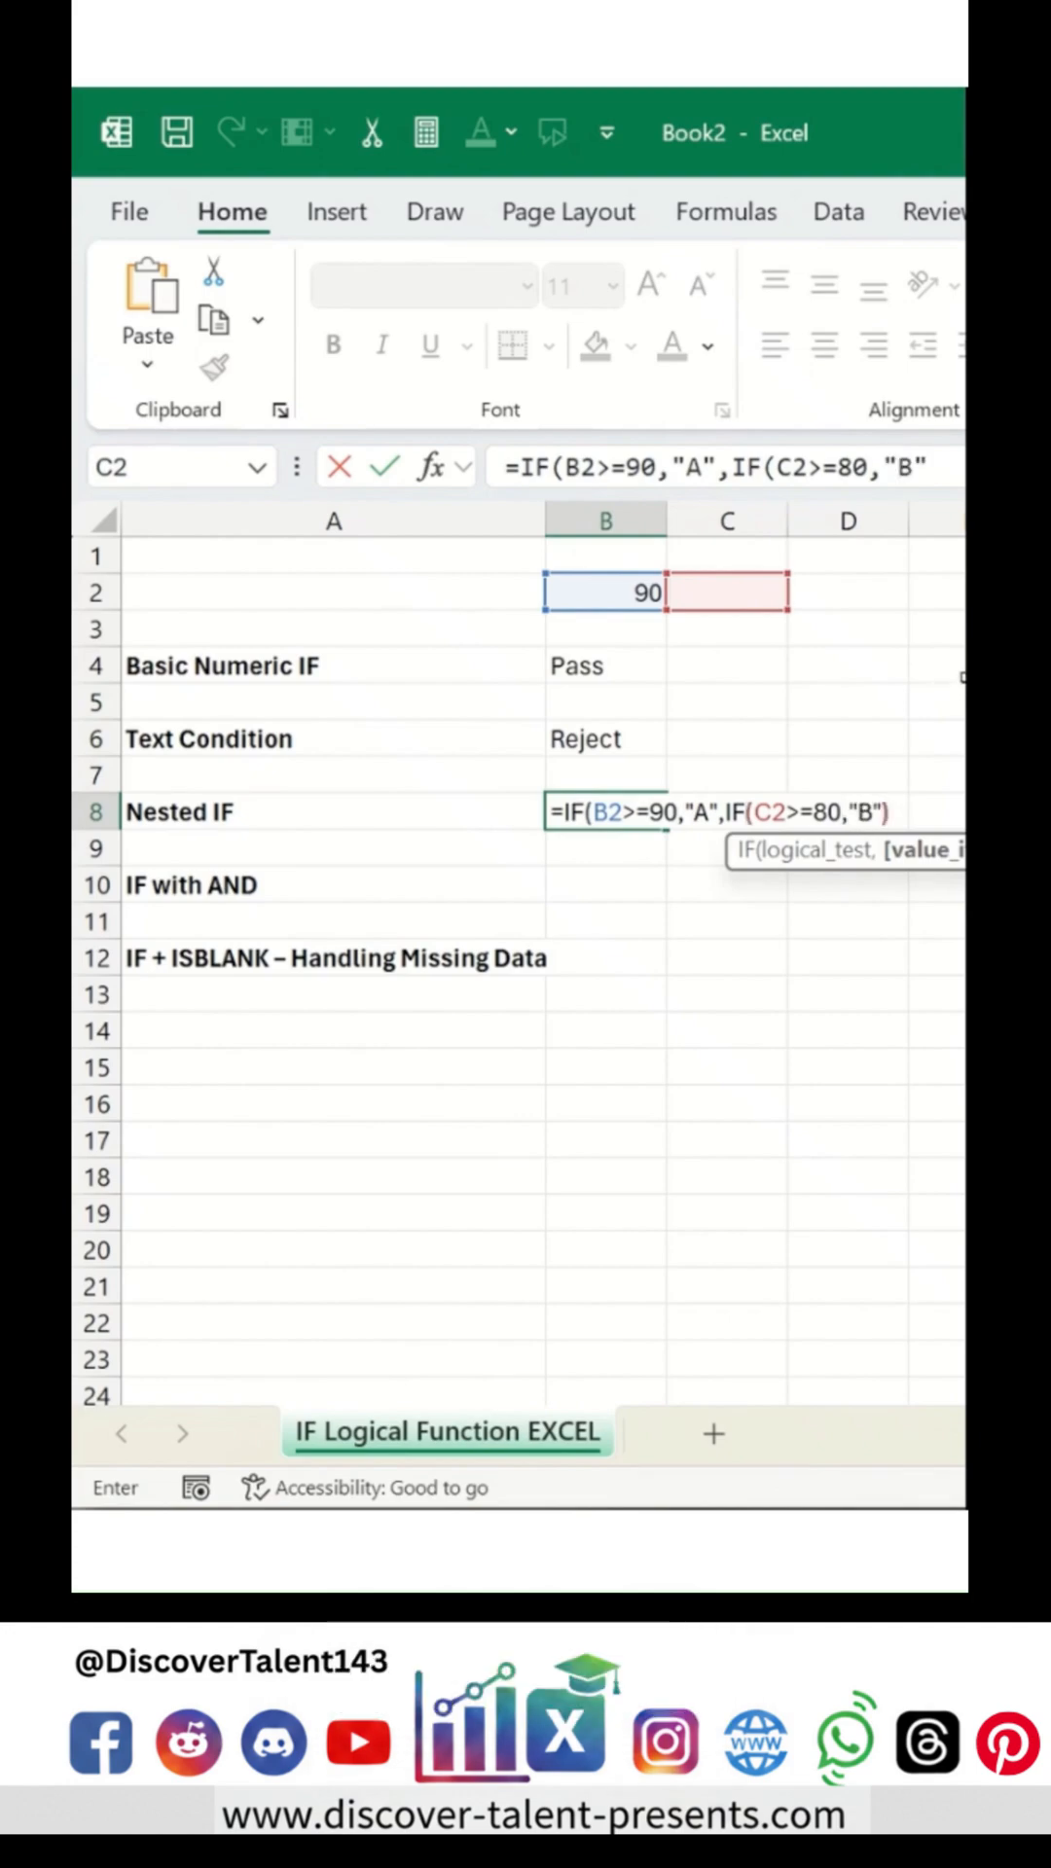
{"action": "type", "text": ","}
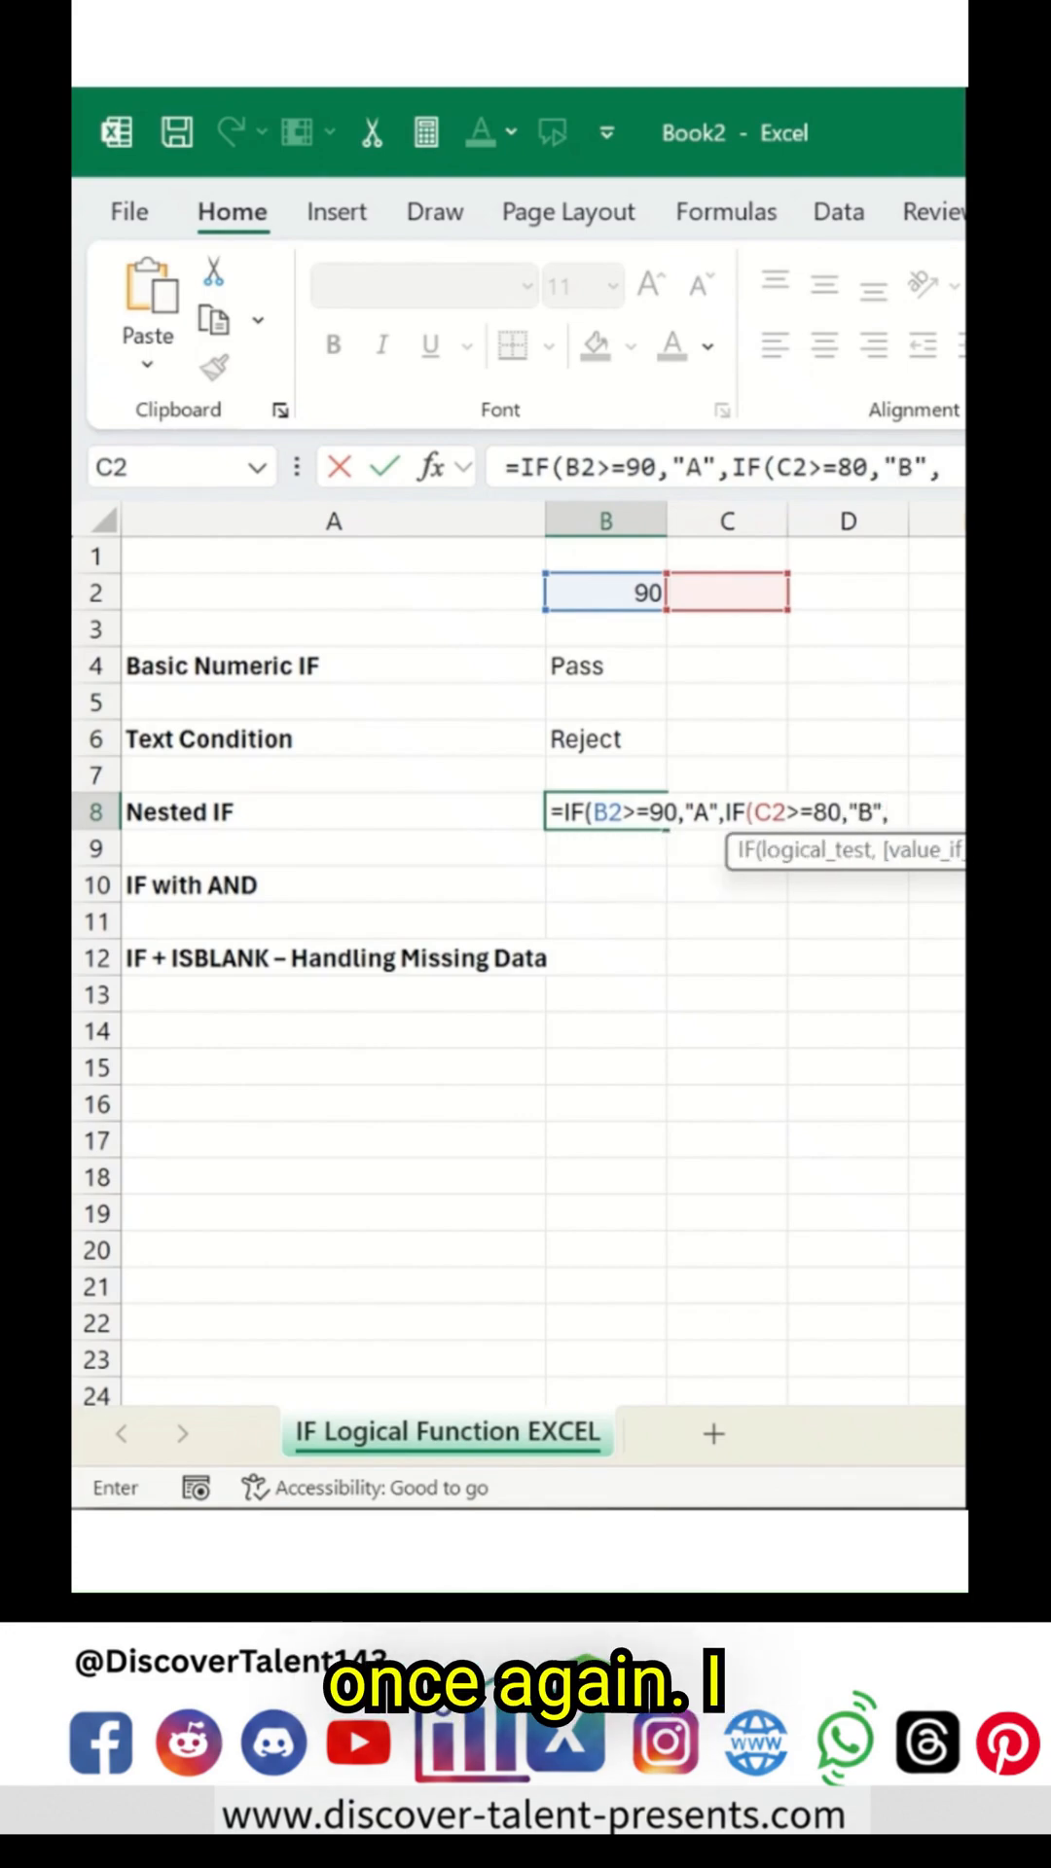
{"action": "left_click", "coordinate": [848, 592]}
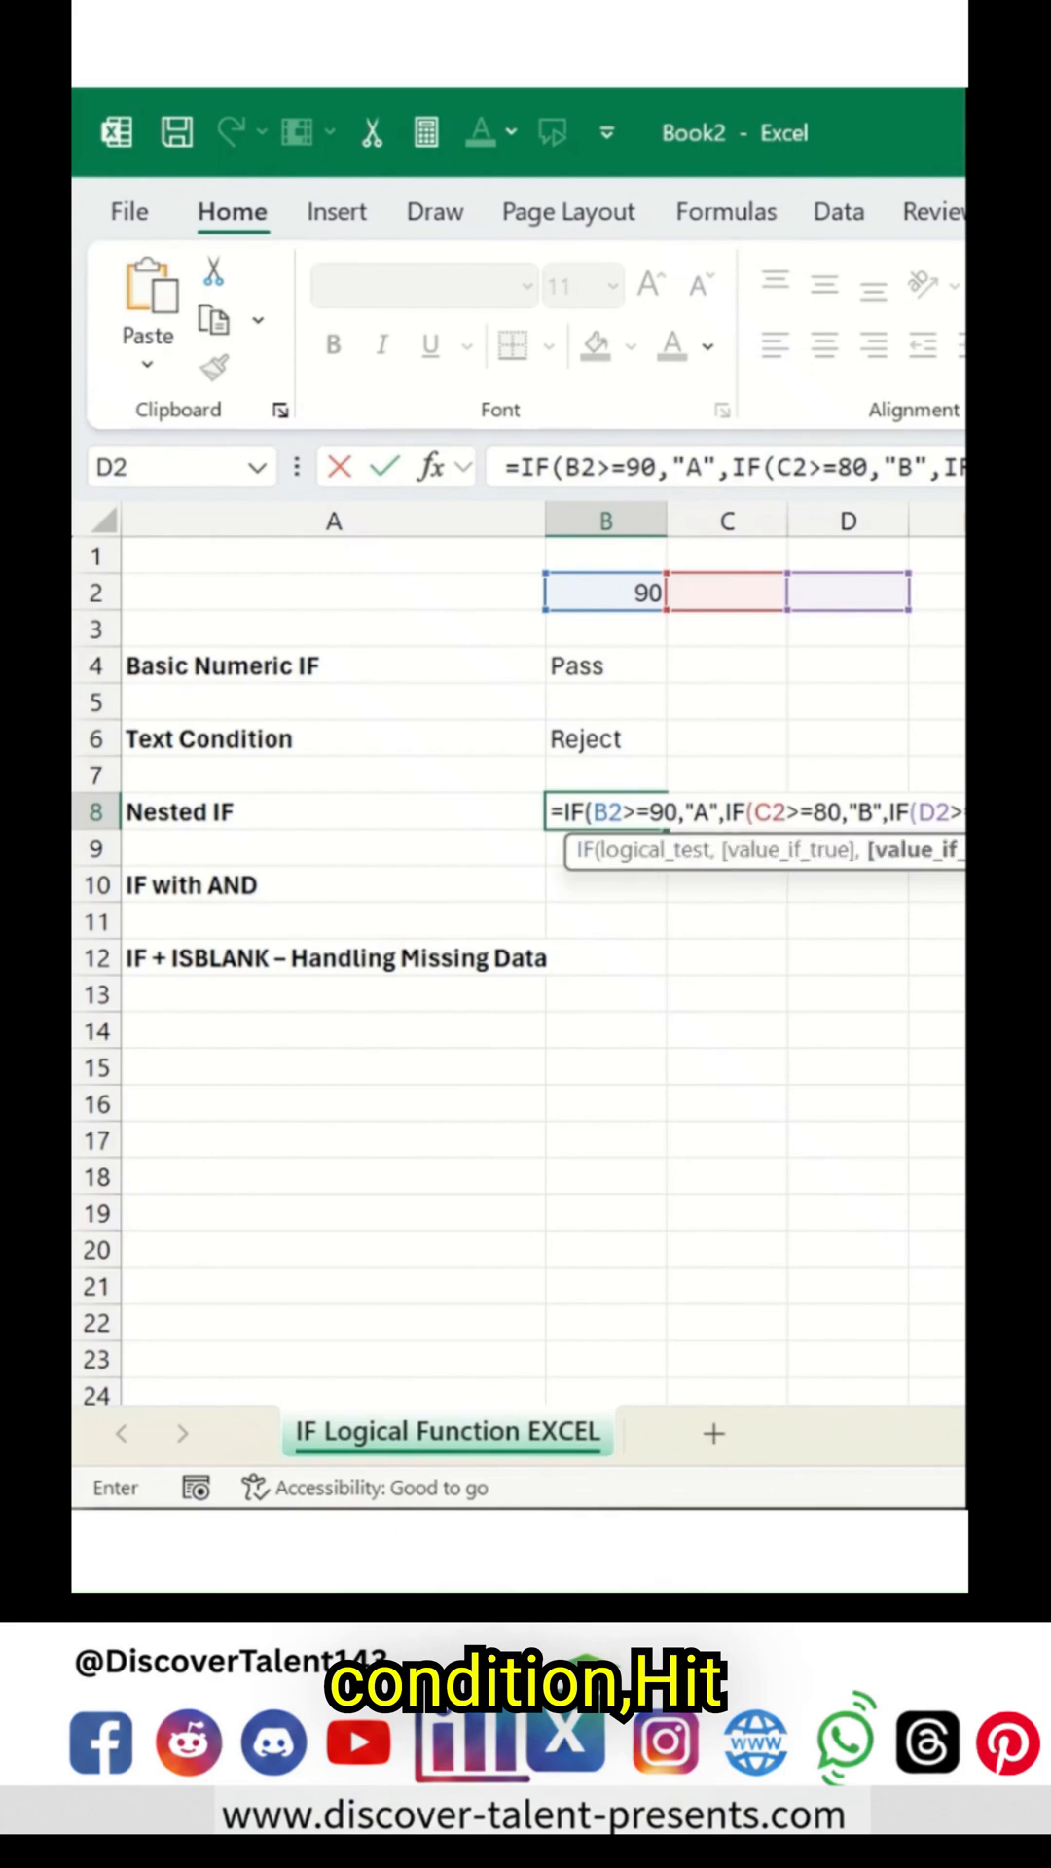
{"action": "key", "text": "Enter"}
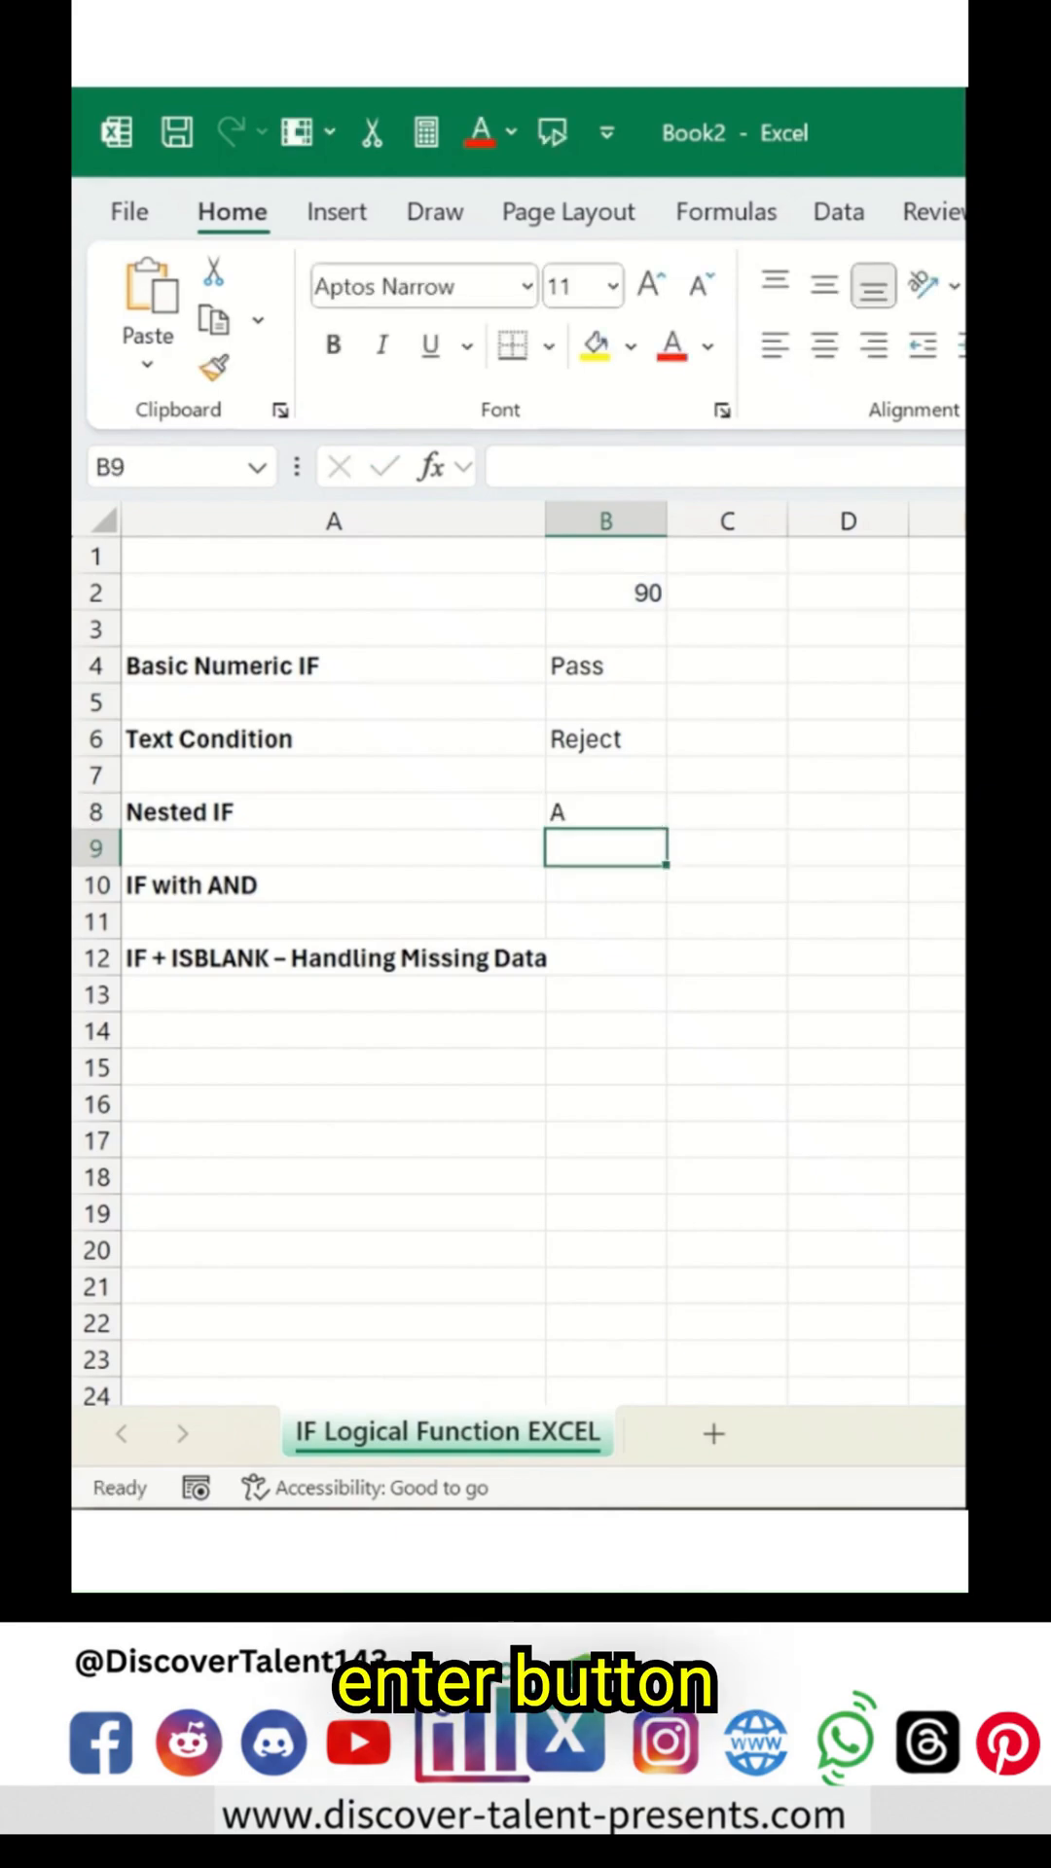
Step: Build the IF(AND()) formula in B10, enter YES in A2, and begin an IF in A14
{"action": "type", "text": "=I"}
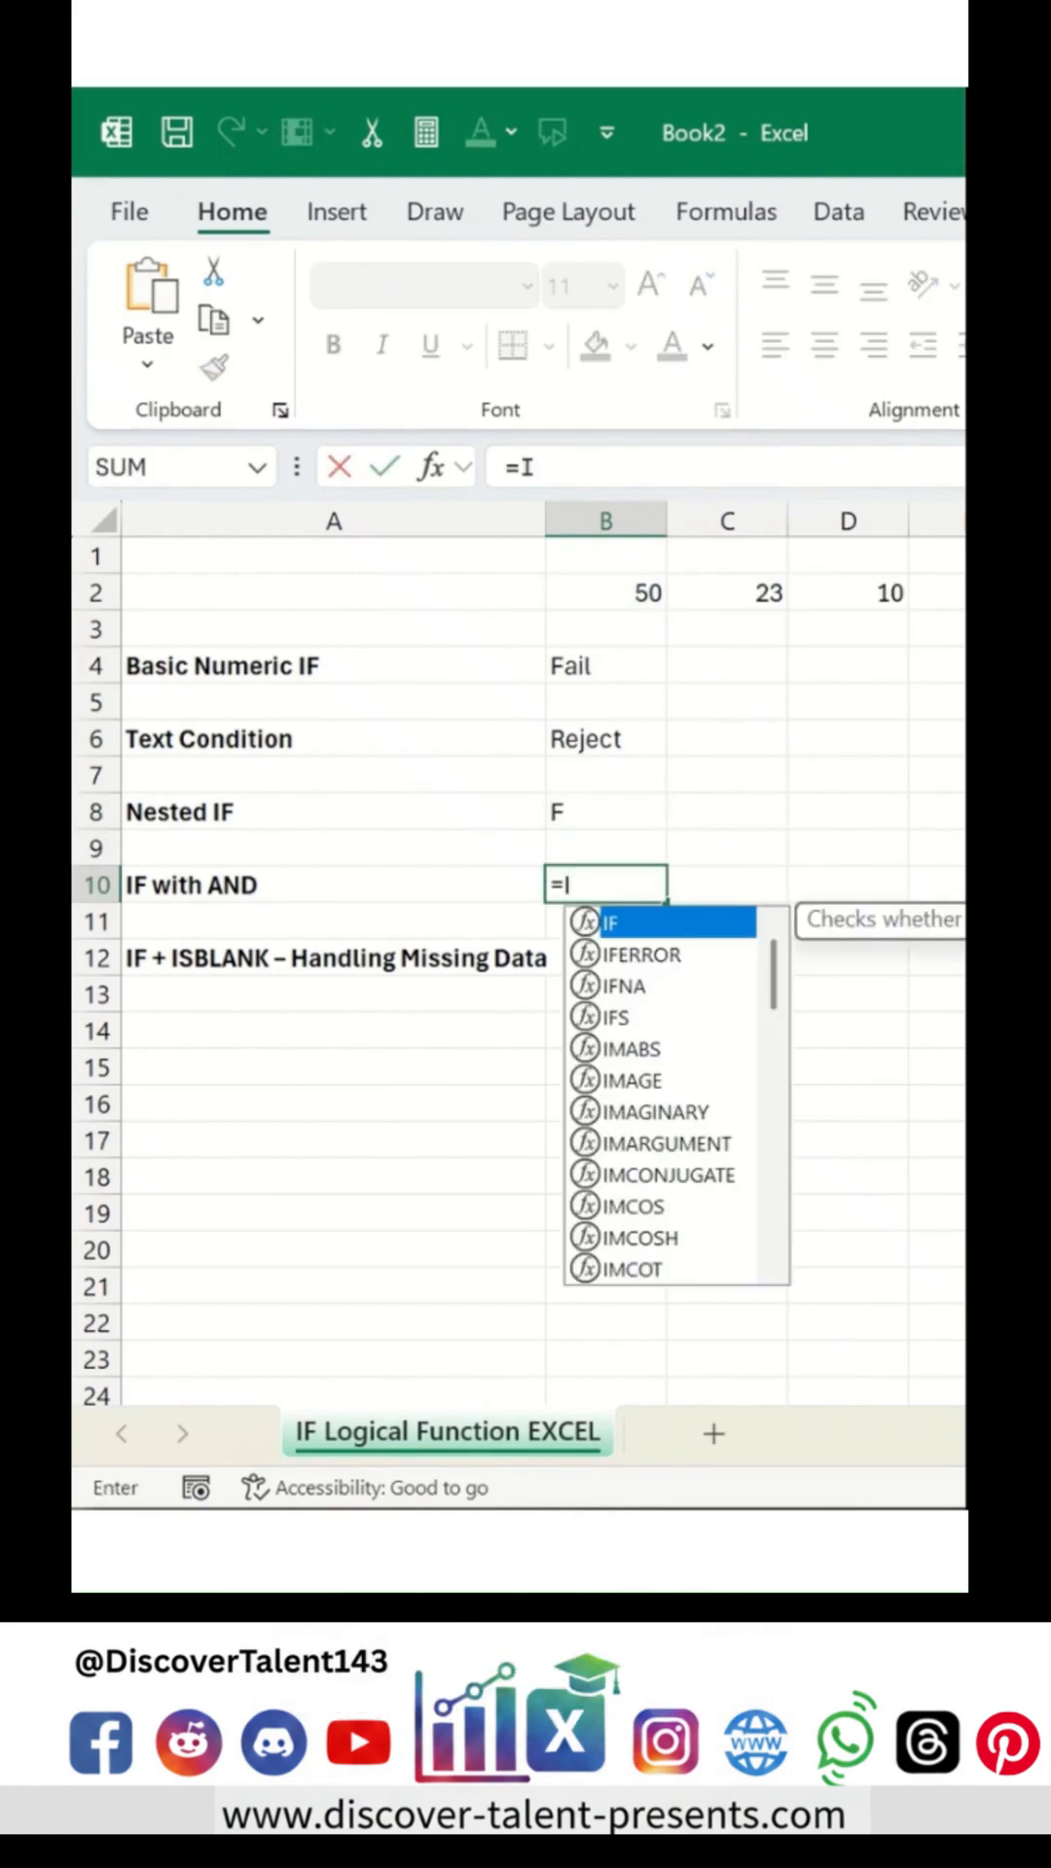
{"action": "type", "text": "F("}
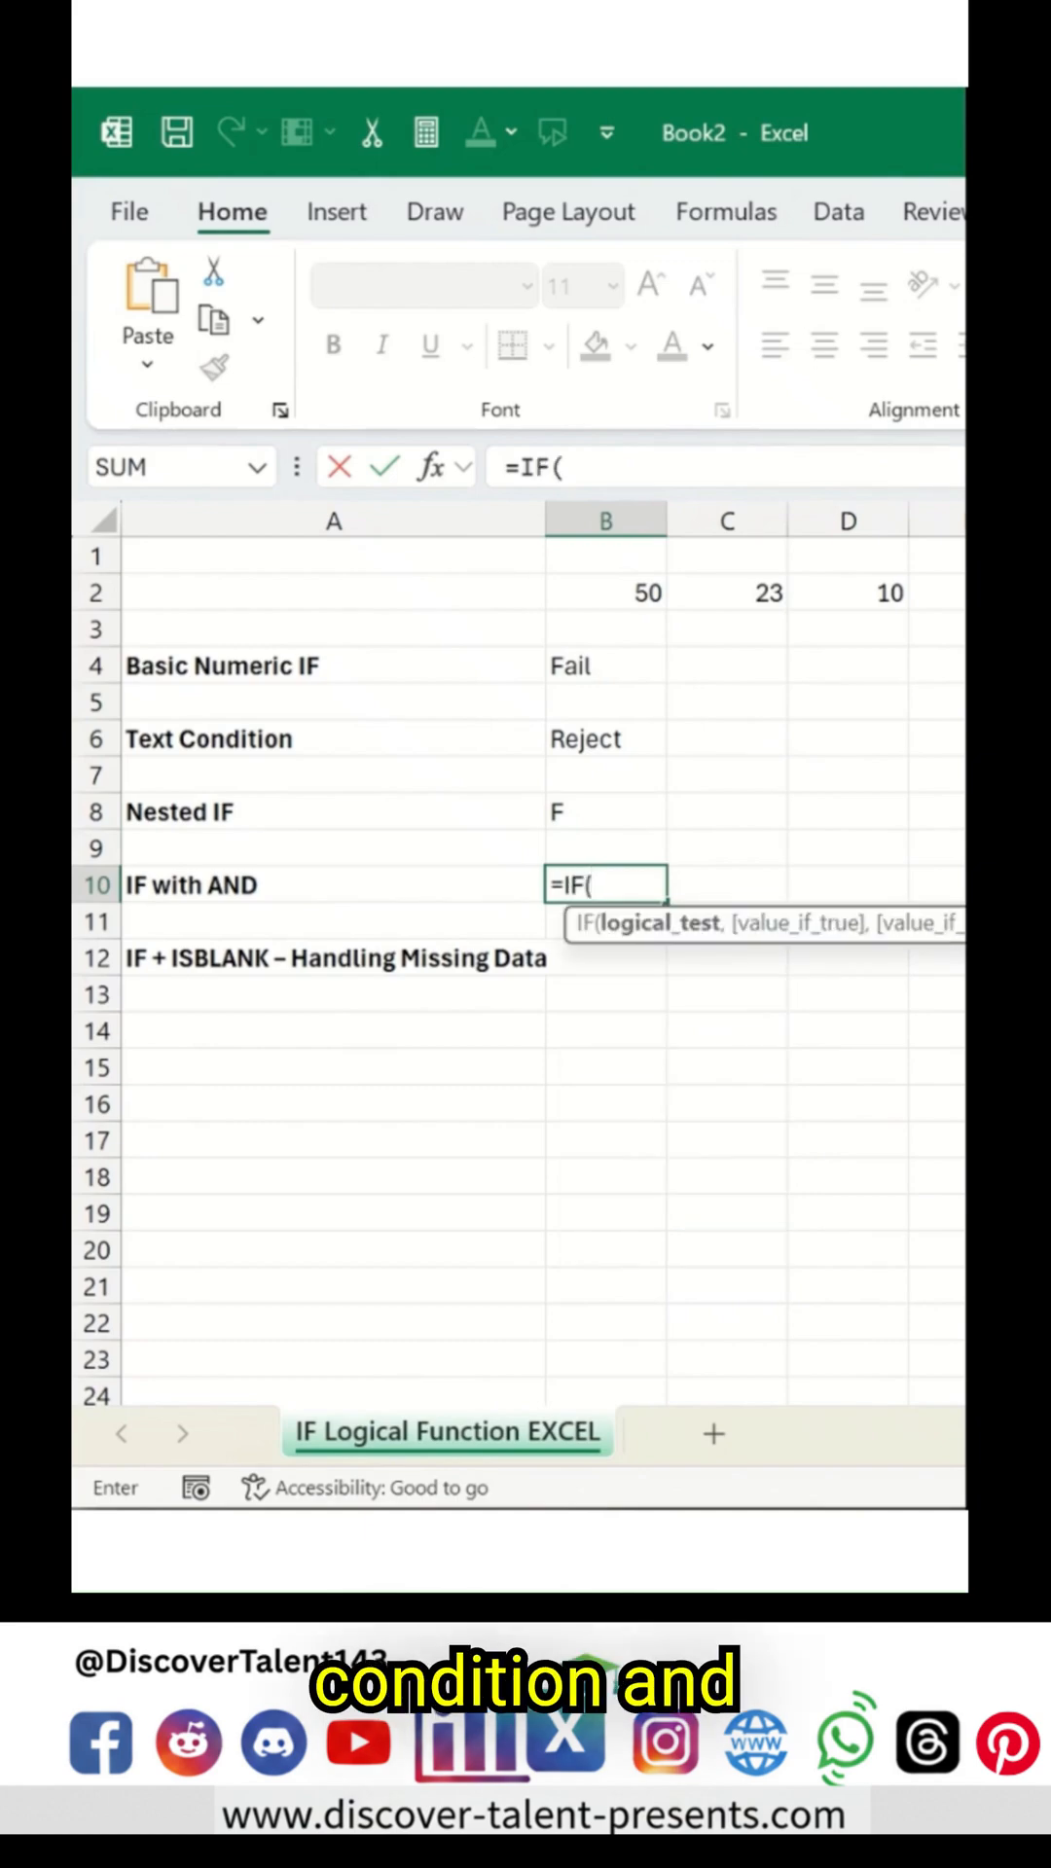
{"action": "type", "text": "AND("}
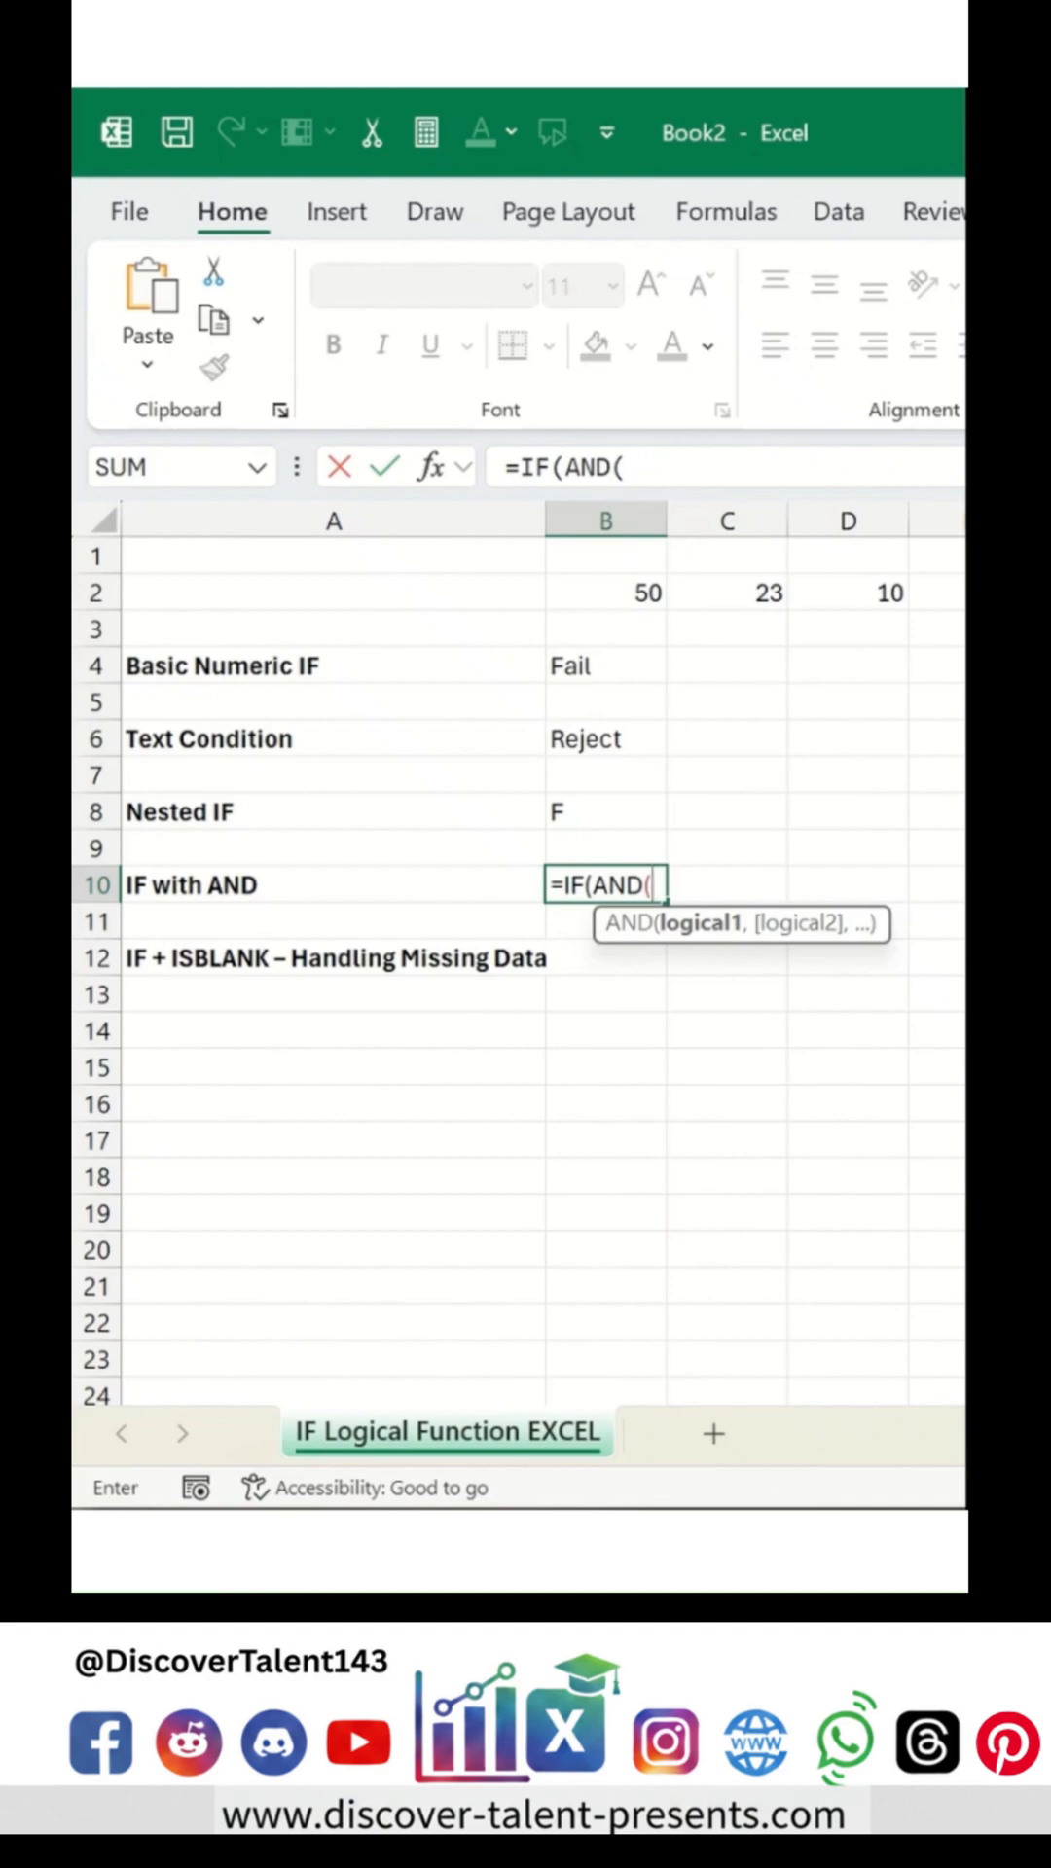
{"action": "left_click", "coordinate": [333, 593]}
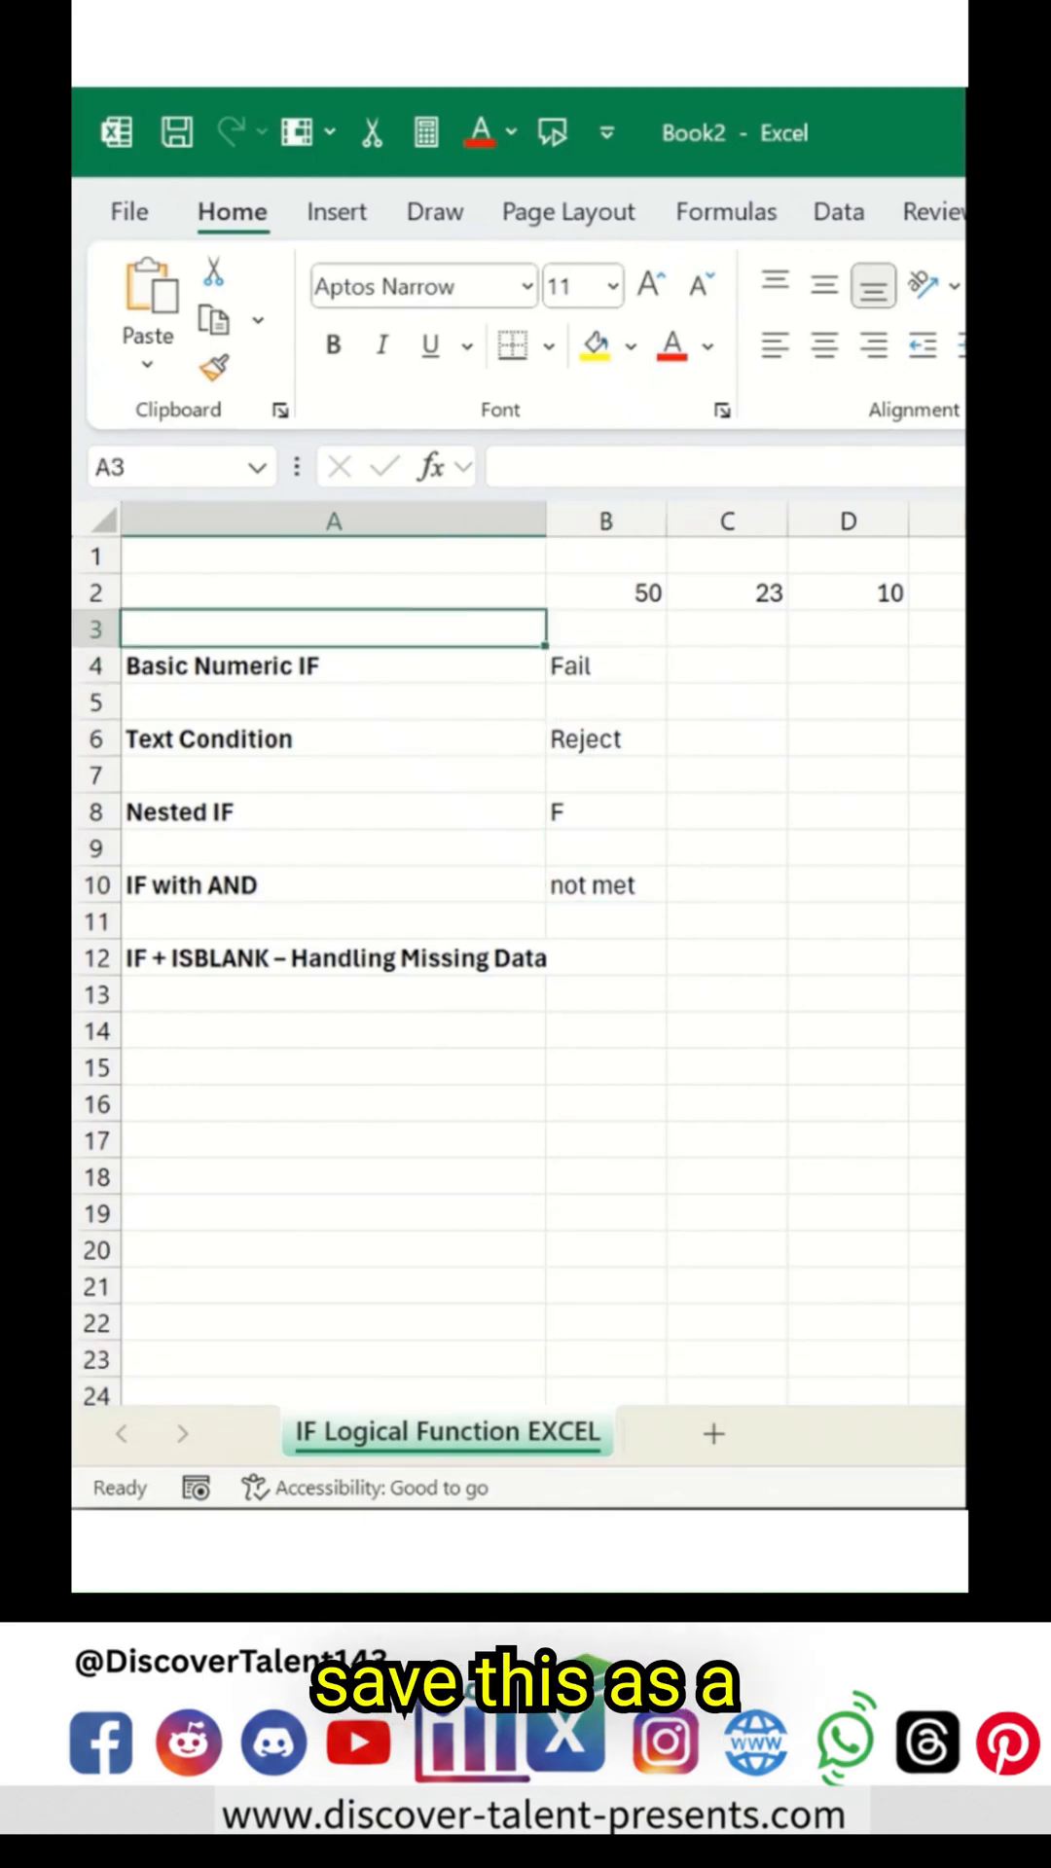
{"action": "type", "text": "YES"}
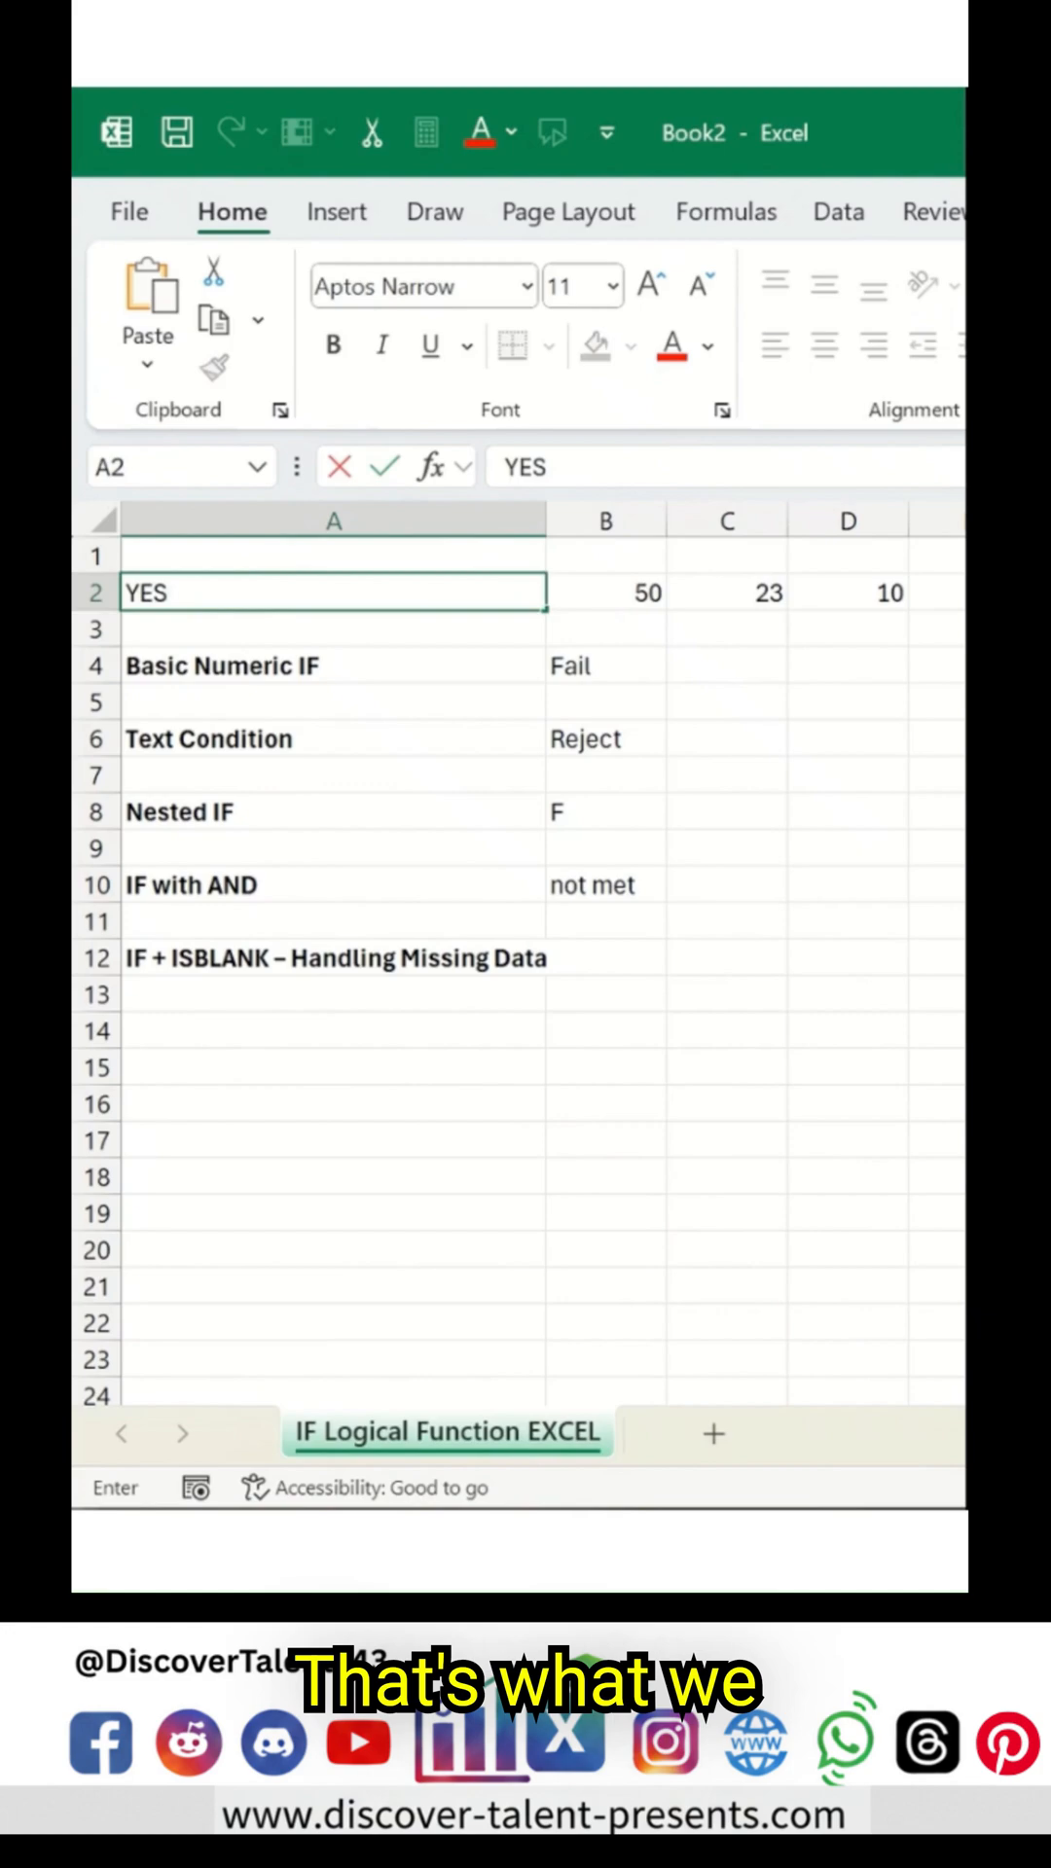
{"action": "left_click", "coordinate": [333, 812]}
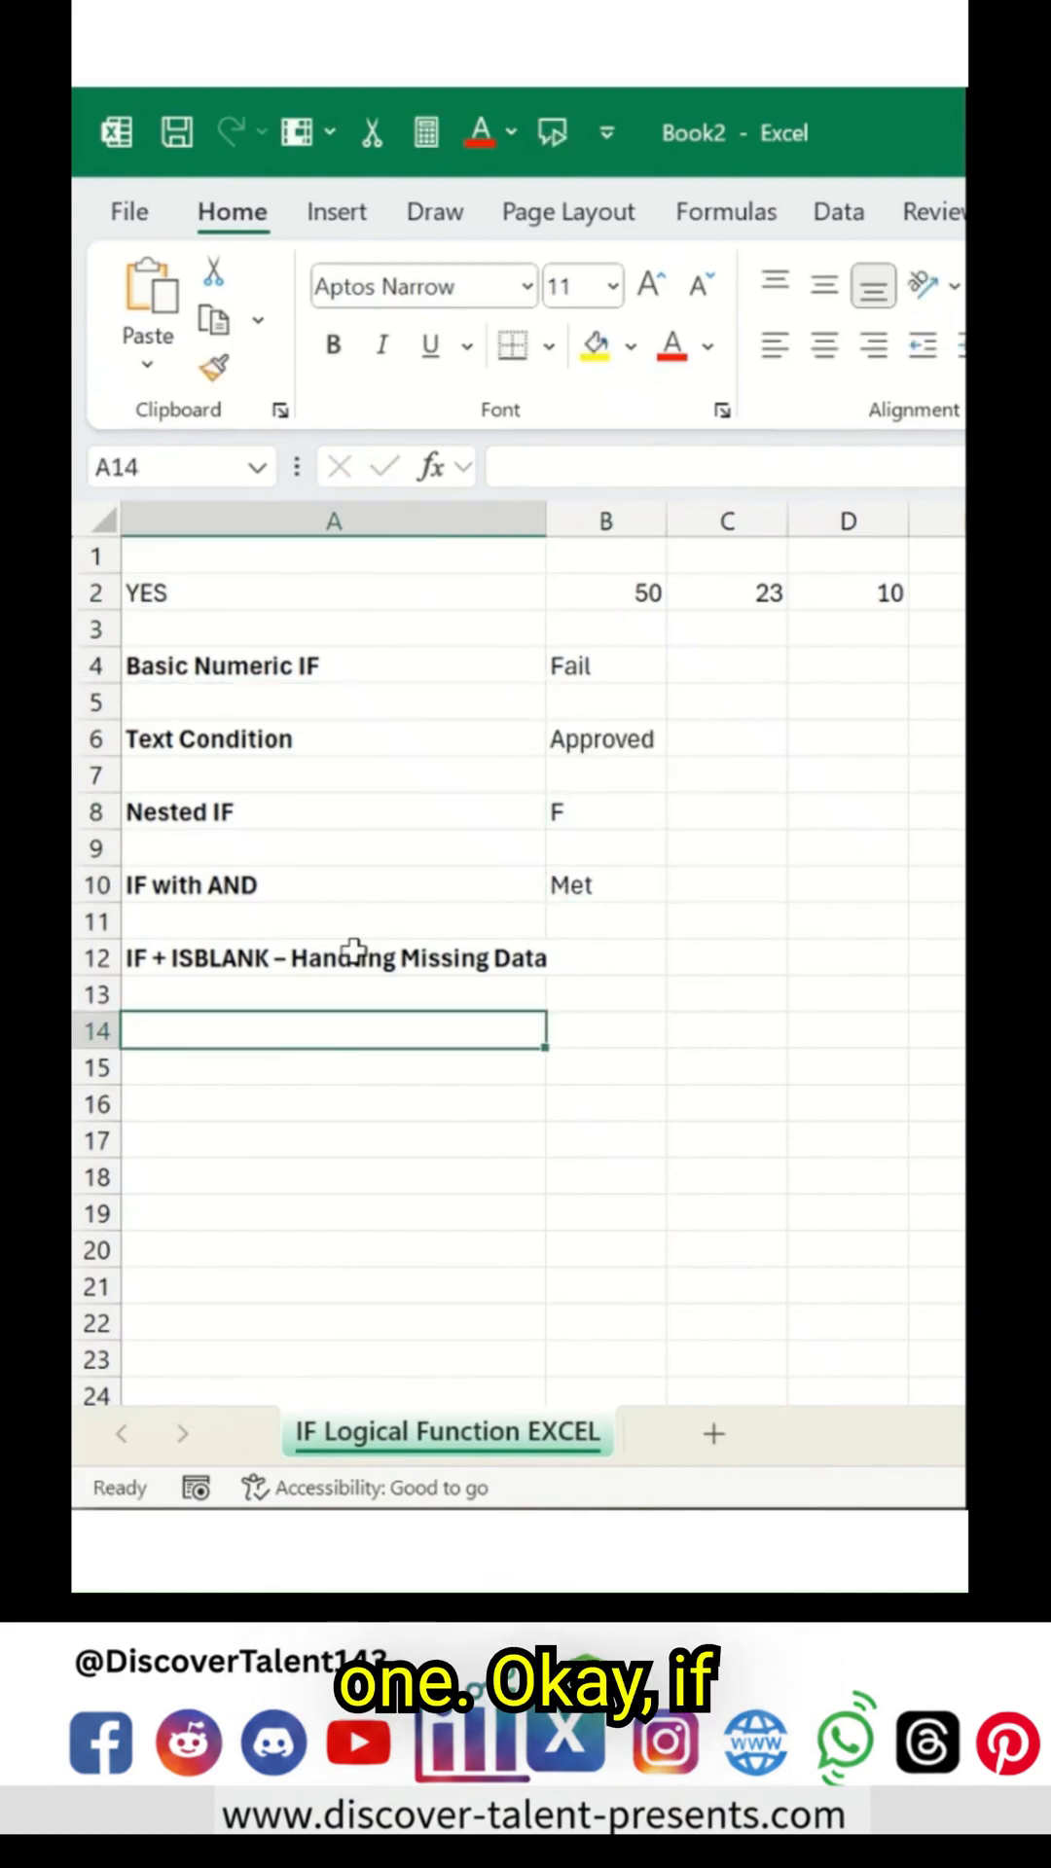
{"action": "type", "text": "=IF("}
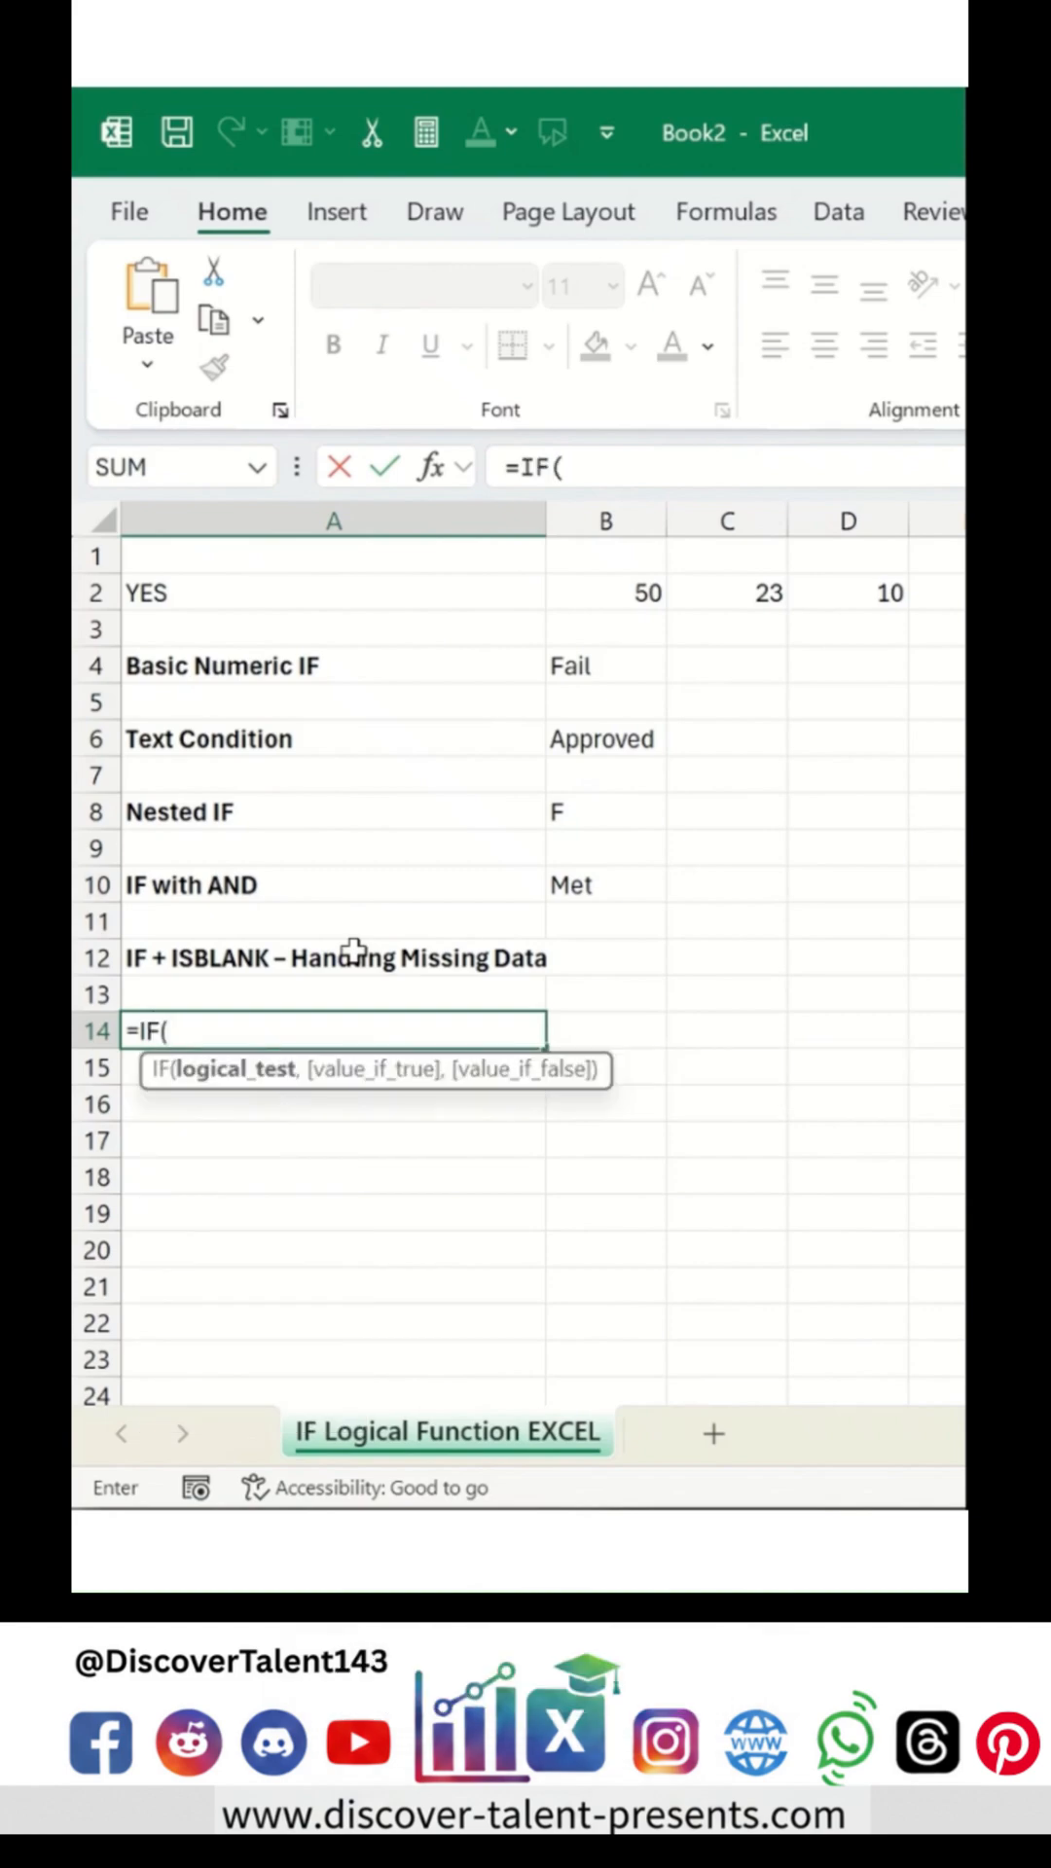
Step: Finish A14 as =IF(ISBLANK(A2),"No Data",A2), returning YES
{"action": "type", "text": "ISBLANK("}
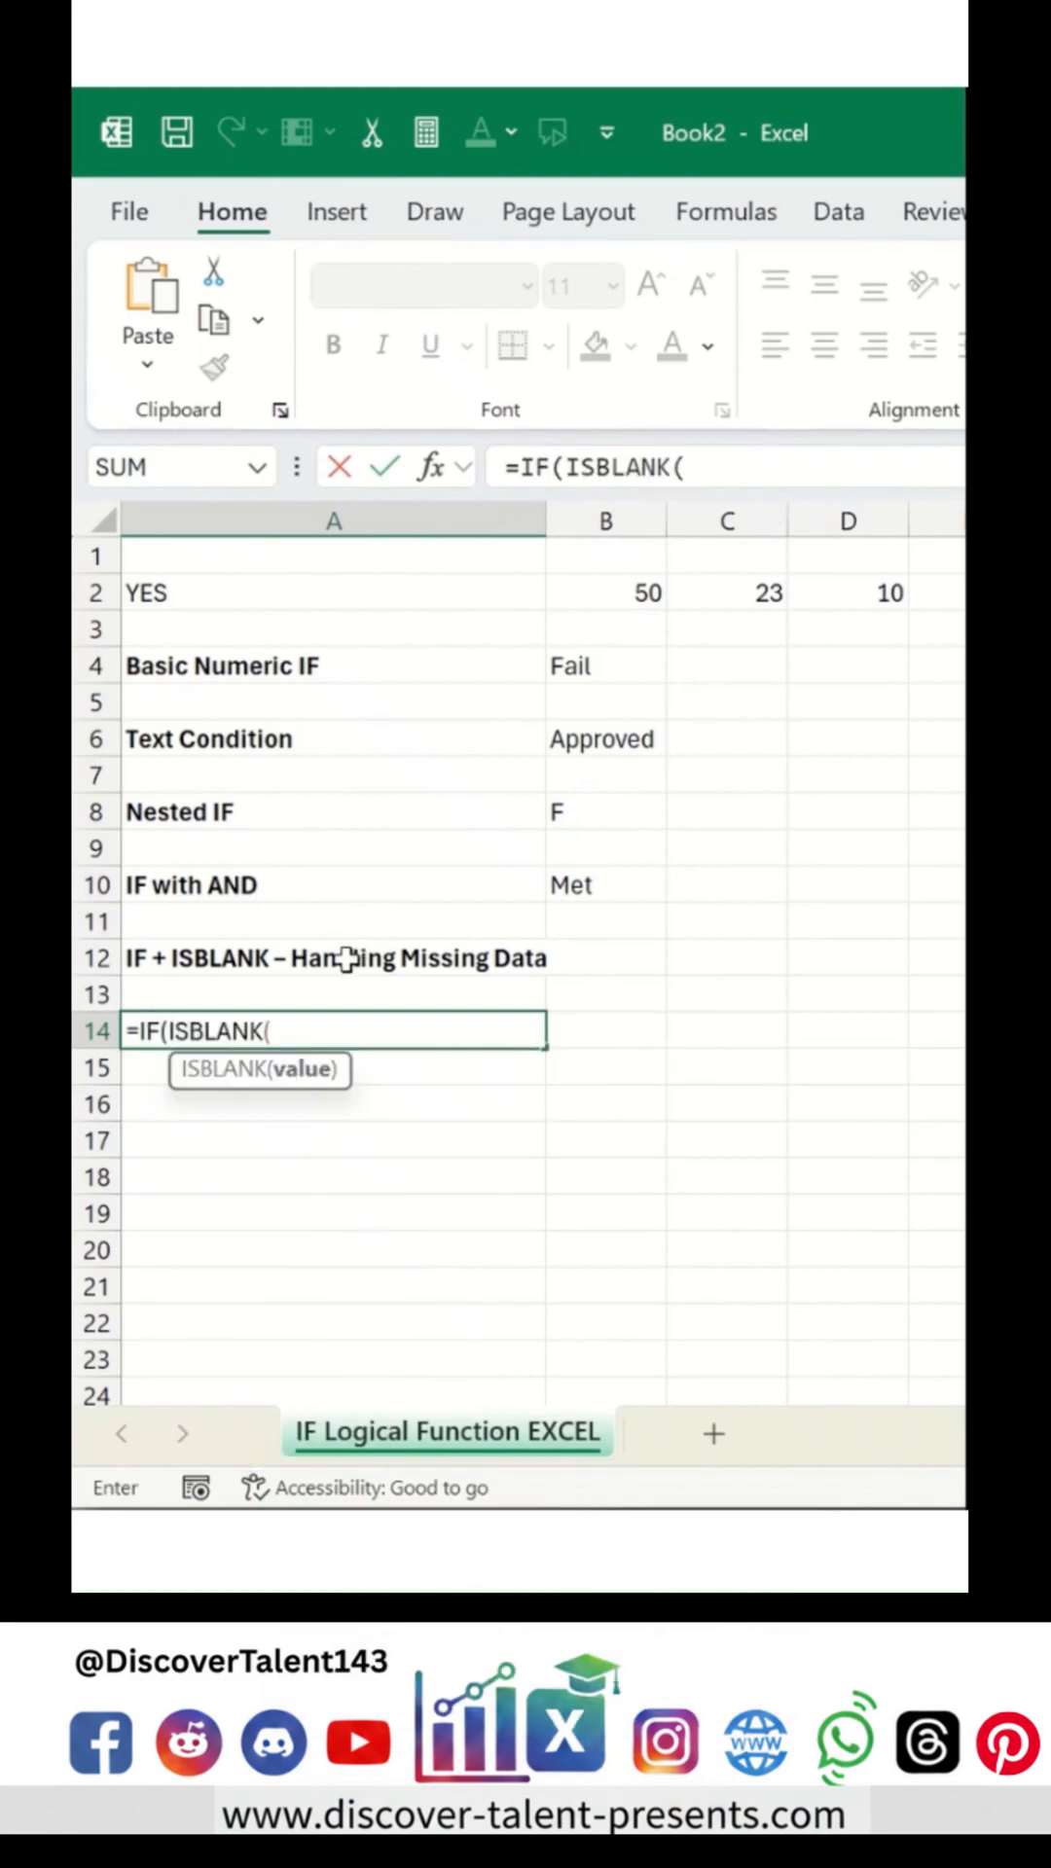
{"action": "left_click", "coordinate": [333, 590]}
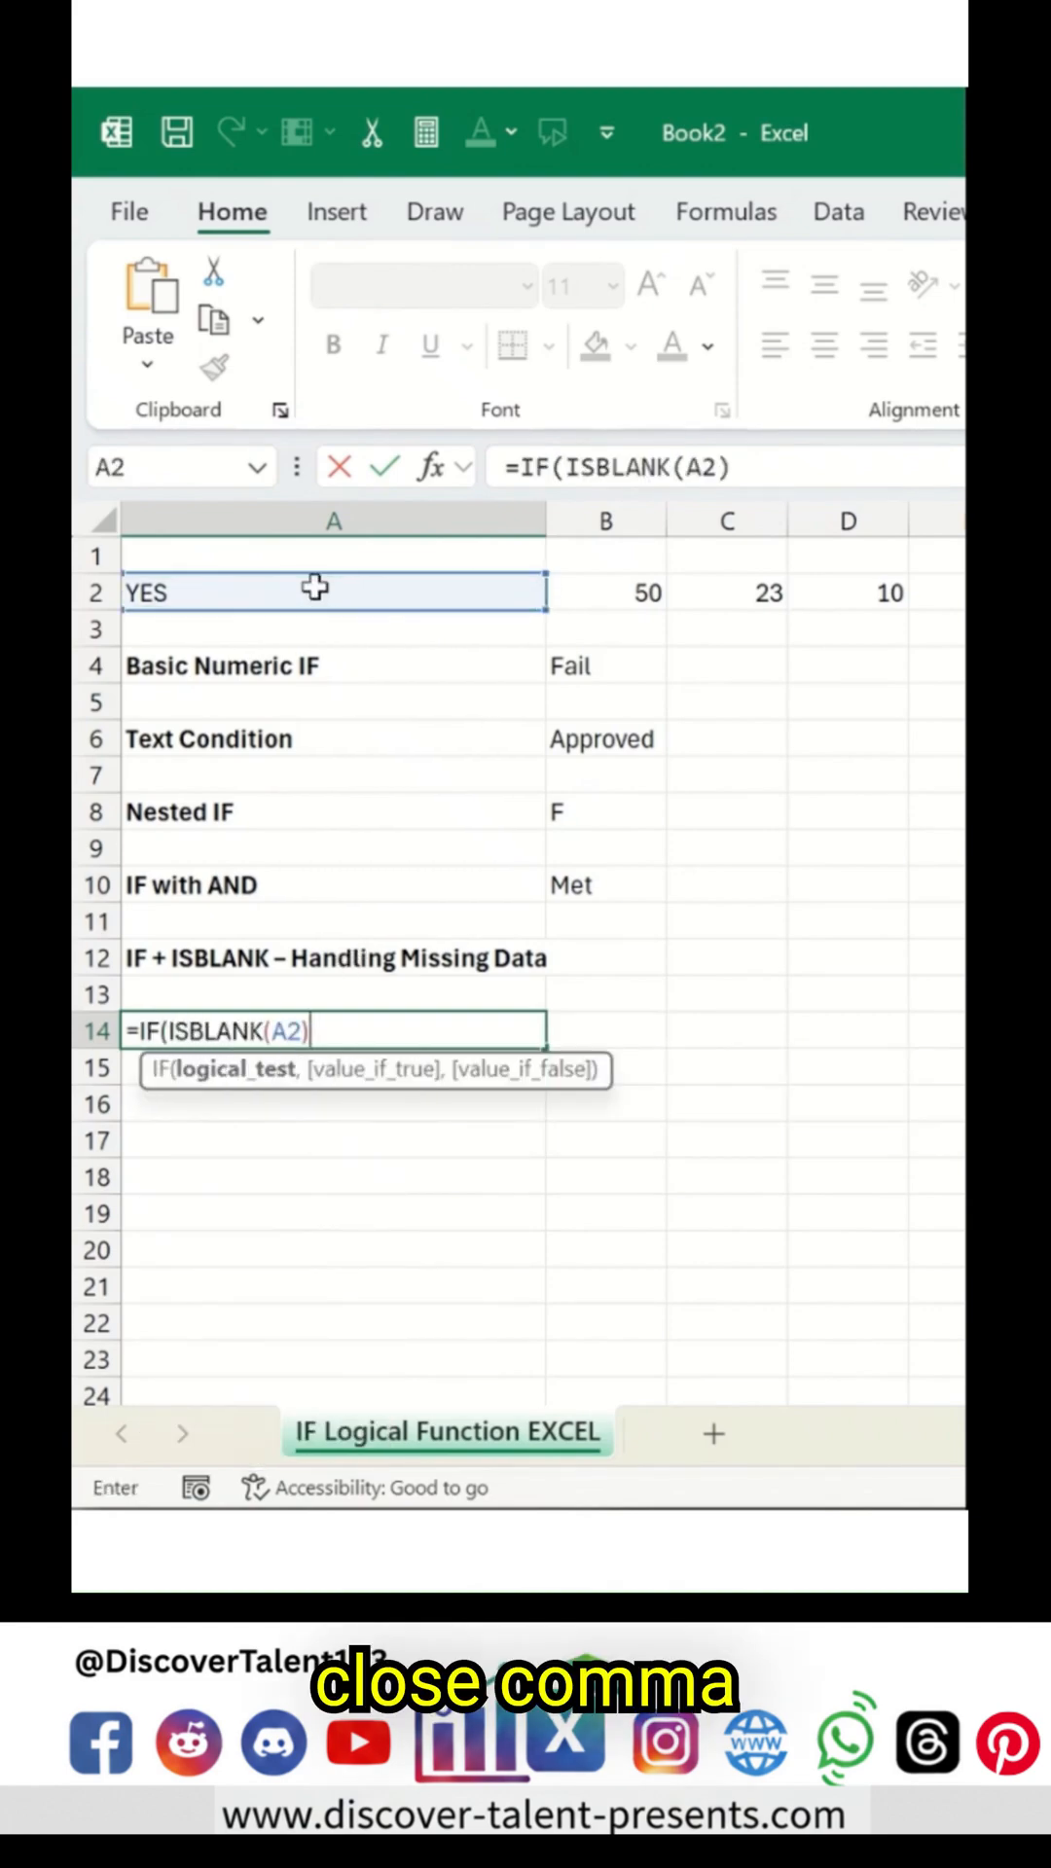
{"action": "type", "text": ",\"No"}
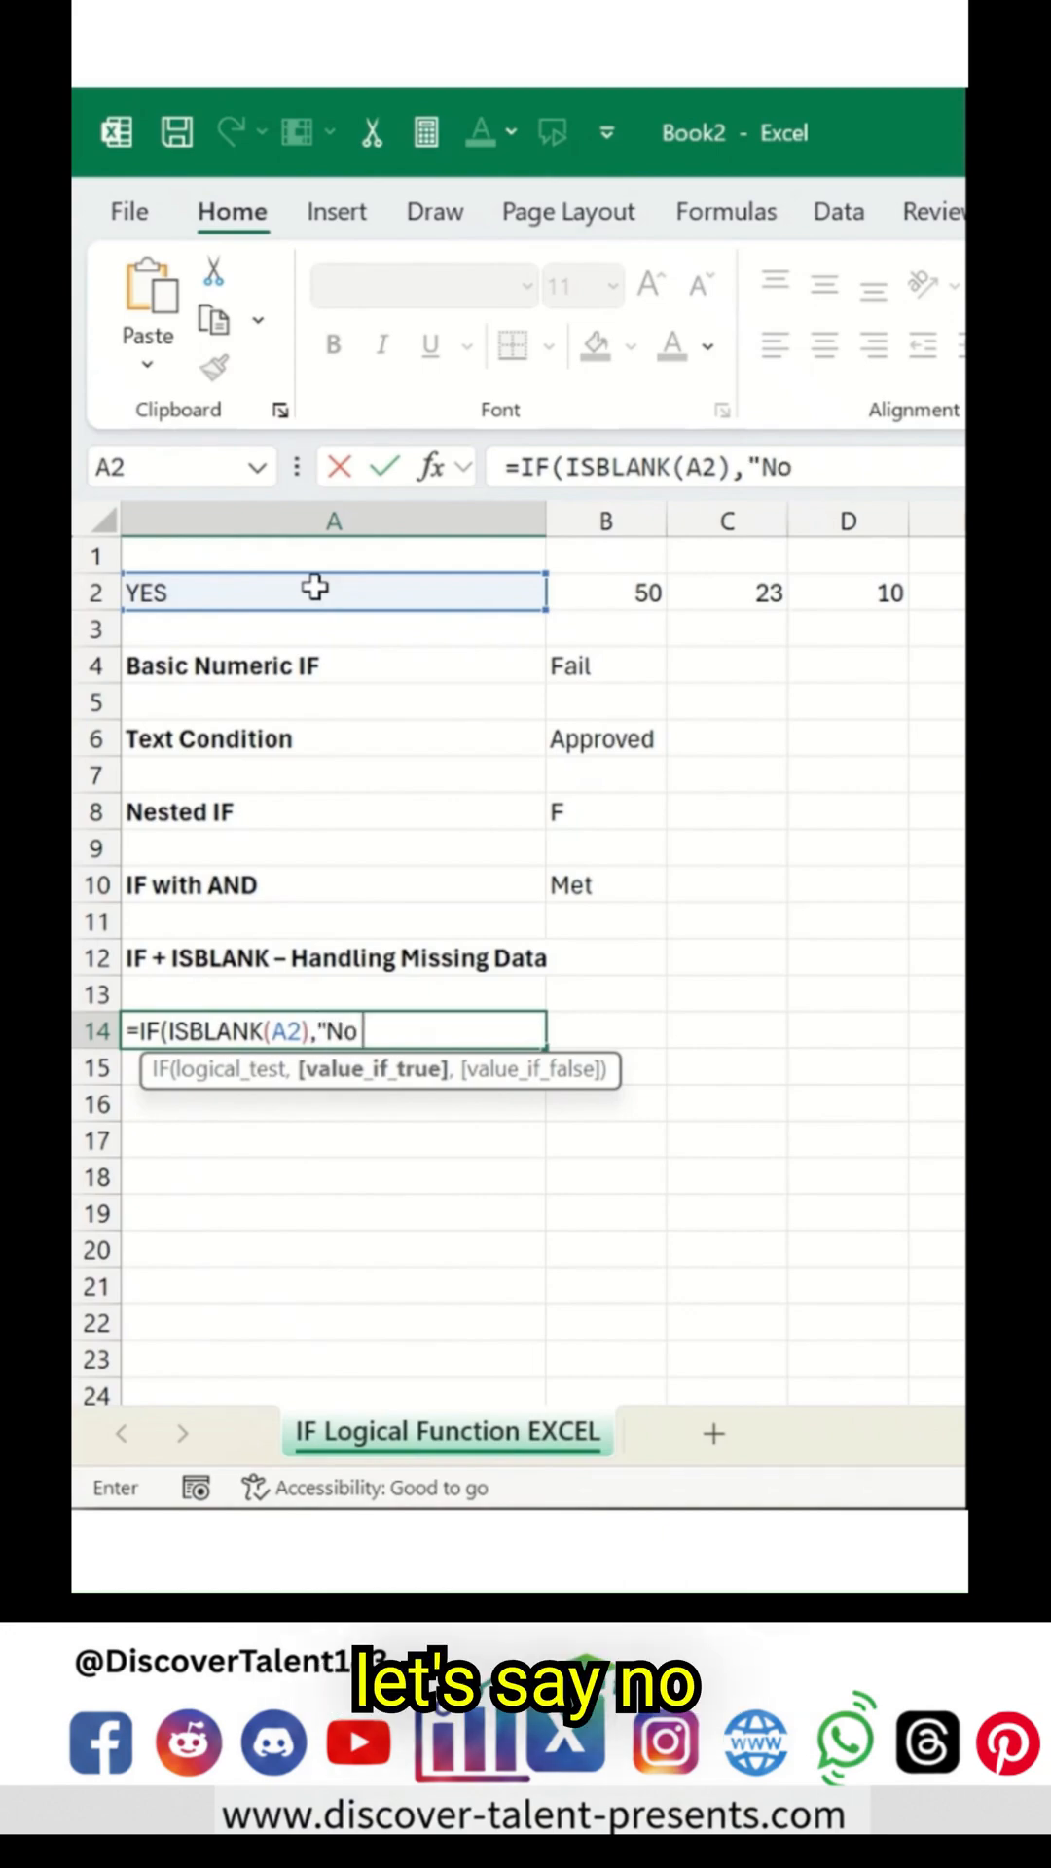
{"action": "type", "text": "Data"}
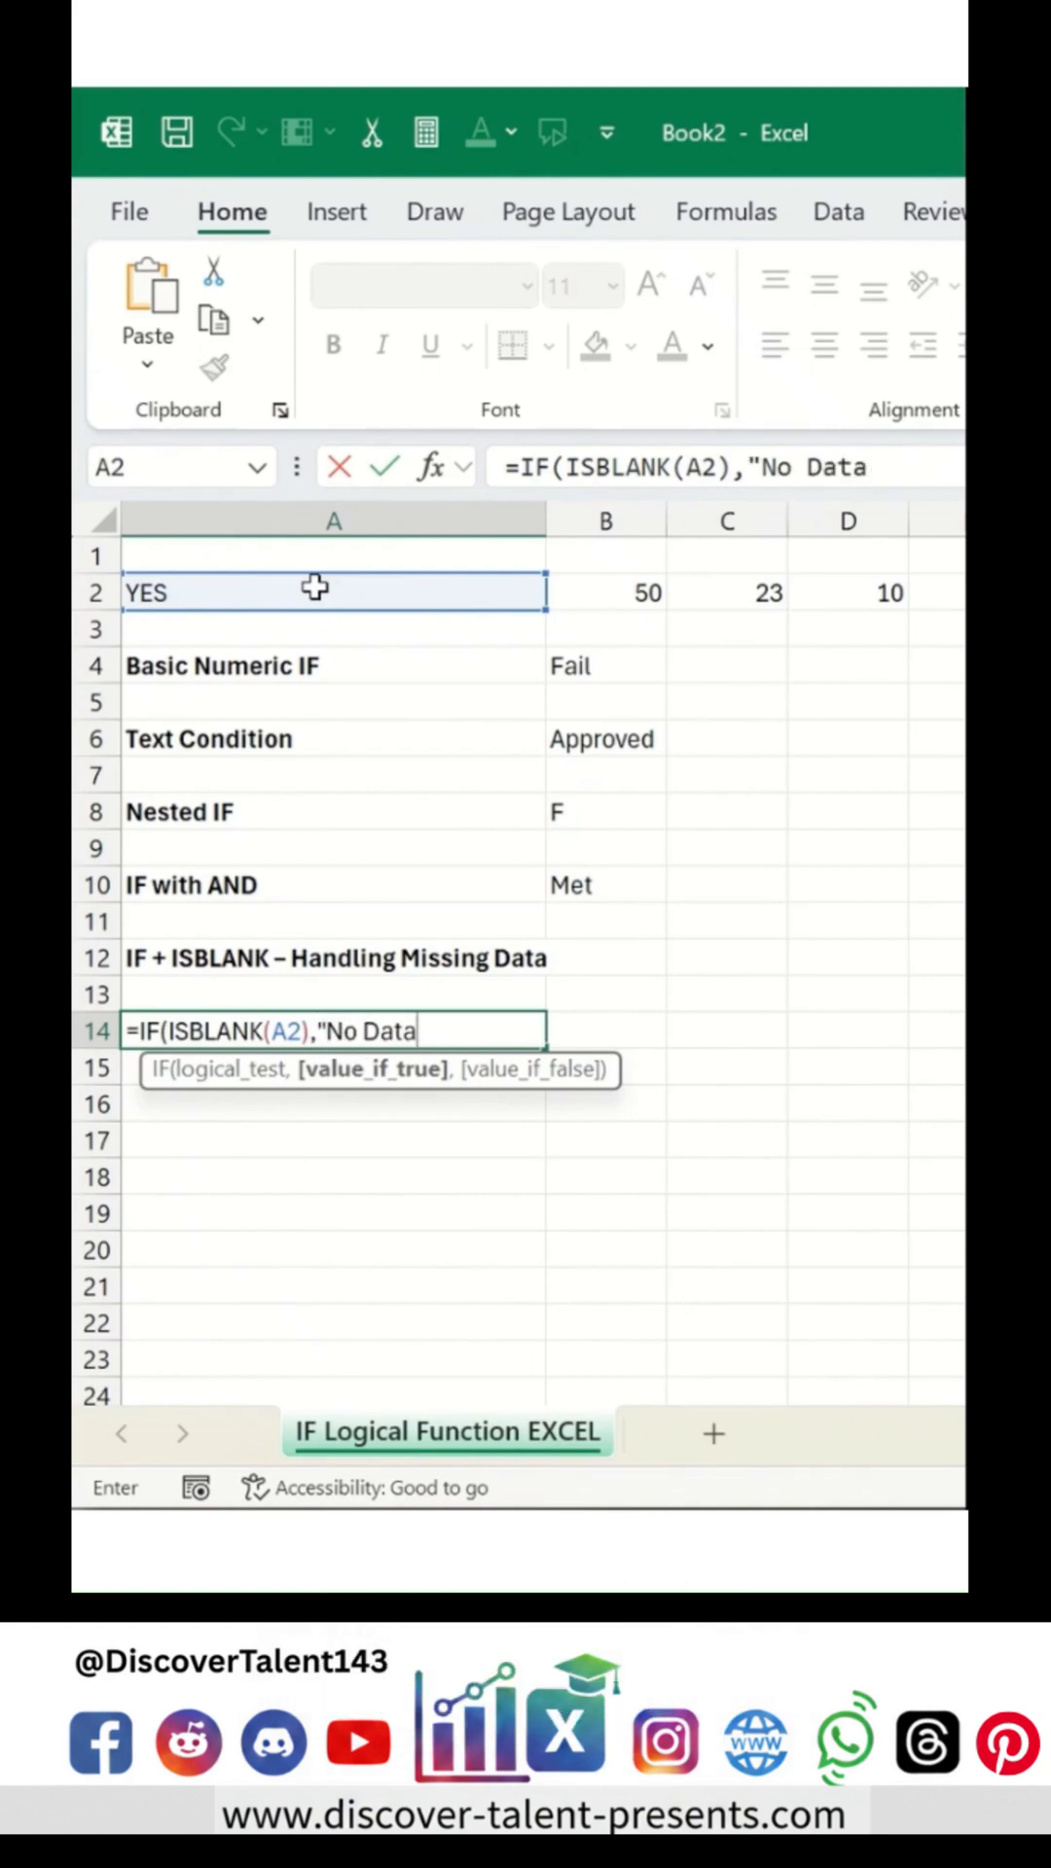
{"action": "type", "text": "\""}
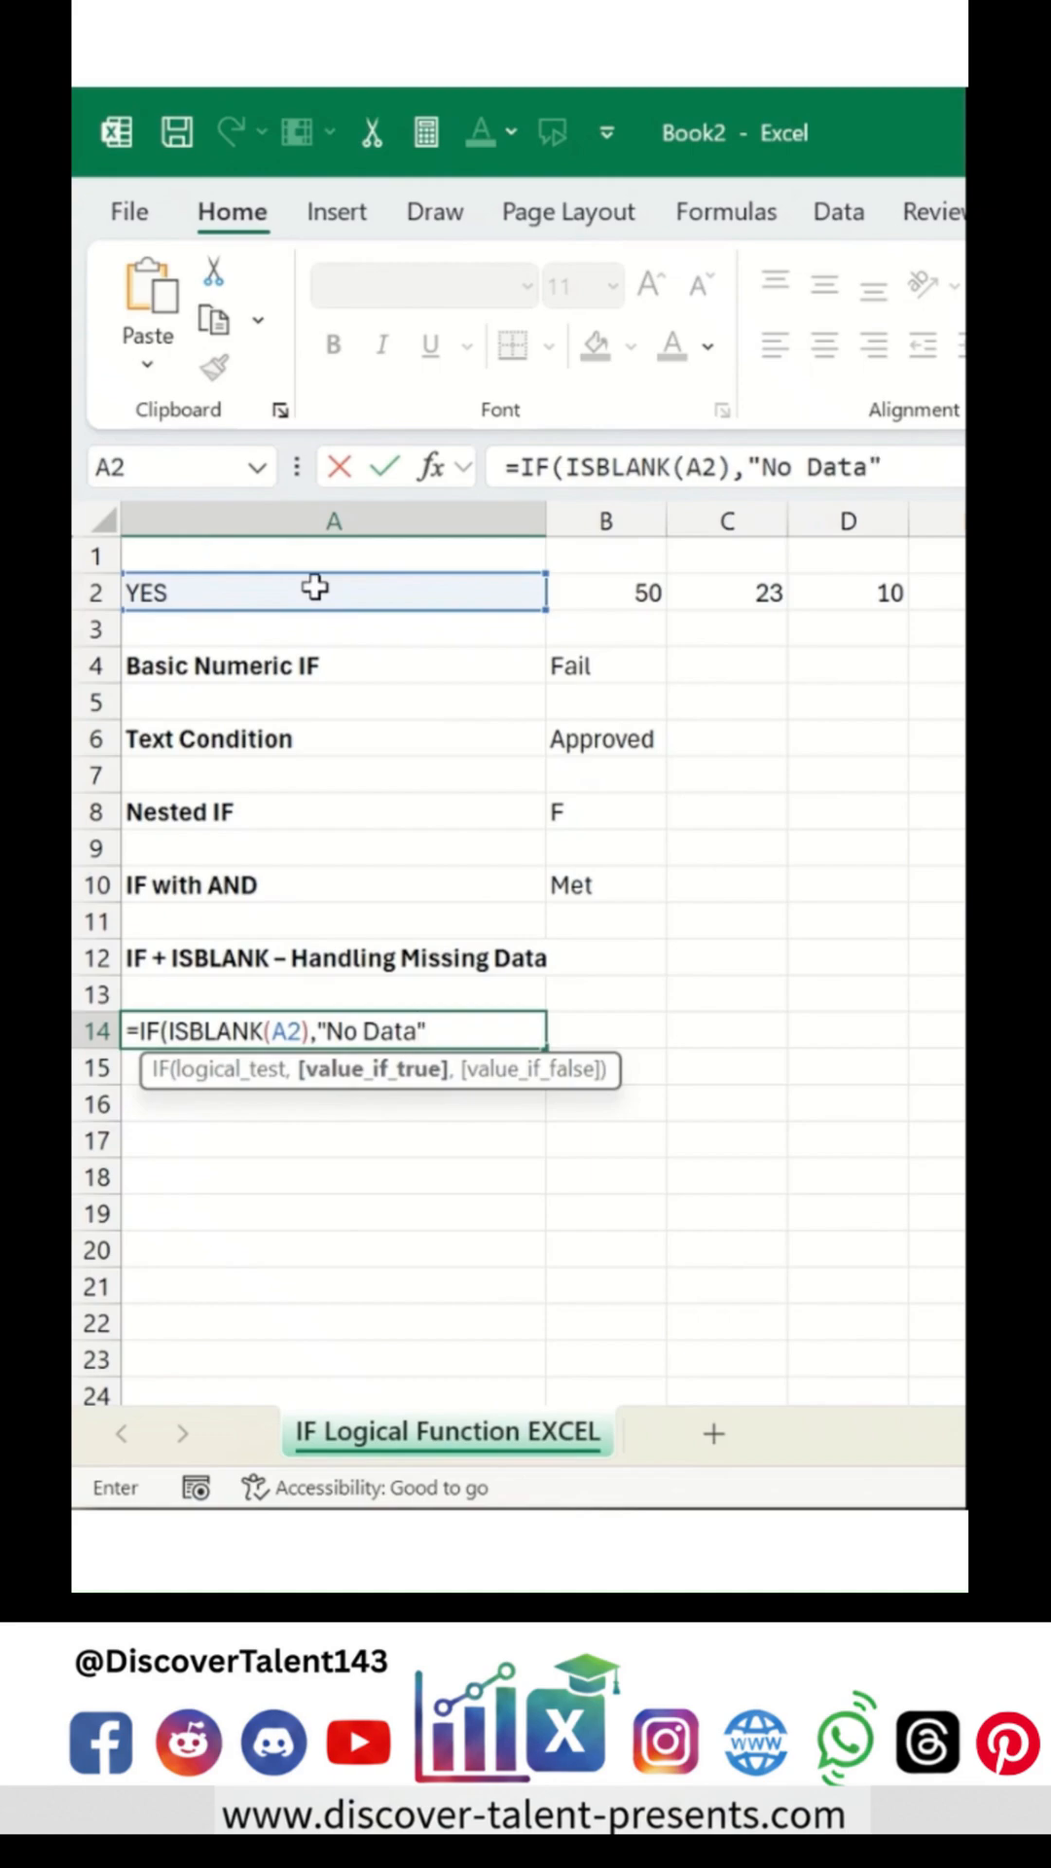
{"action": "type", "text": ","}
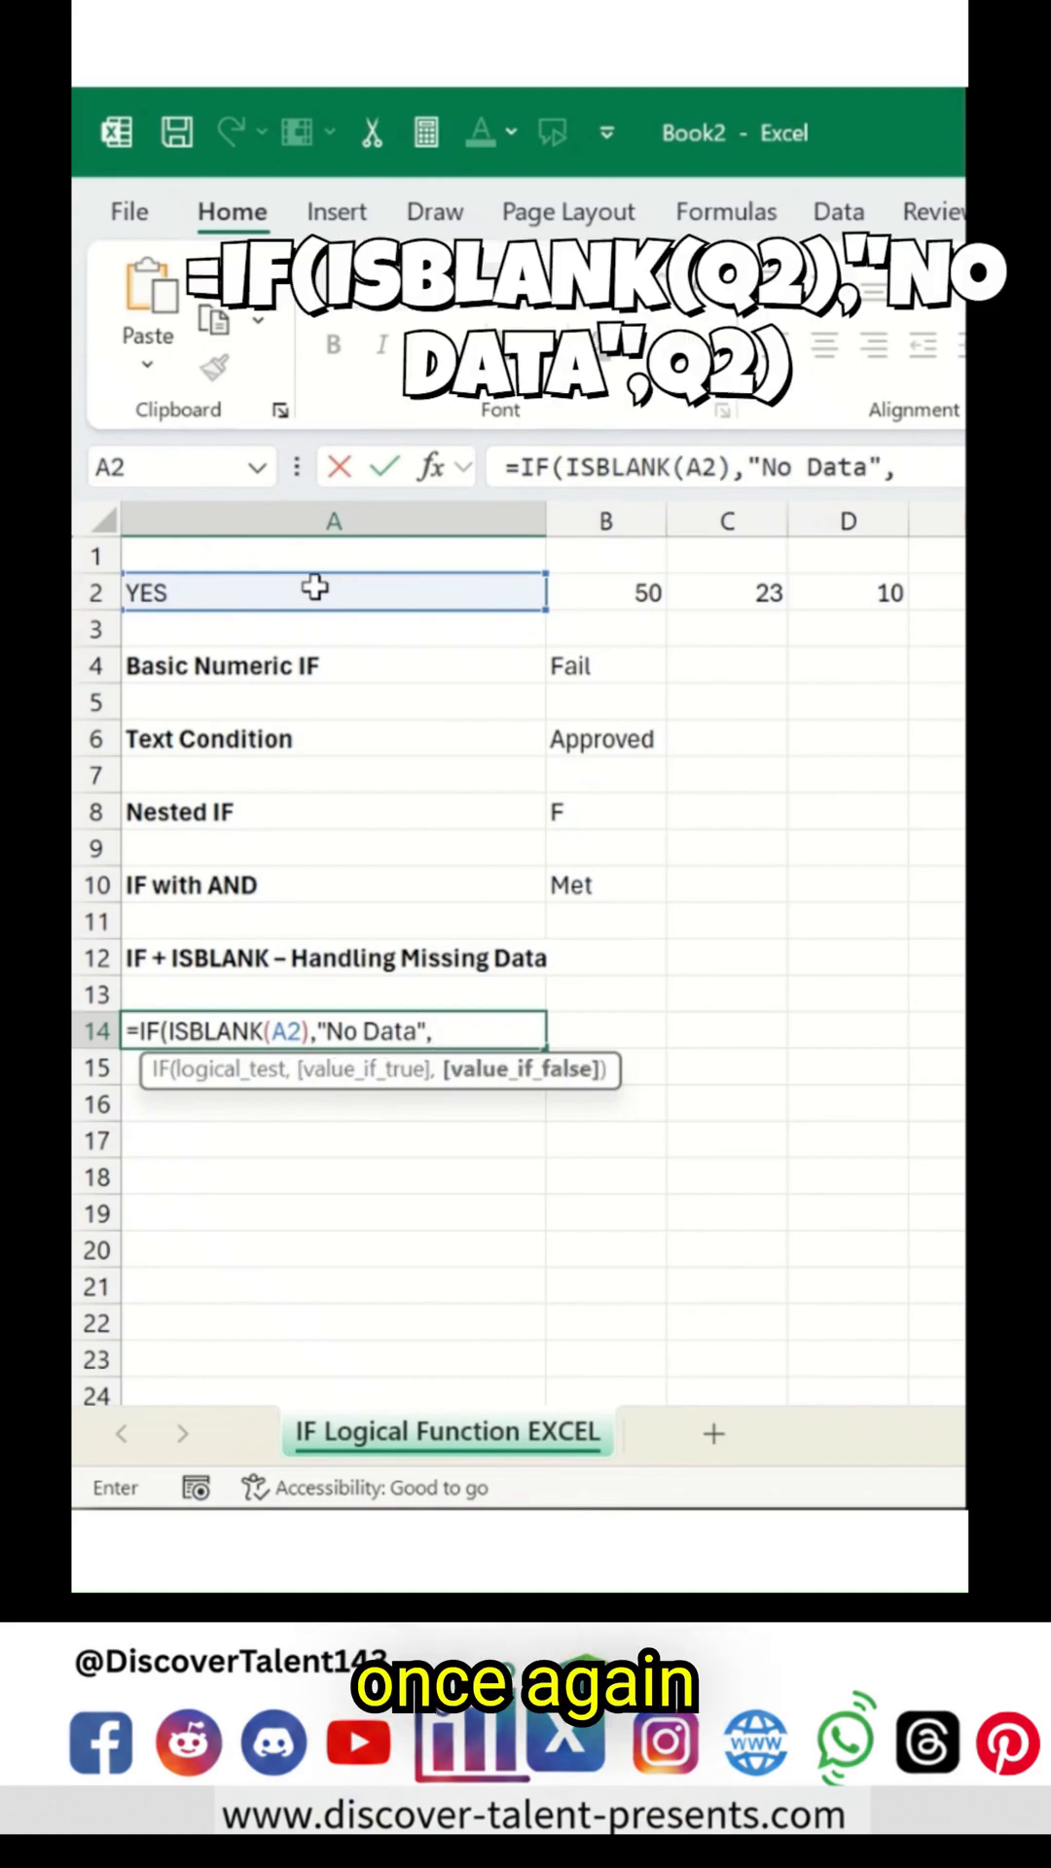
{"action": "left_click", "coordinate": [333, 628]}
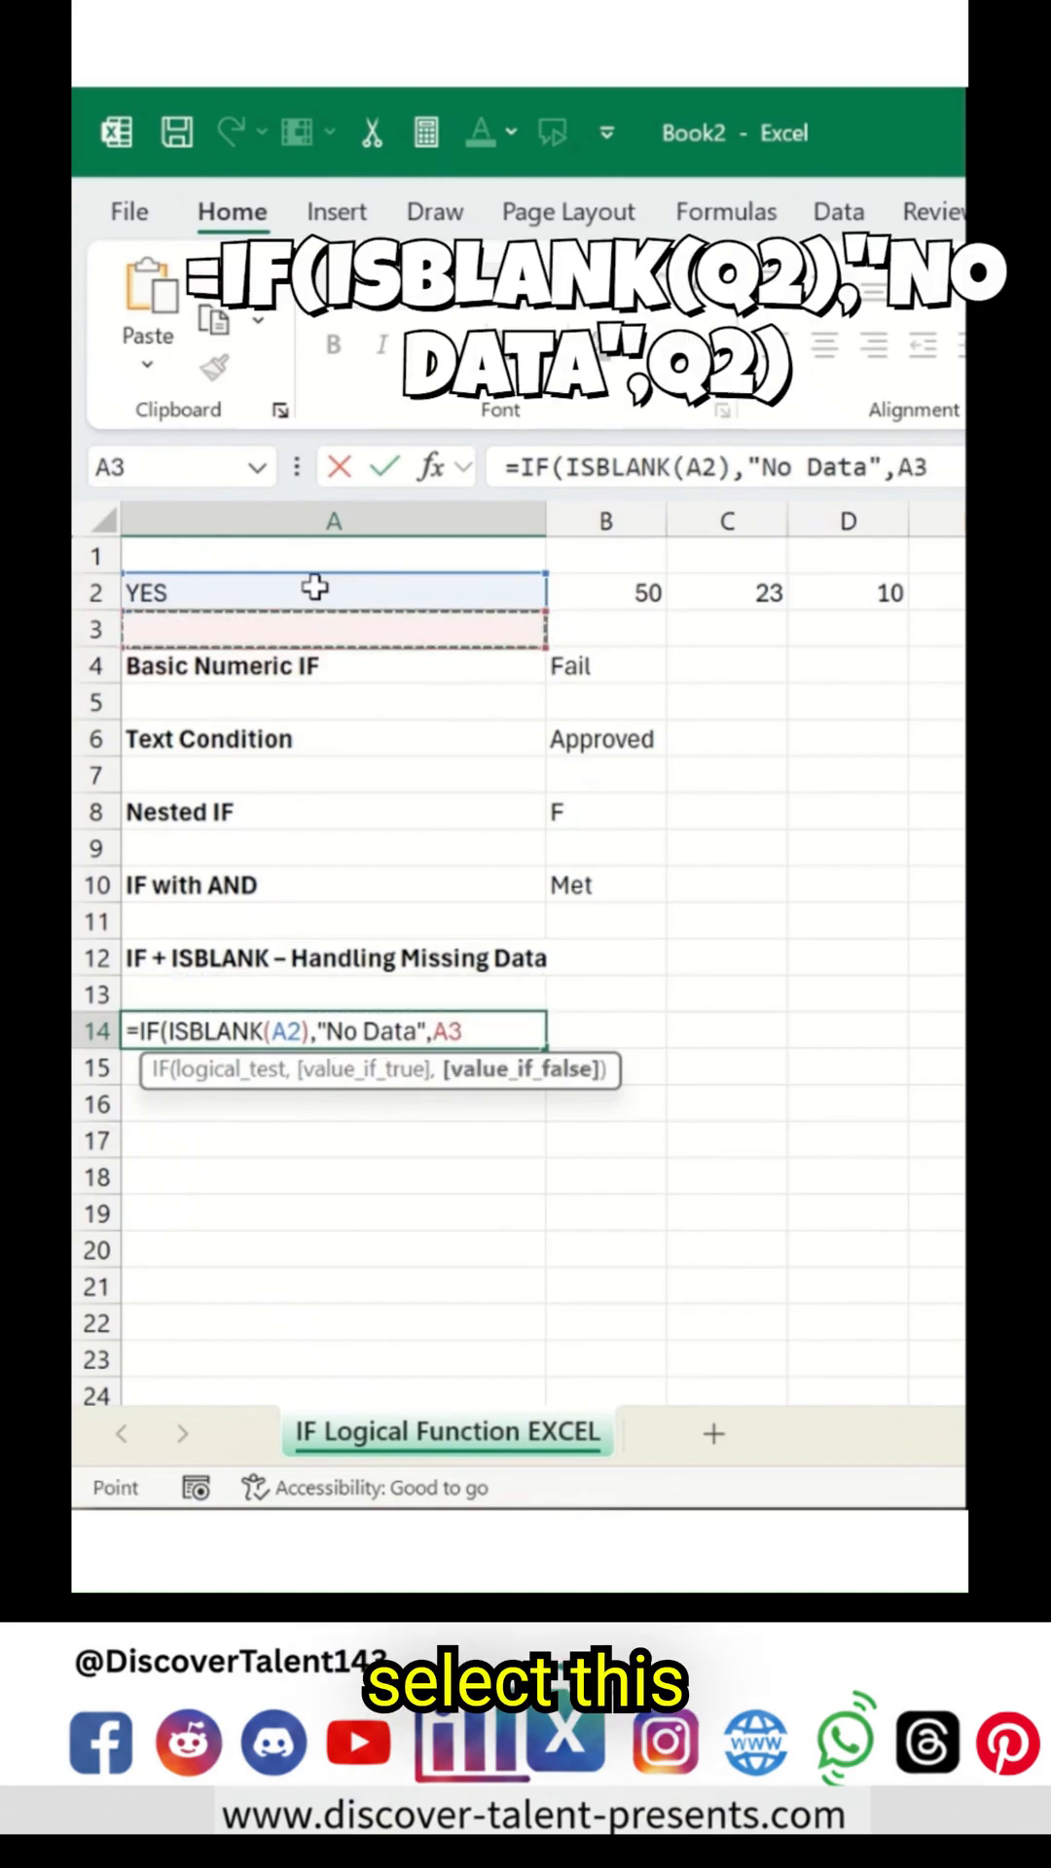
{"action": "left_click", "coordinate": [333, 591]}
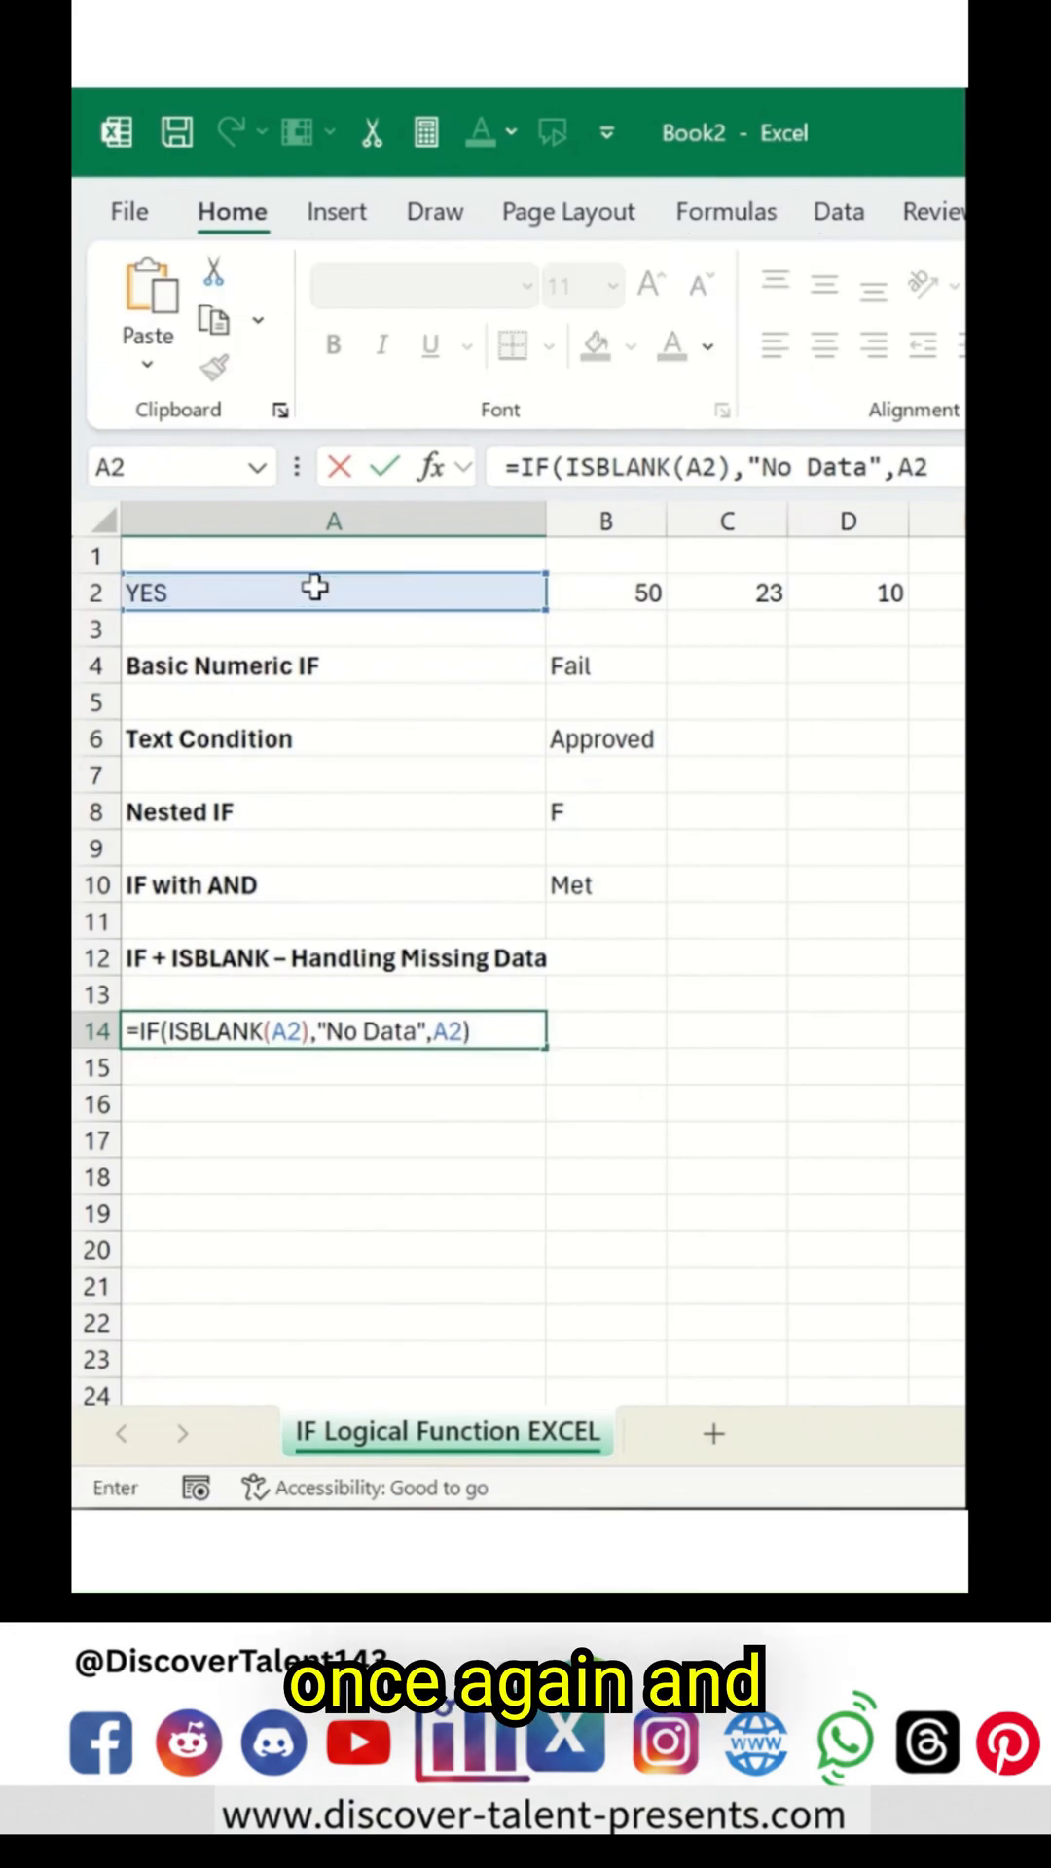
{"action": "key", "text": "enter"}
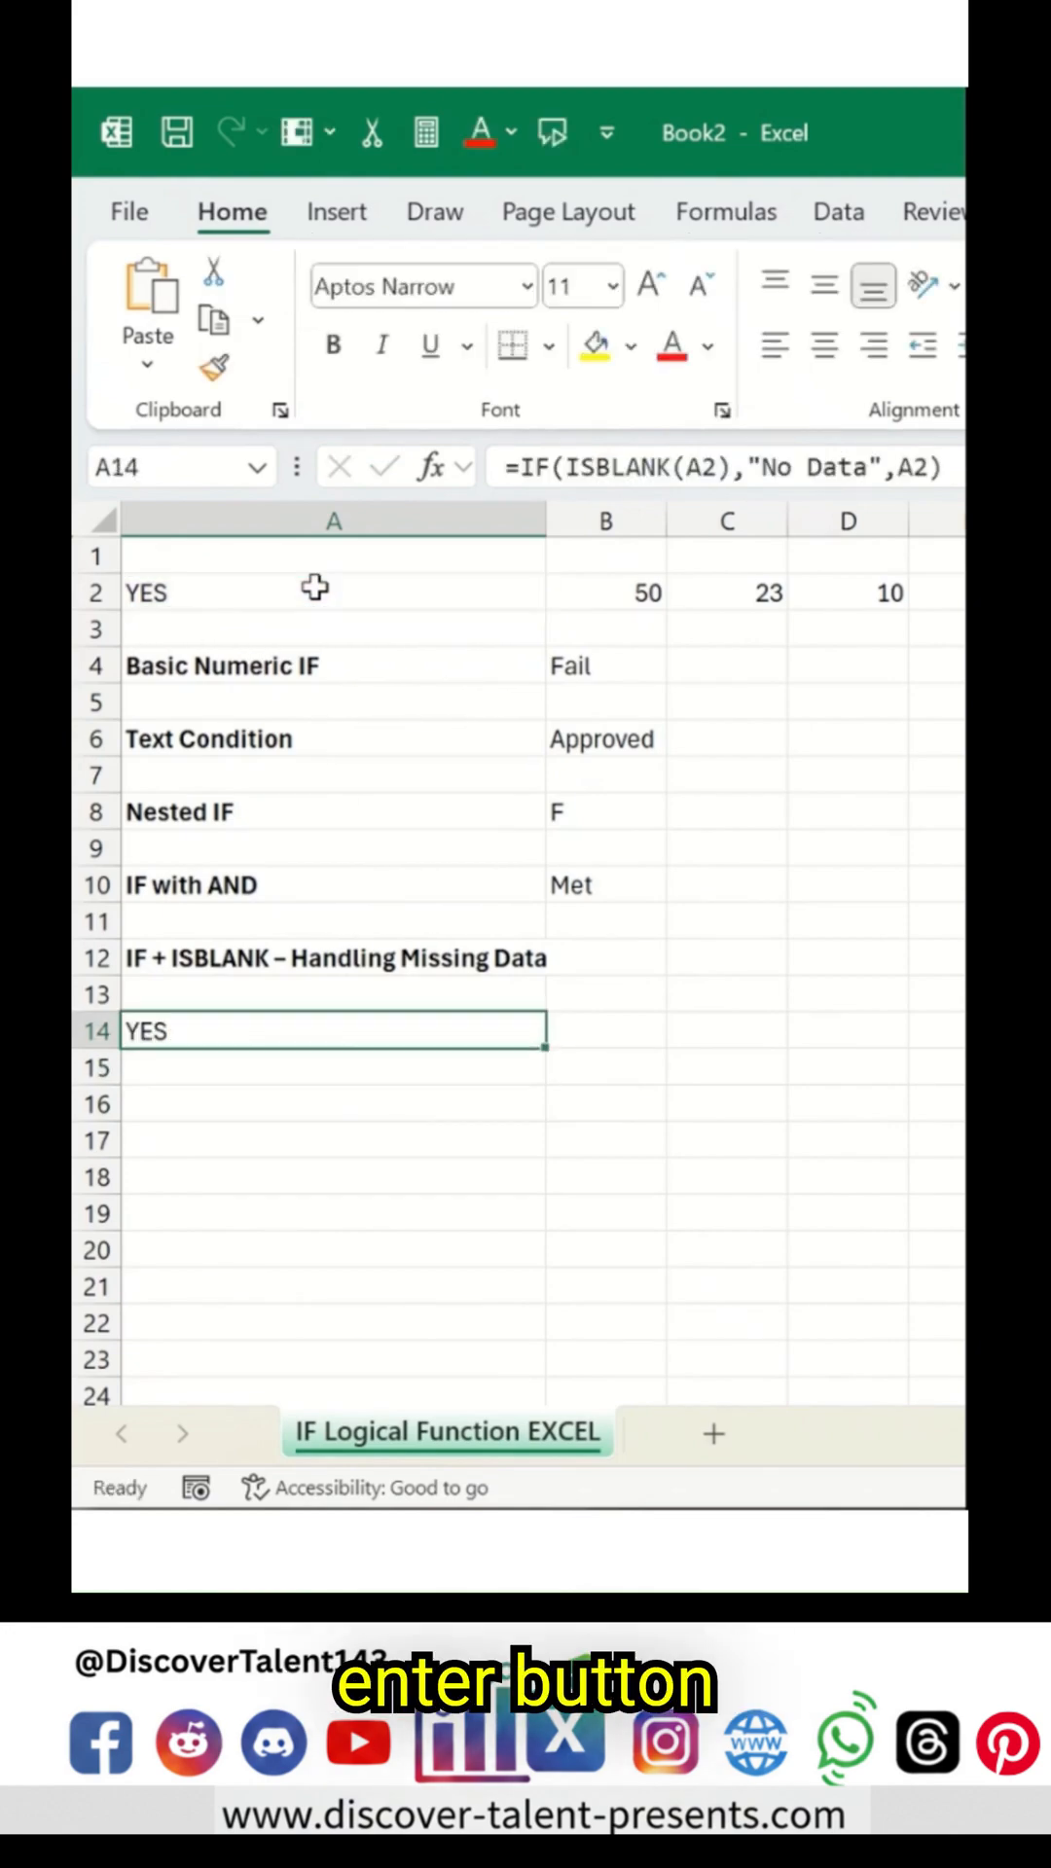